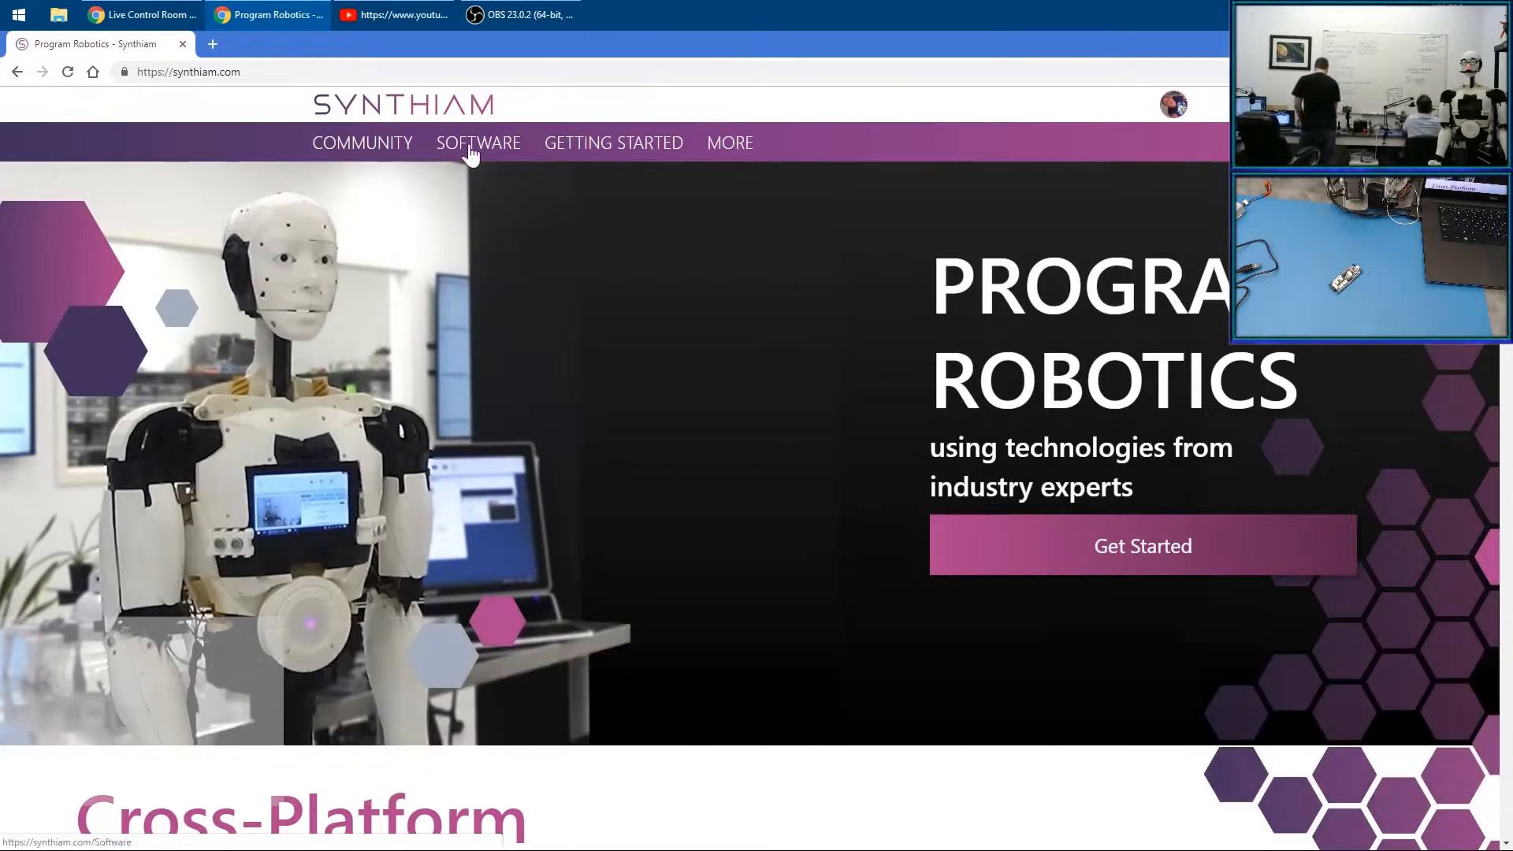
# Go to Getting Started and scroll down to the Robotis OpenCM 9.04 entry
pyautogui.click(613, 143)
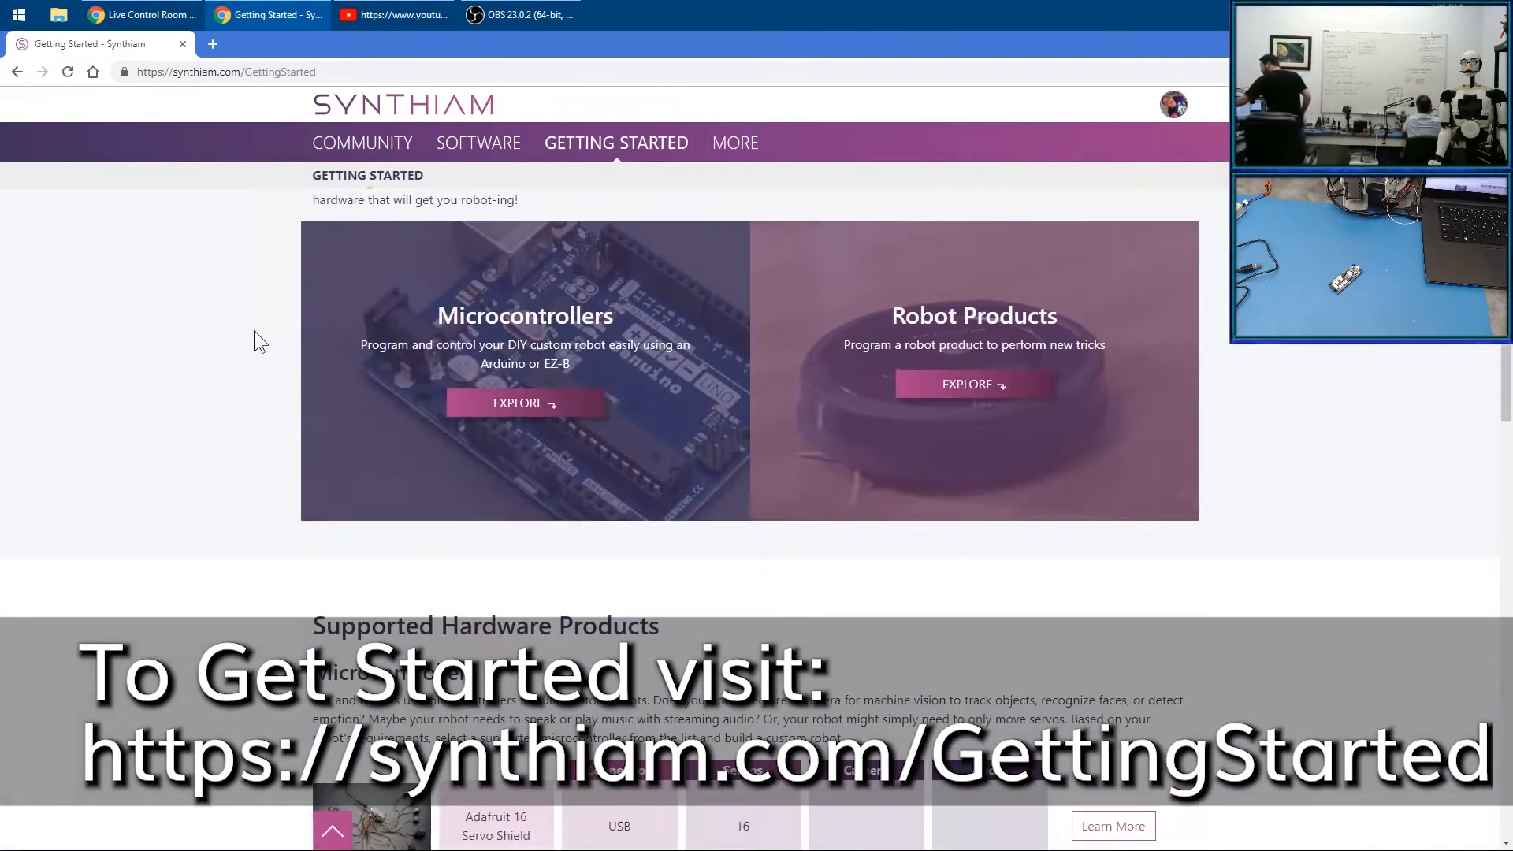
pyautogui.scroll(-3)
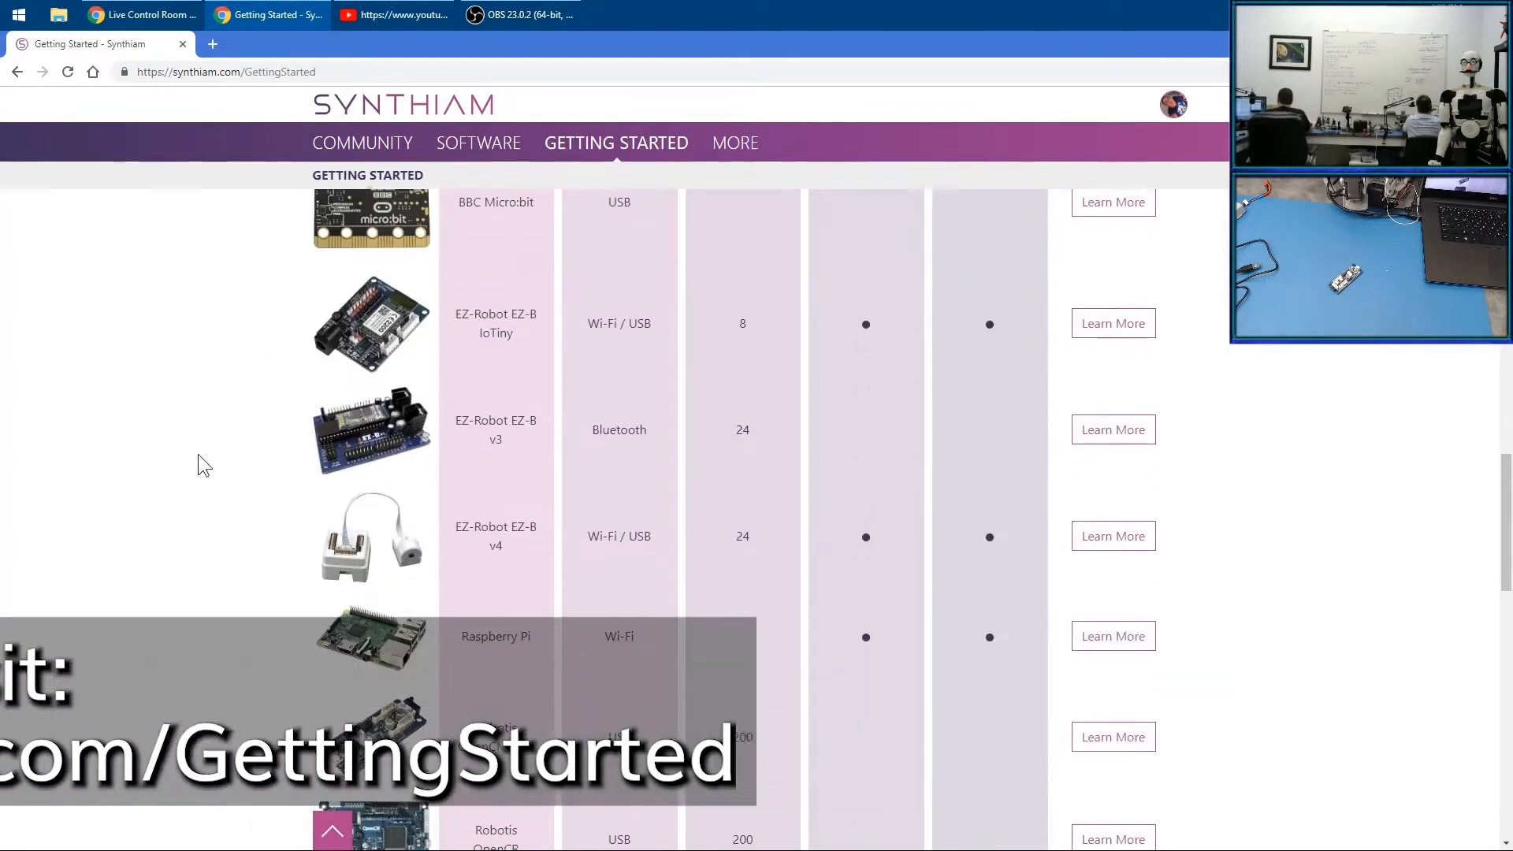
pyautogui.scroll(-3)
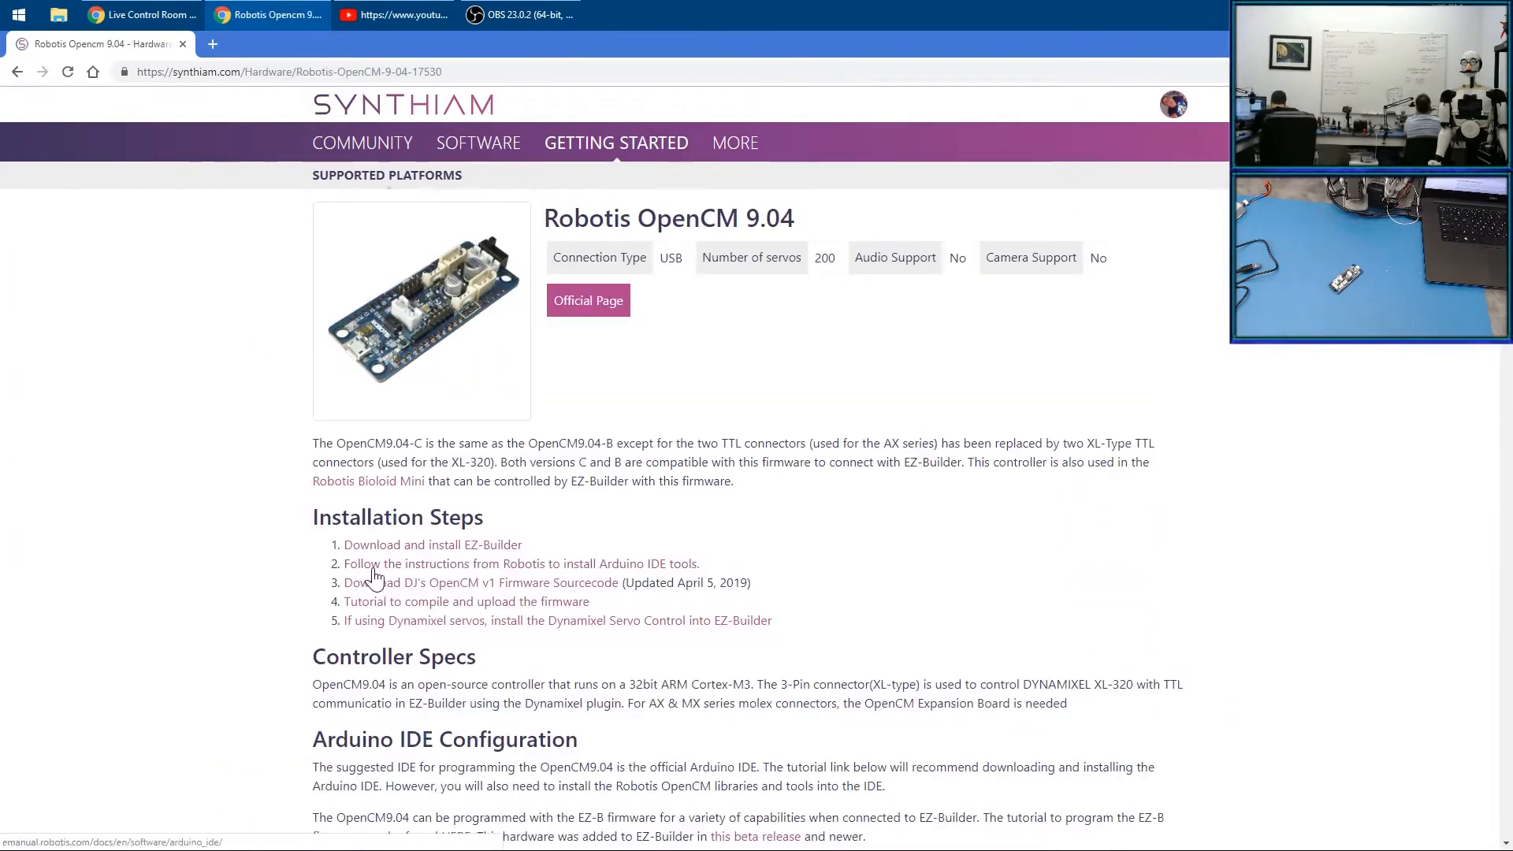
pyautogui.moveTo(423, 494)
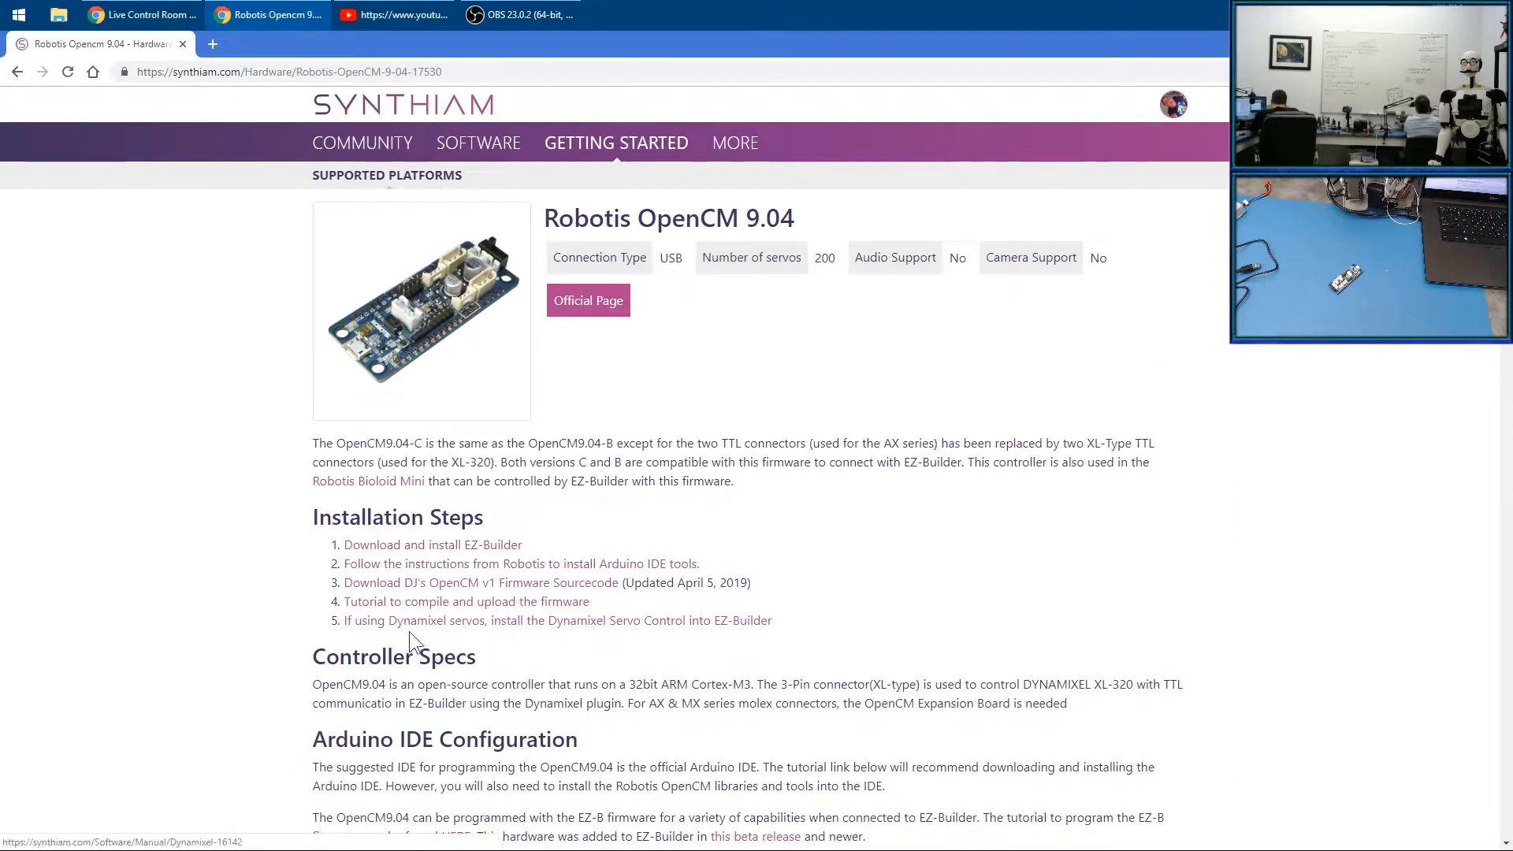
pyautogui.scroll(-3)
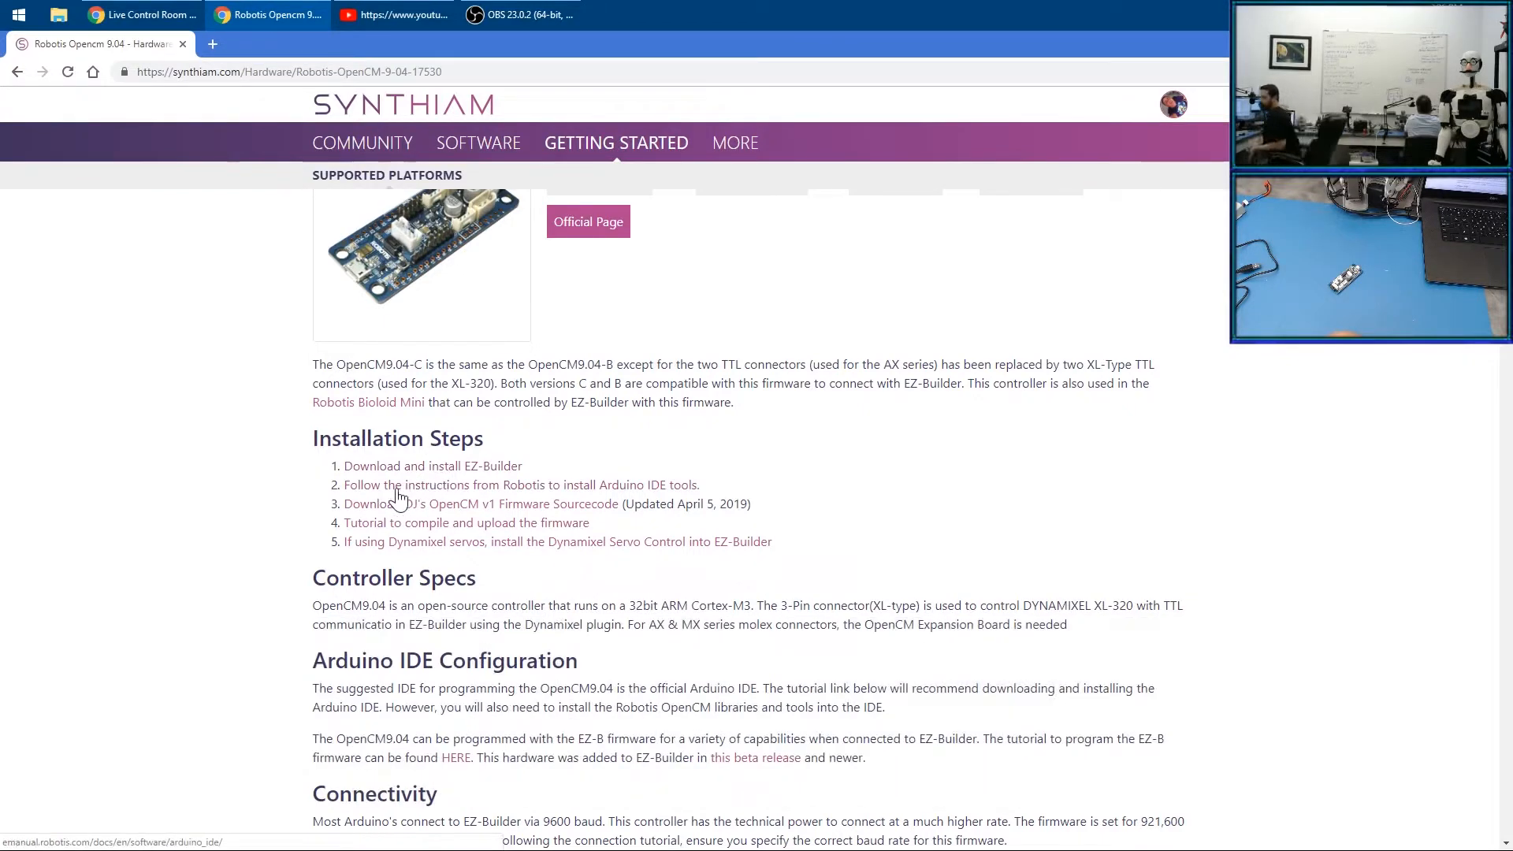
pyautogui.moveTo(467, 497)
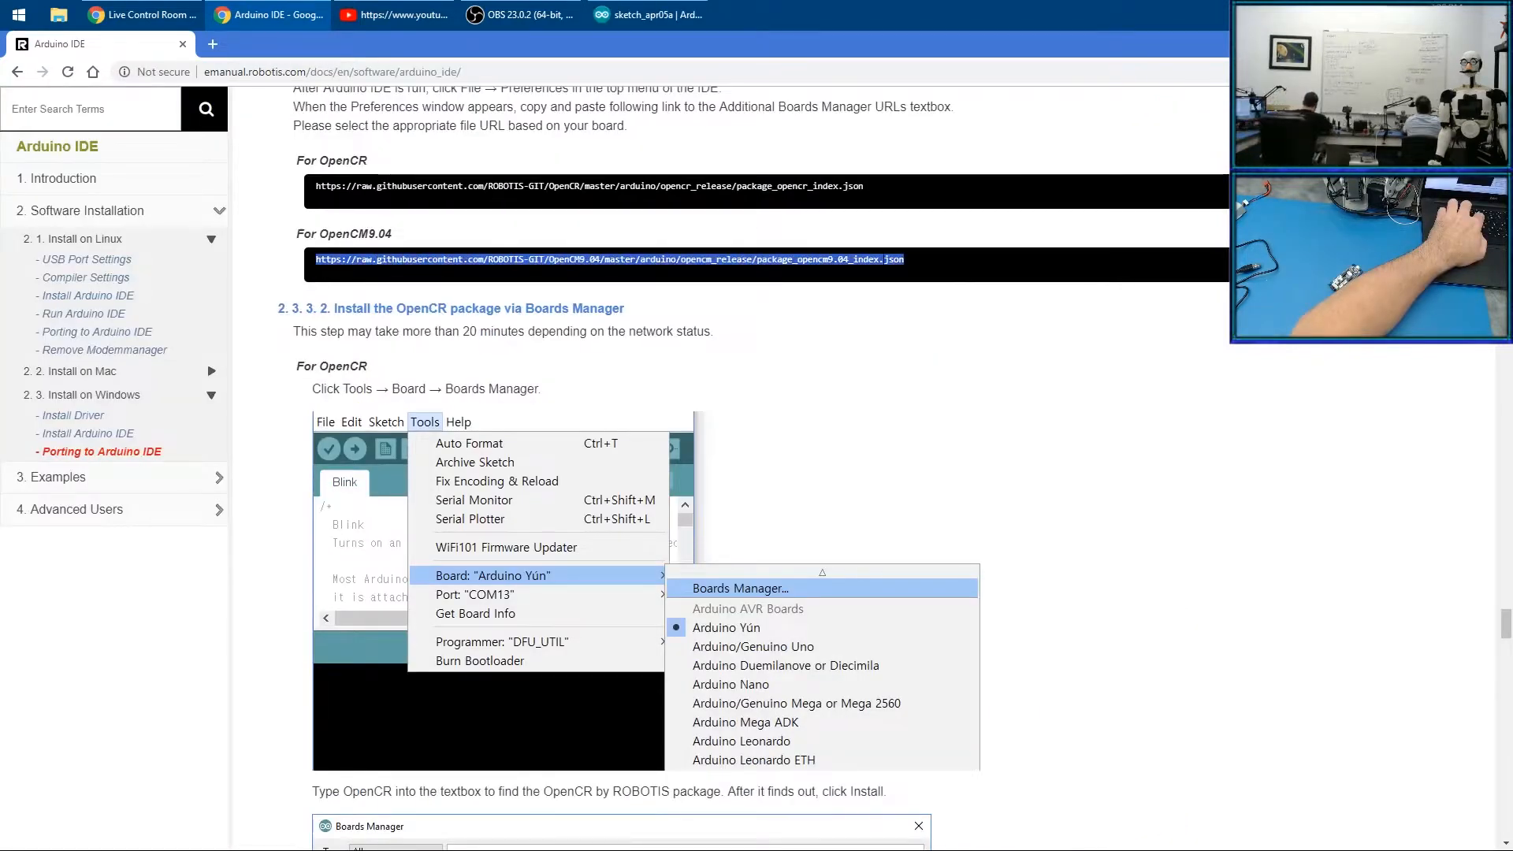
pyautogui.moveTo(487, 58)
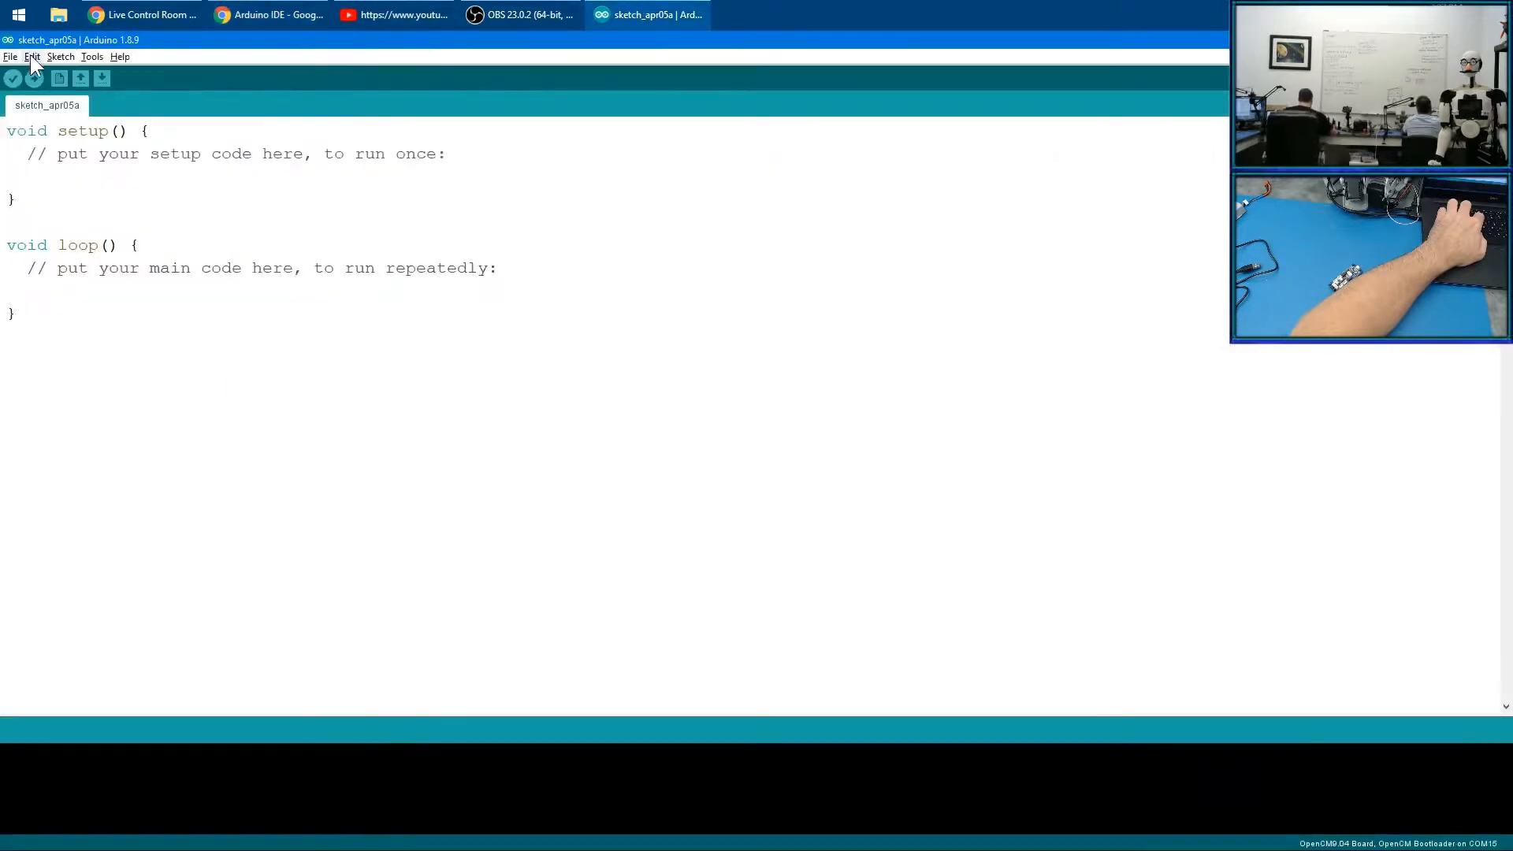
pyautogui.click(10, 57)
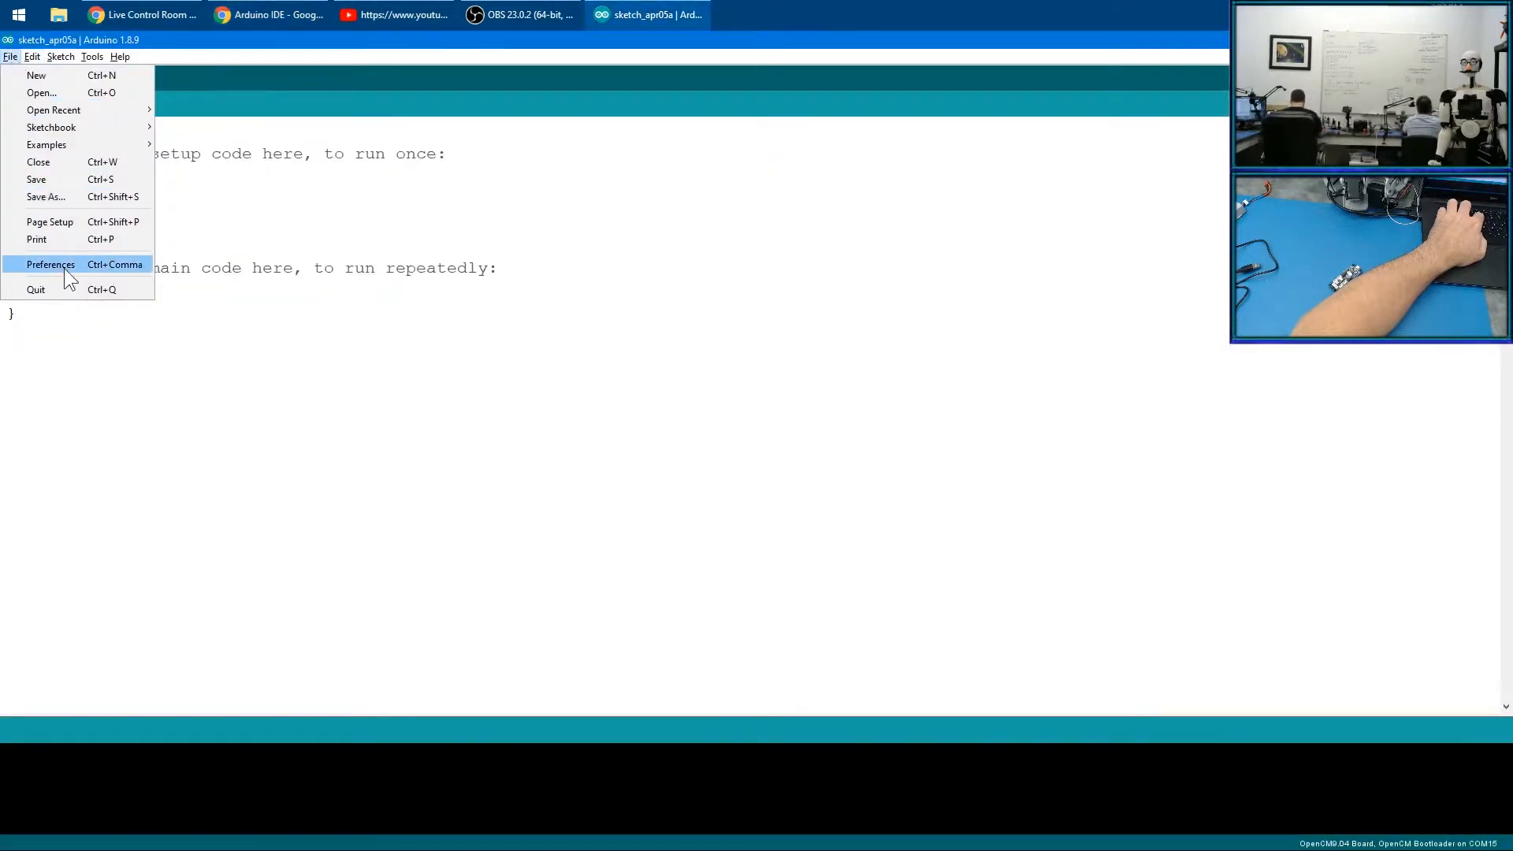
pyautogui.click(50, 265)
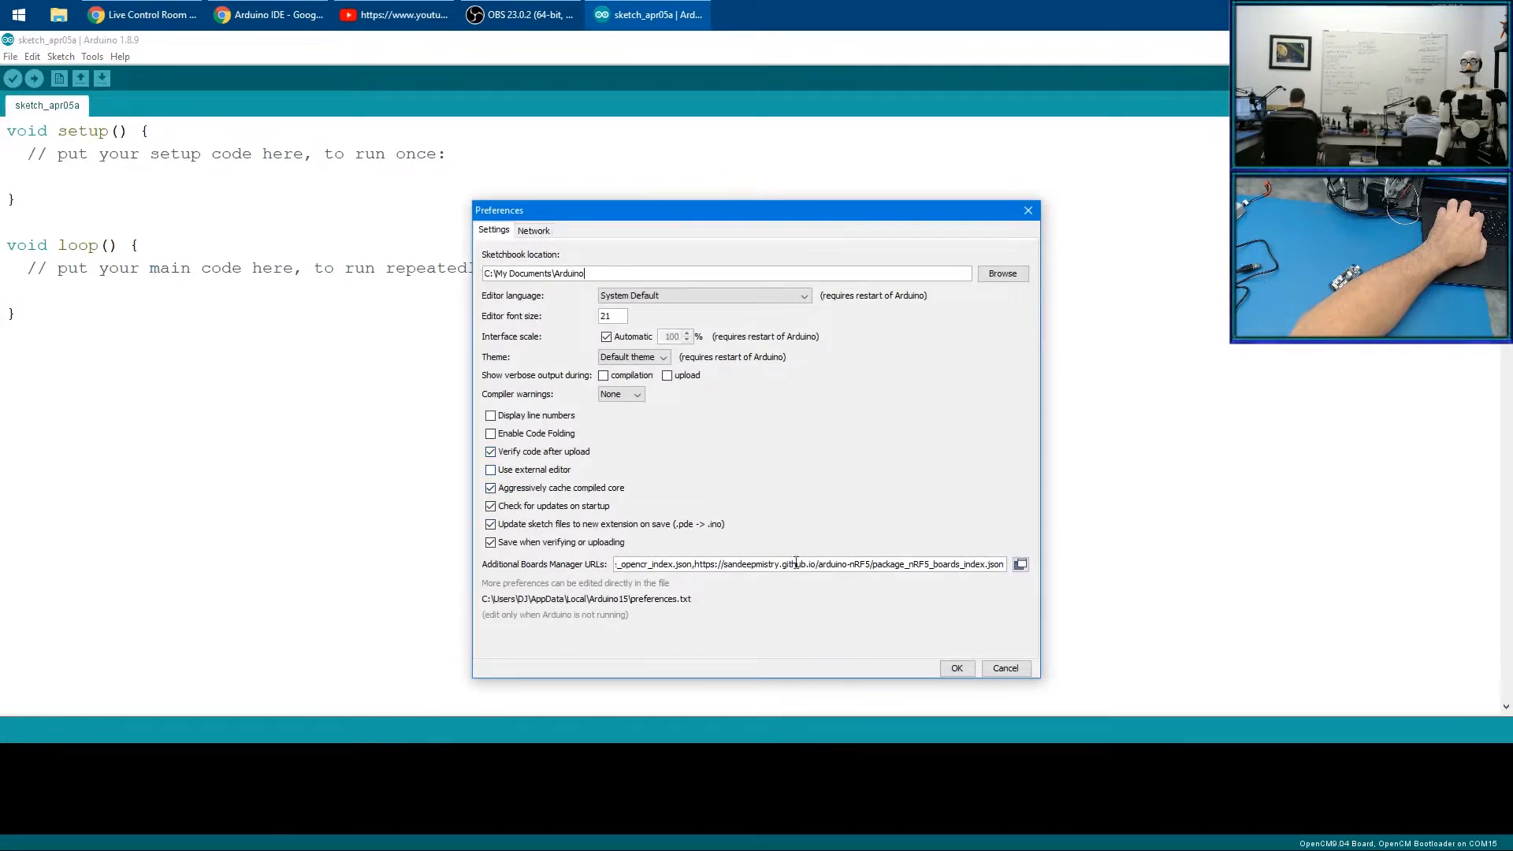
pyautogui.click(1019, 564)
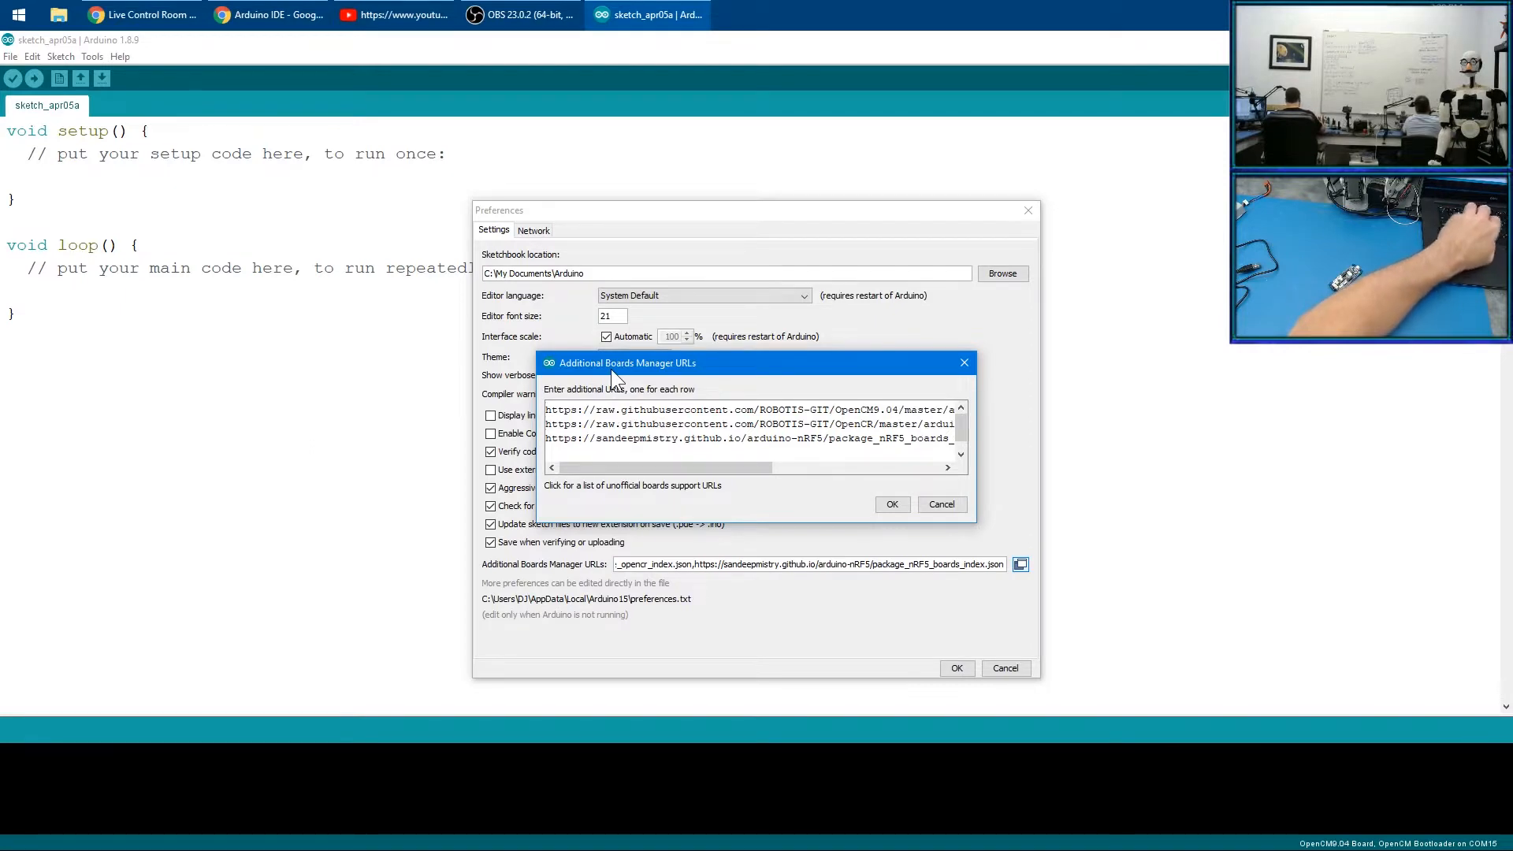
pyautogui.moveTo(892, 410); pyautogui.dragTo(830, 424)
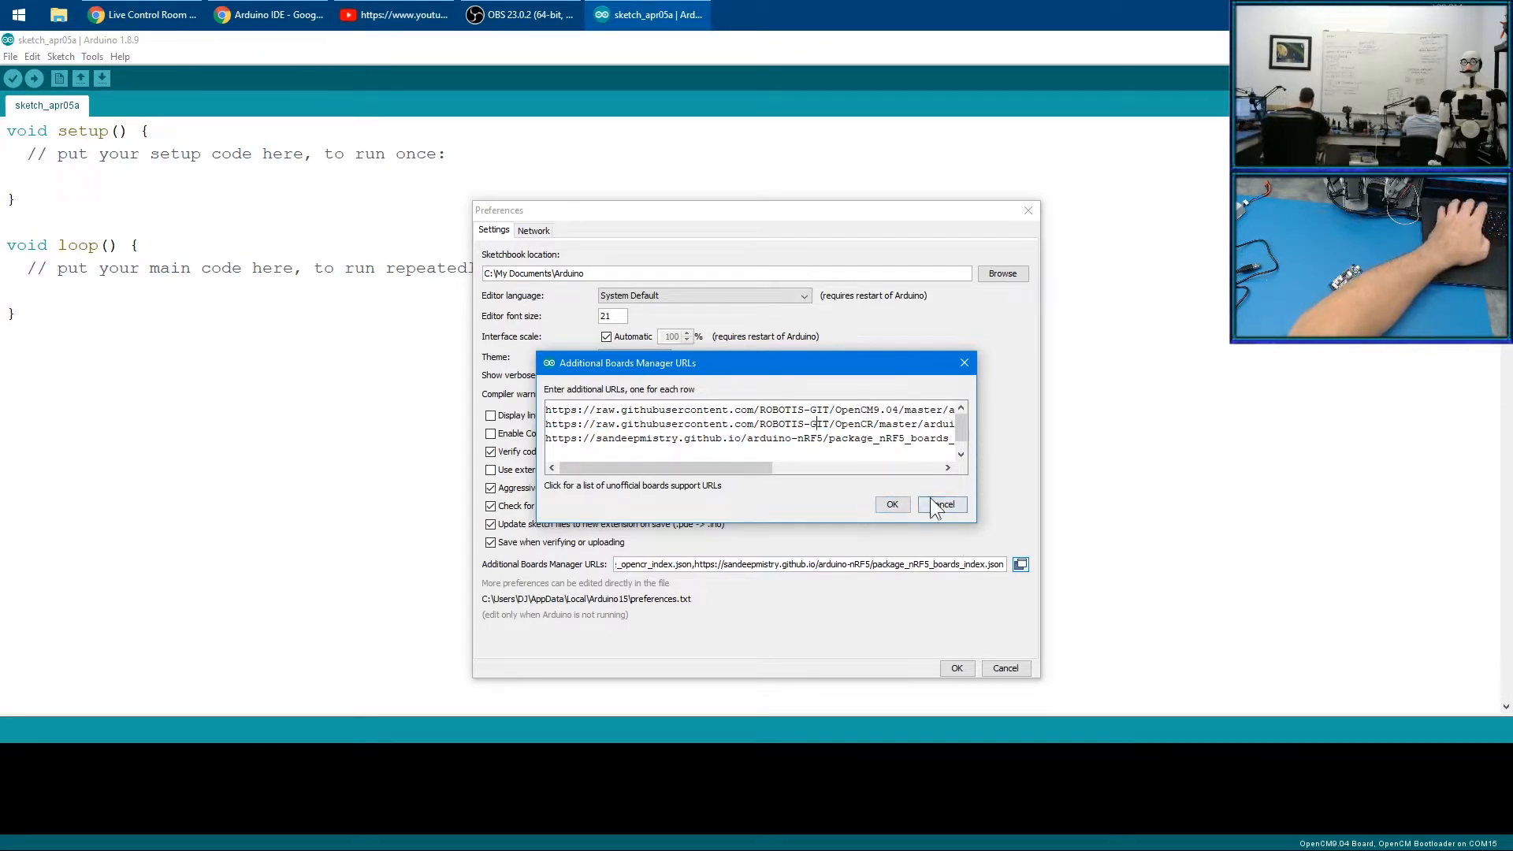
pyautogui.click(942, 504)
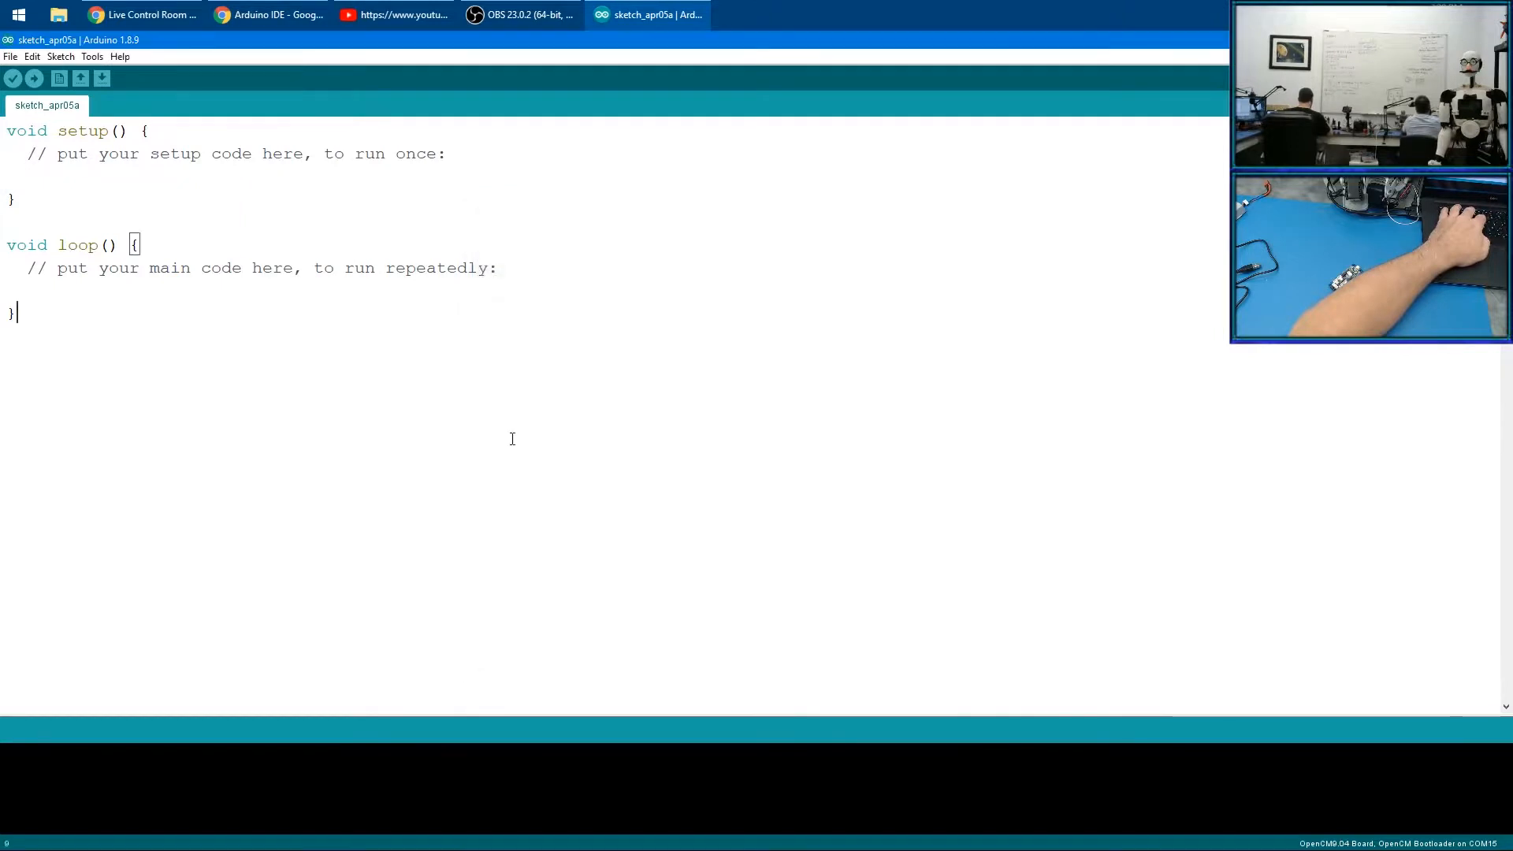
# Download DJ's OpenCM v1 firmware source archive from the OpenCM 9.04 page
pyautogui.write('open')
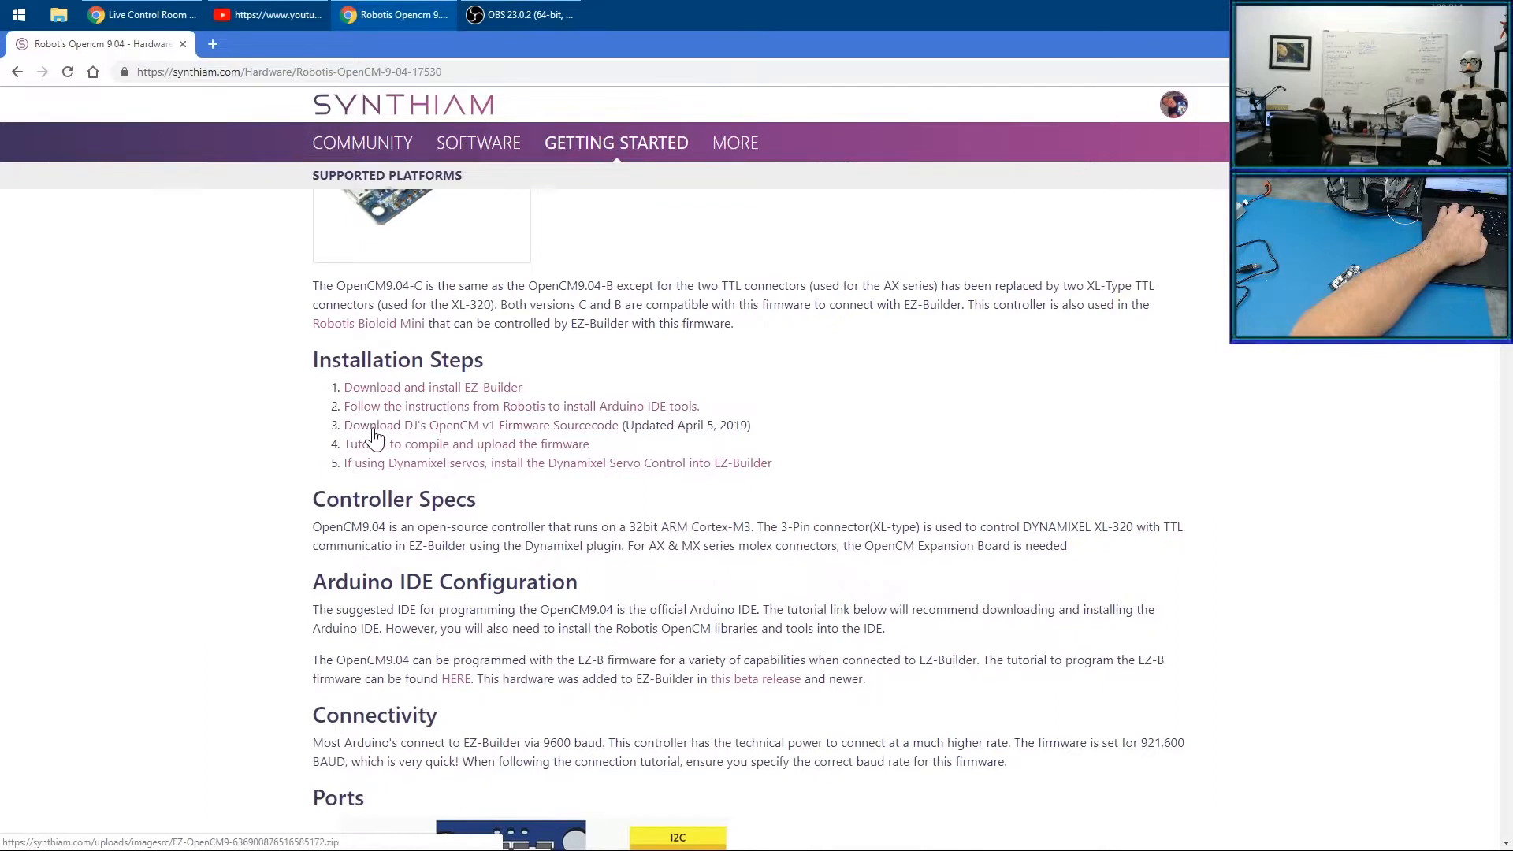
pyautogui.moveTo(464, 440)
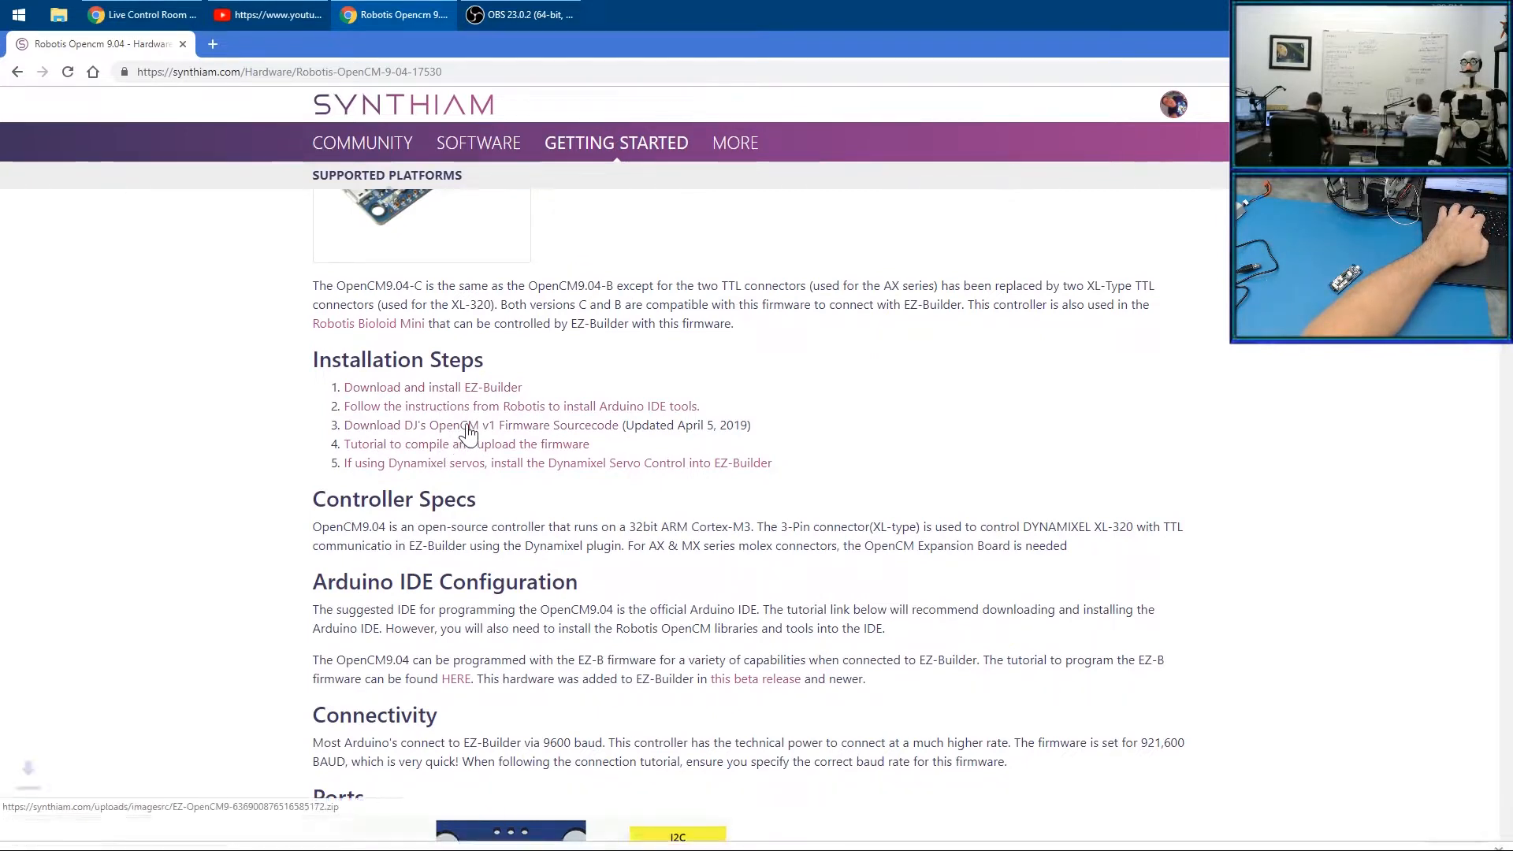
pyautogui.click(161, 832)
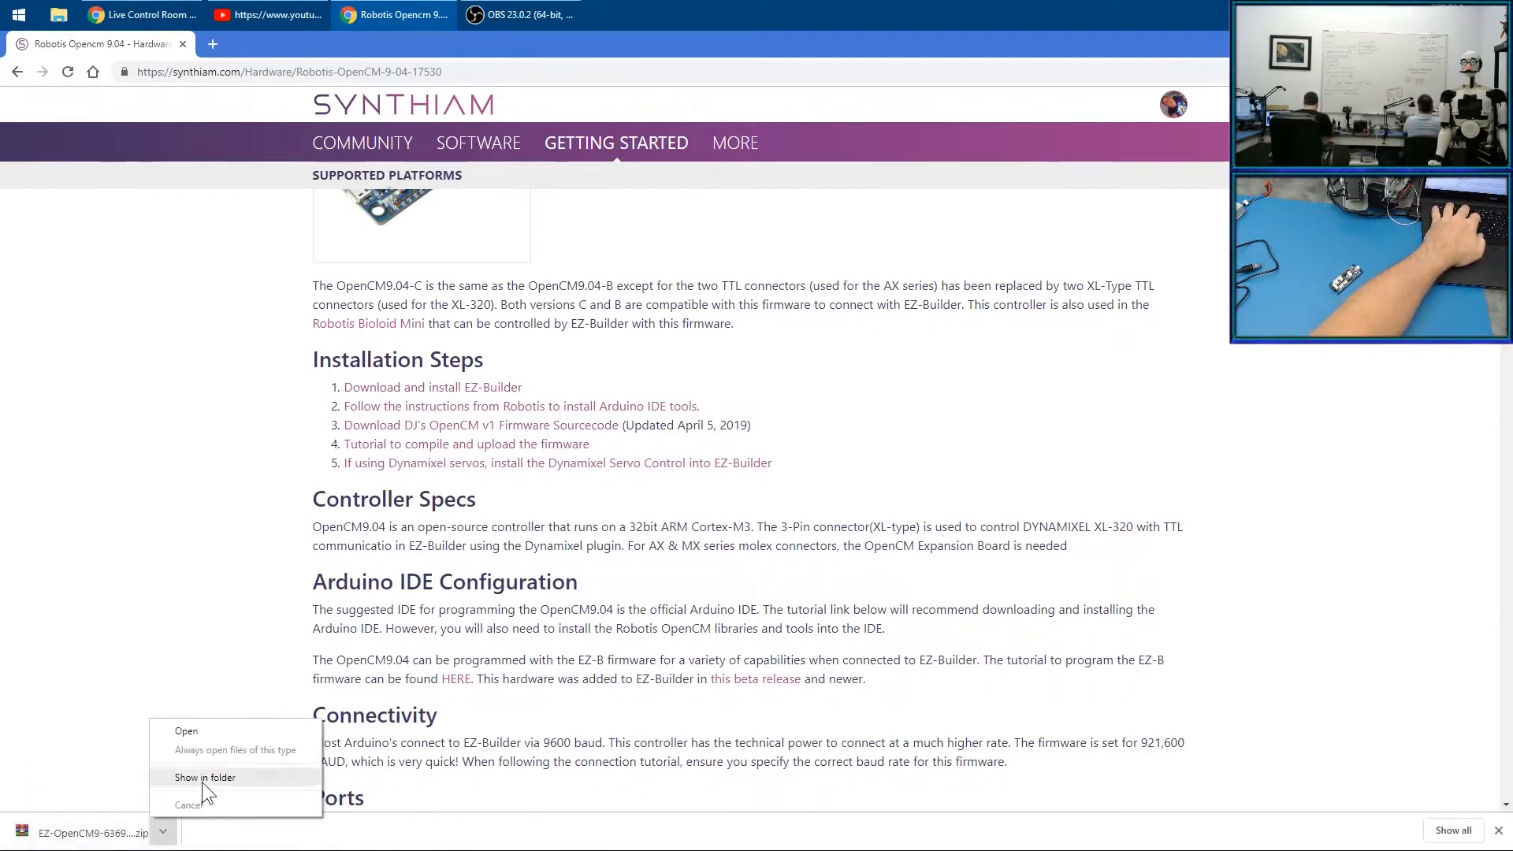
# Reveal the downloaded firmware zip in its folder and extract it
pyautogui.click(203, 777)
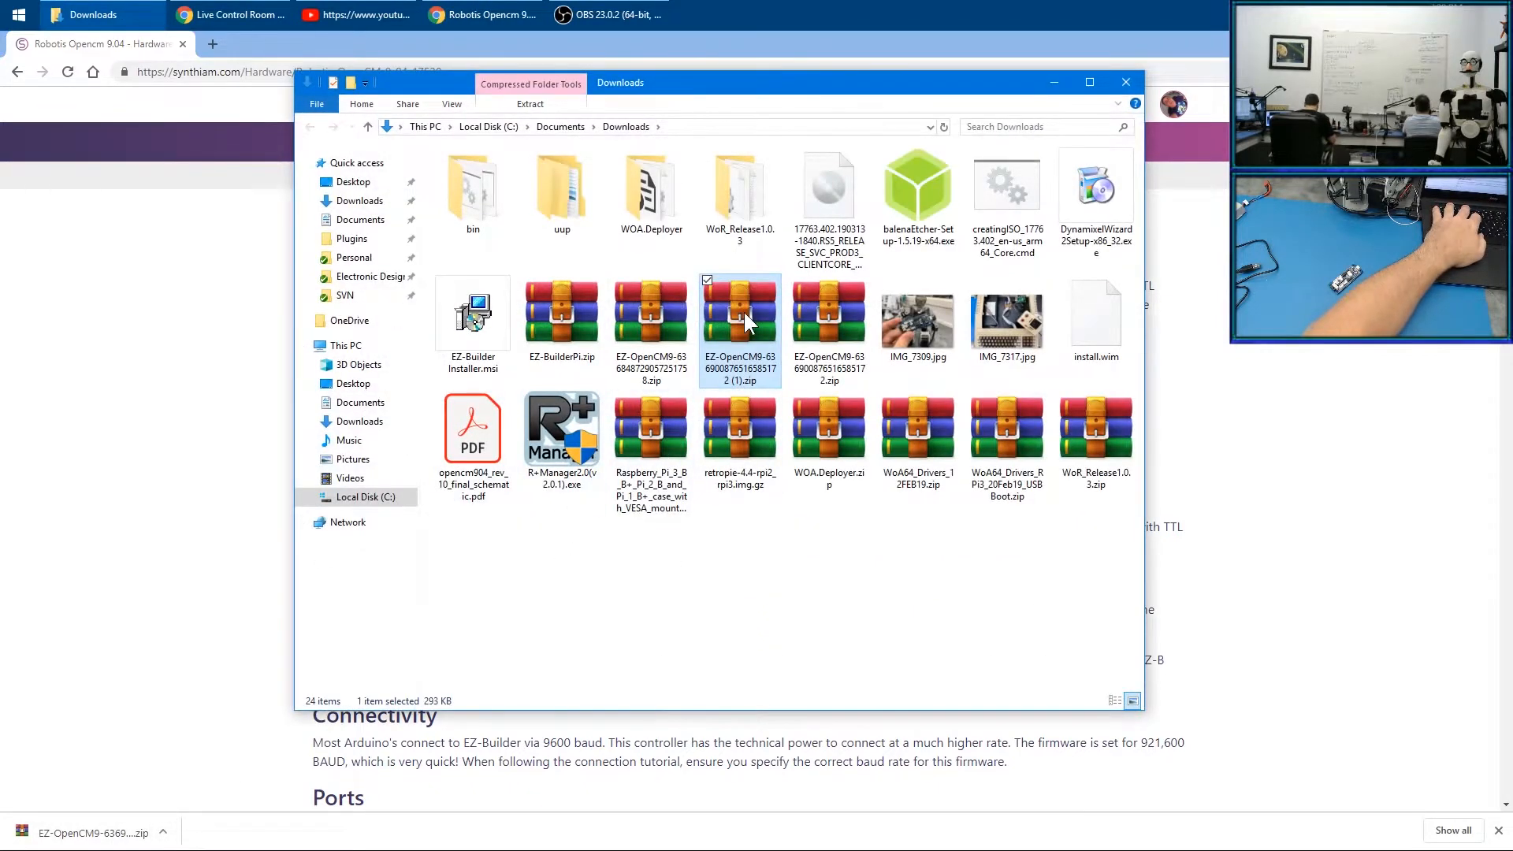
pyautogui.rightClick(741, 318)
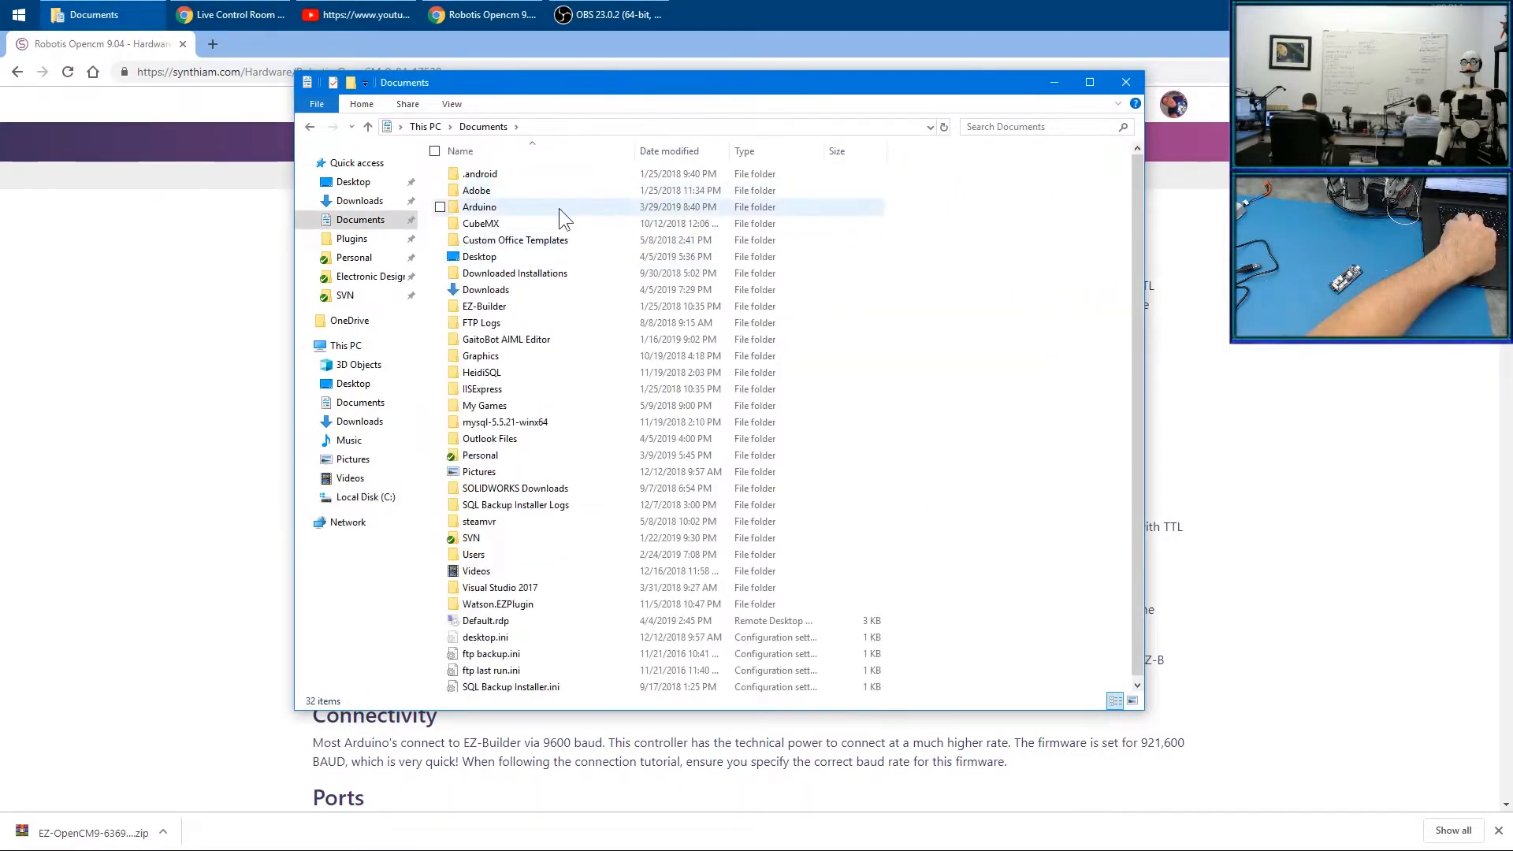
# Browse Documents > Arduino > EZ-OpenCM9 and open EZ-OpenCM9.ino in Arduino
pyautogui.doubleClick(479, 207)
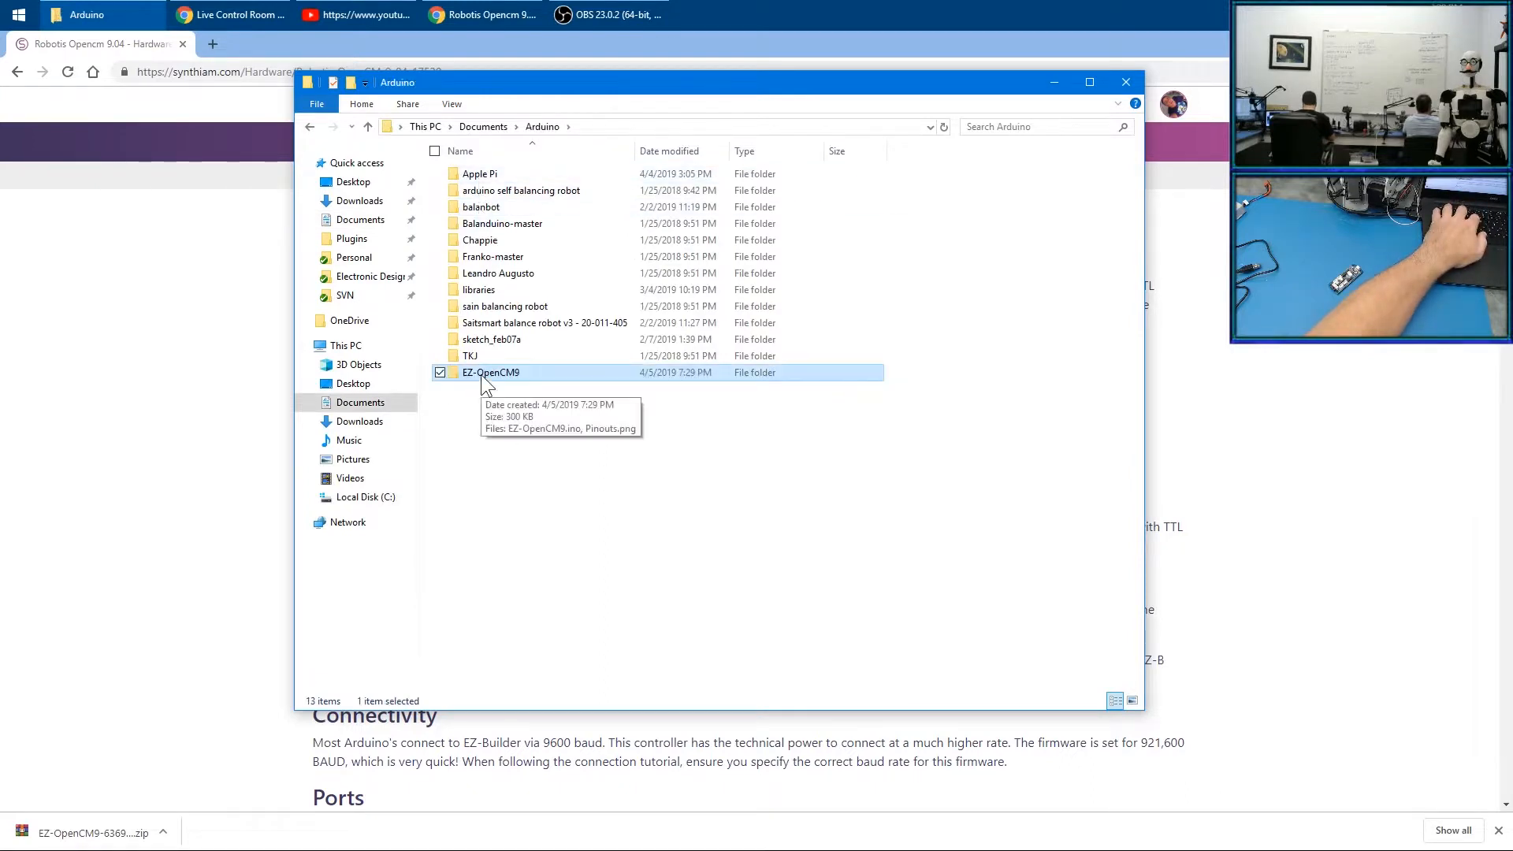
pyautogui.doubleClick(492, 372)
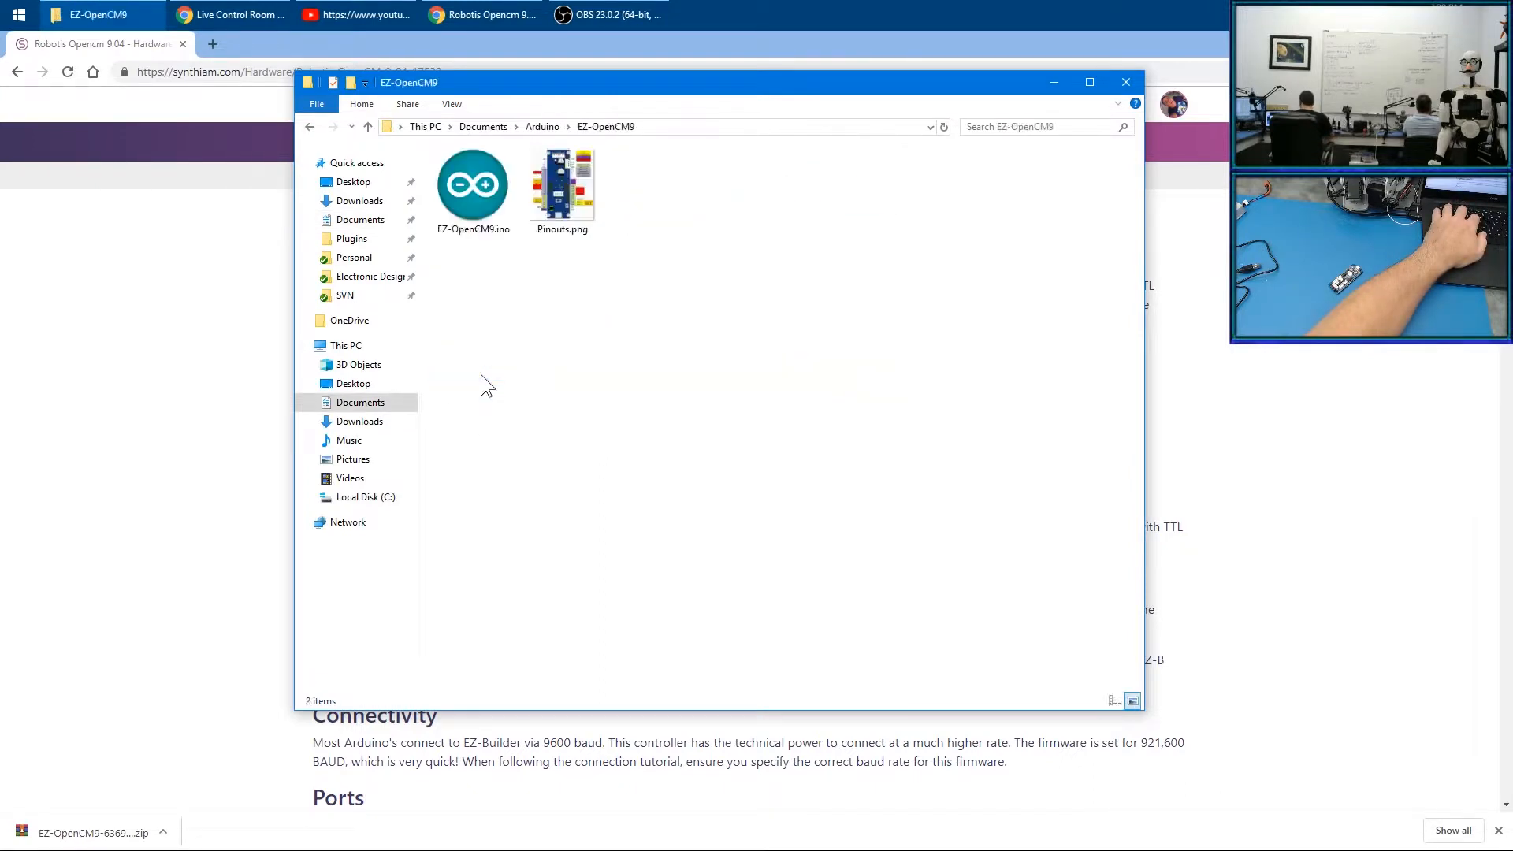
pyautogui.click(473, 183)
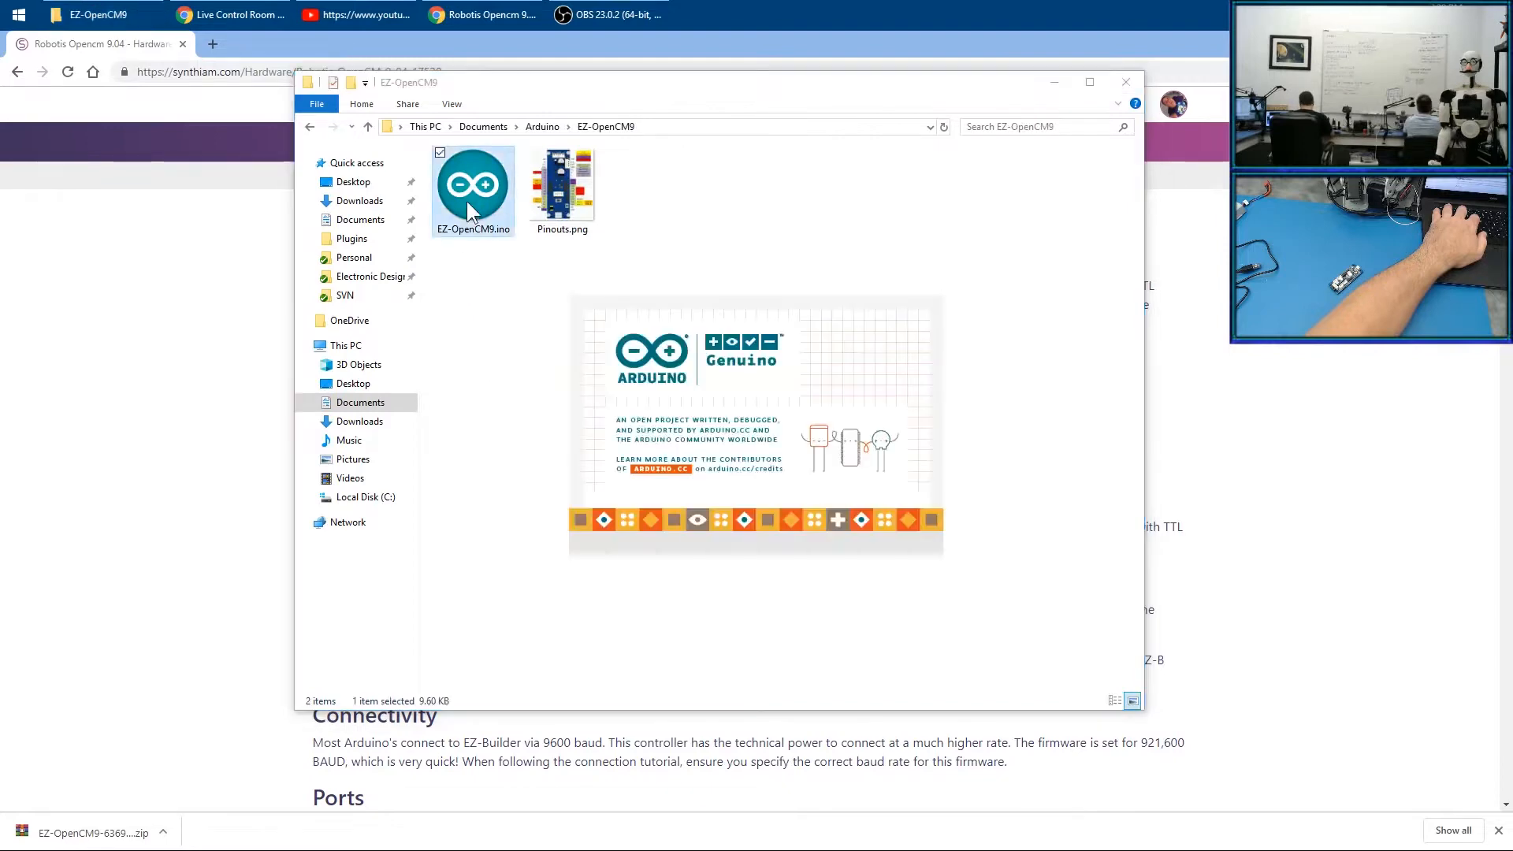
pyautogui.doubleClick(473, 183)
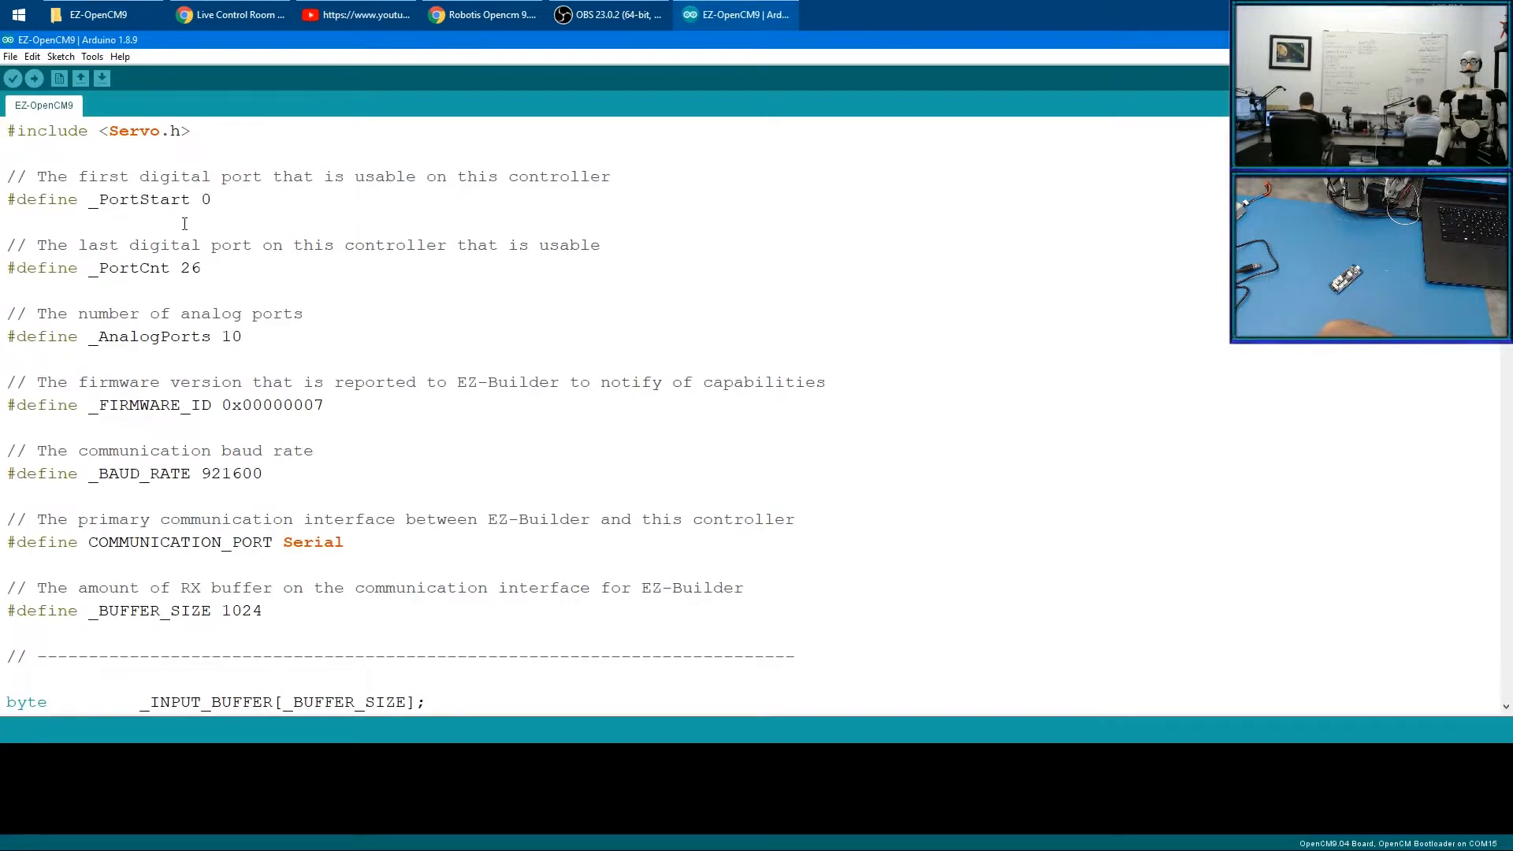
# Target the sketch at port COM17 and the OpenCM9.04 Board via the Tools menu
pyautogui.click(92, 57)
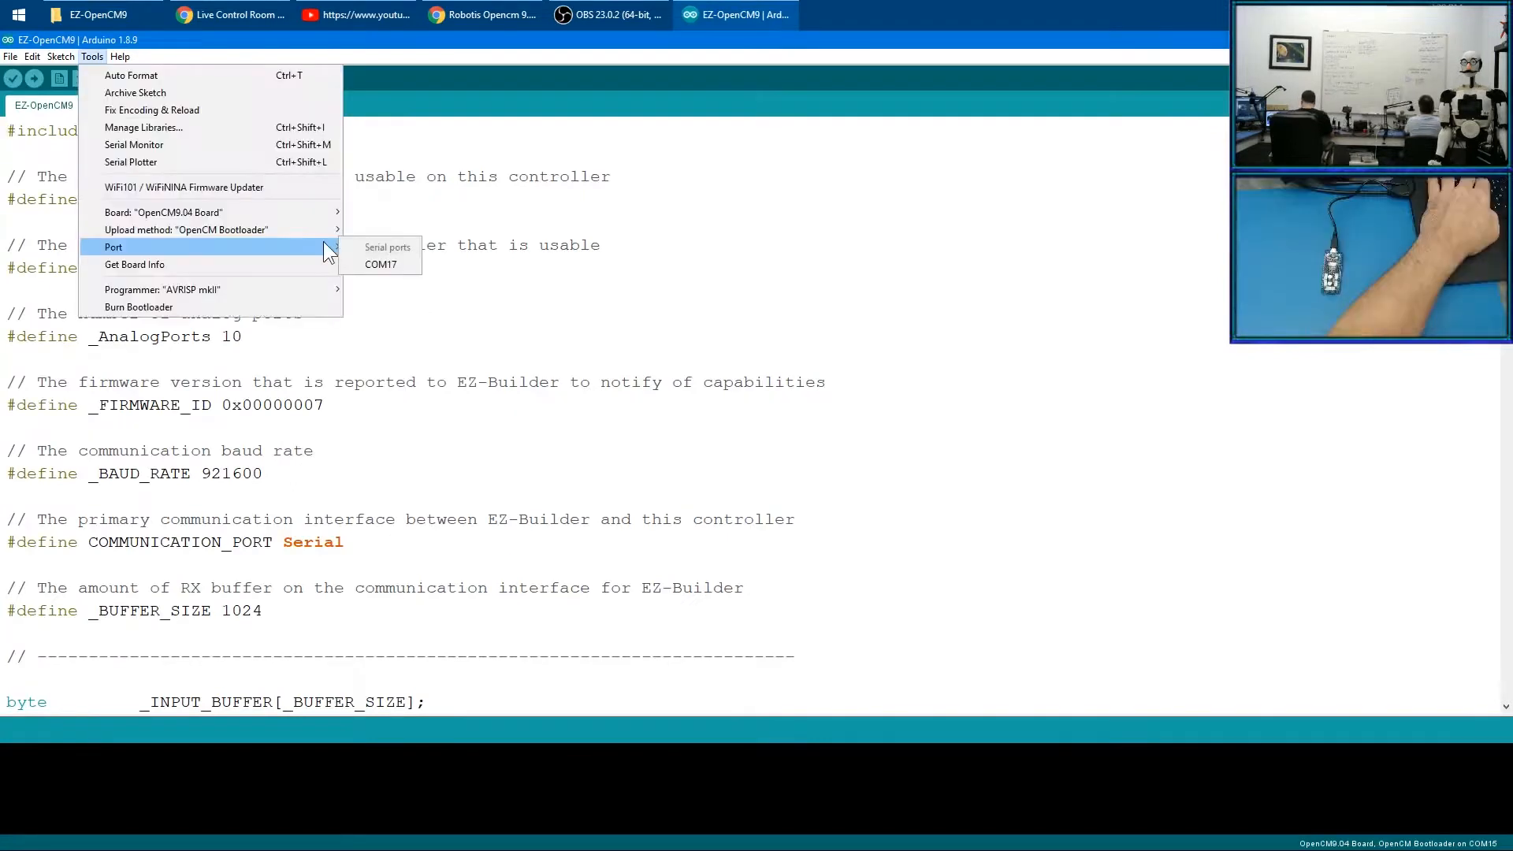
pyautogui.moveTo(379, 264)
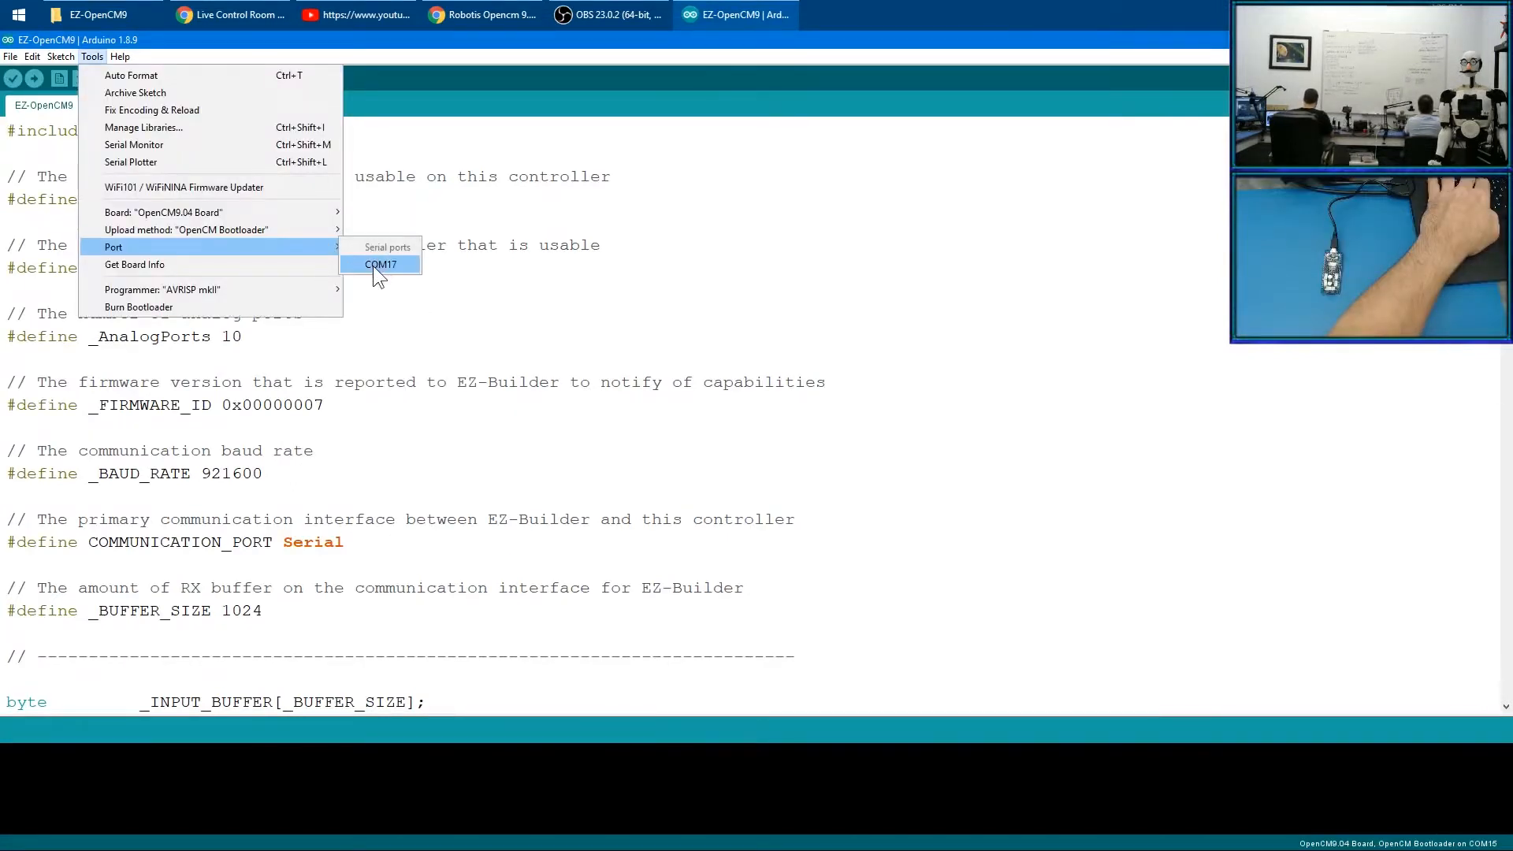
pyautogui.click(380, 265)
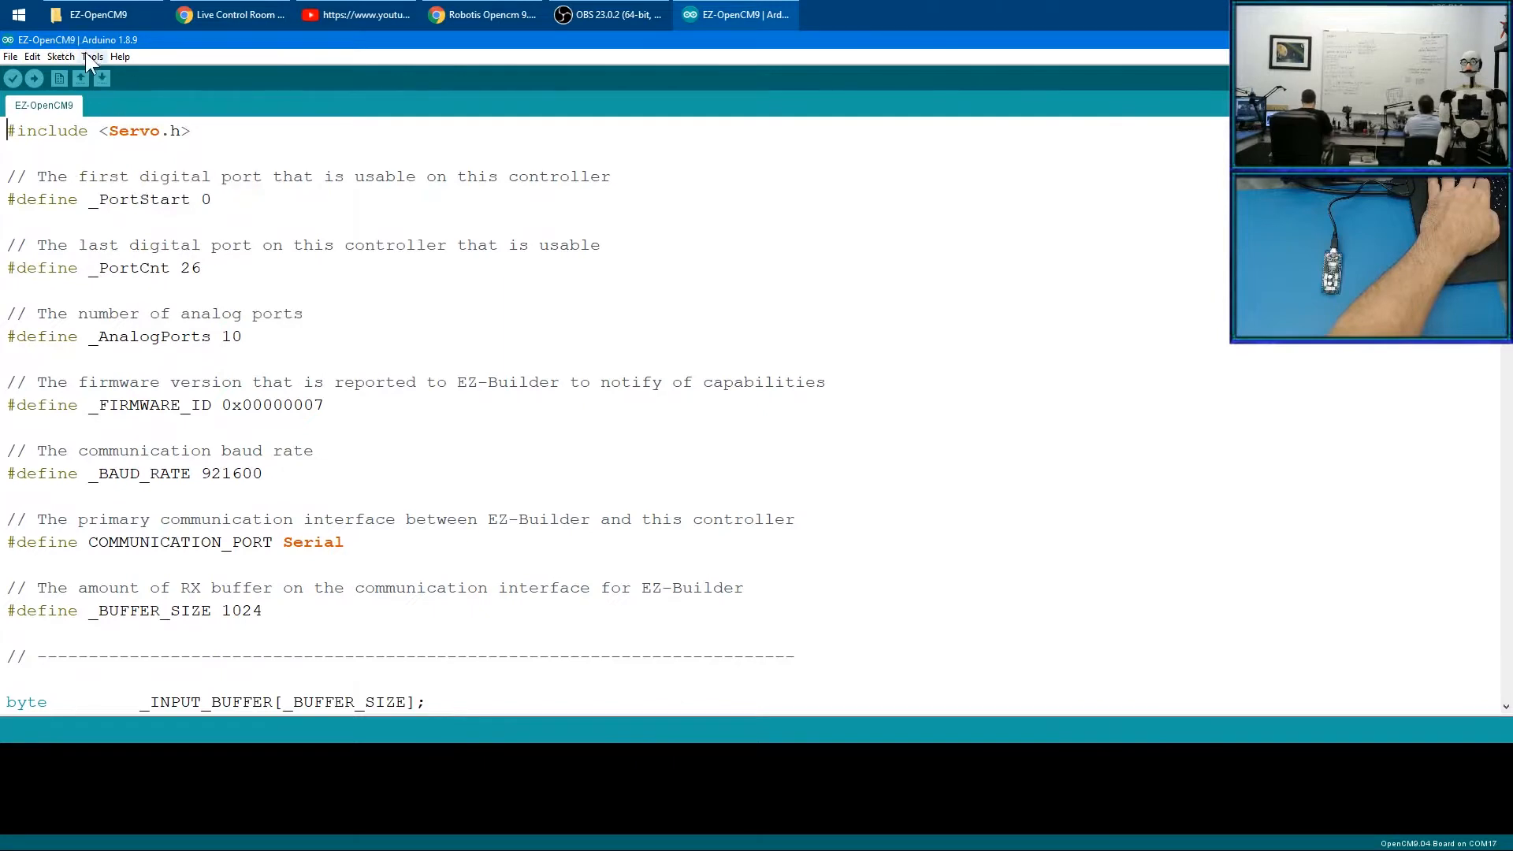
pyautogui.click(93, 57)
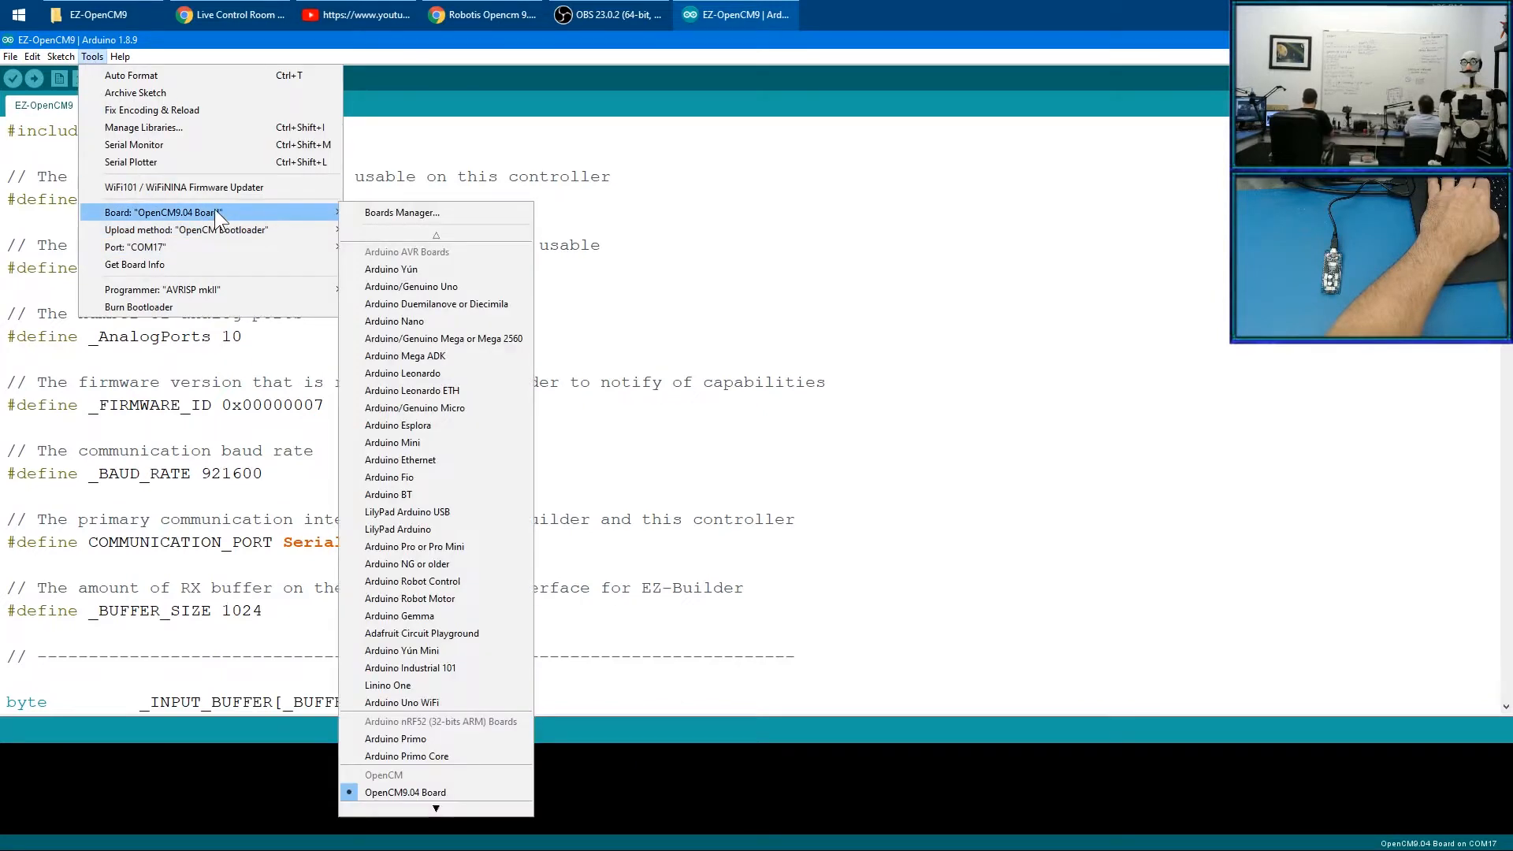
pyautogui.moveTo(381, 496)
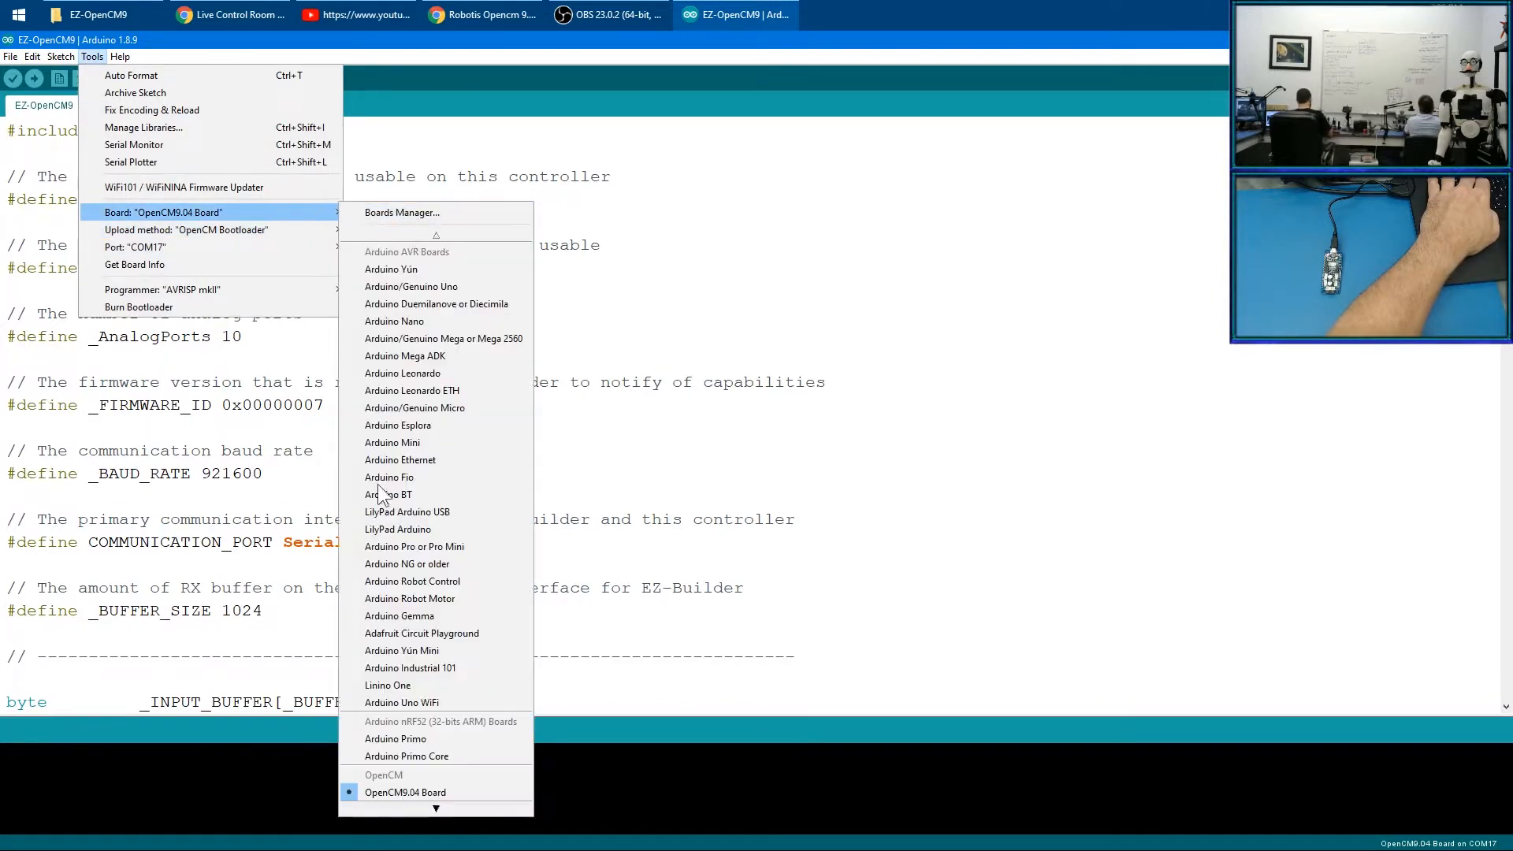
pyautogui.moveTo(405, 792)
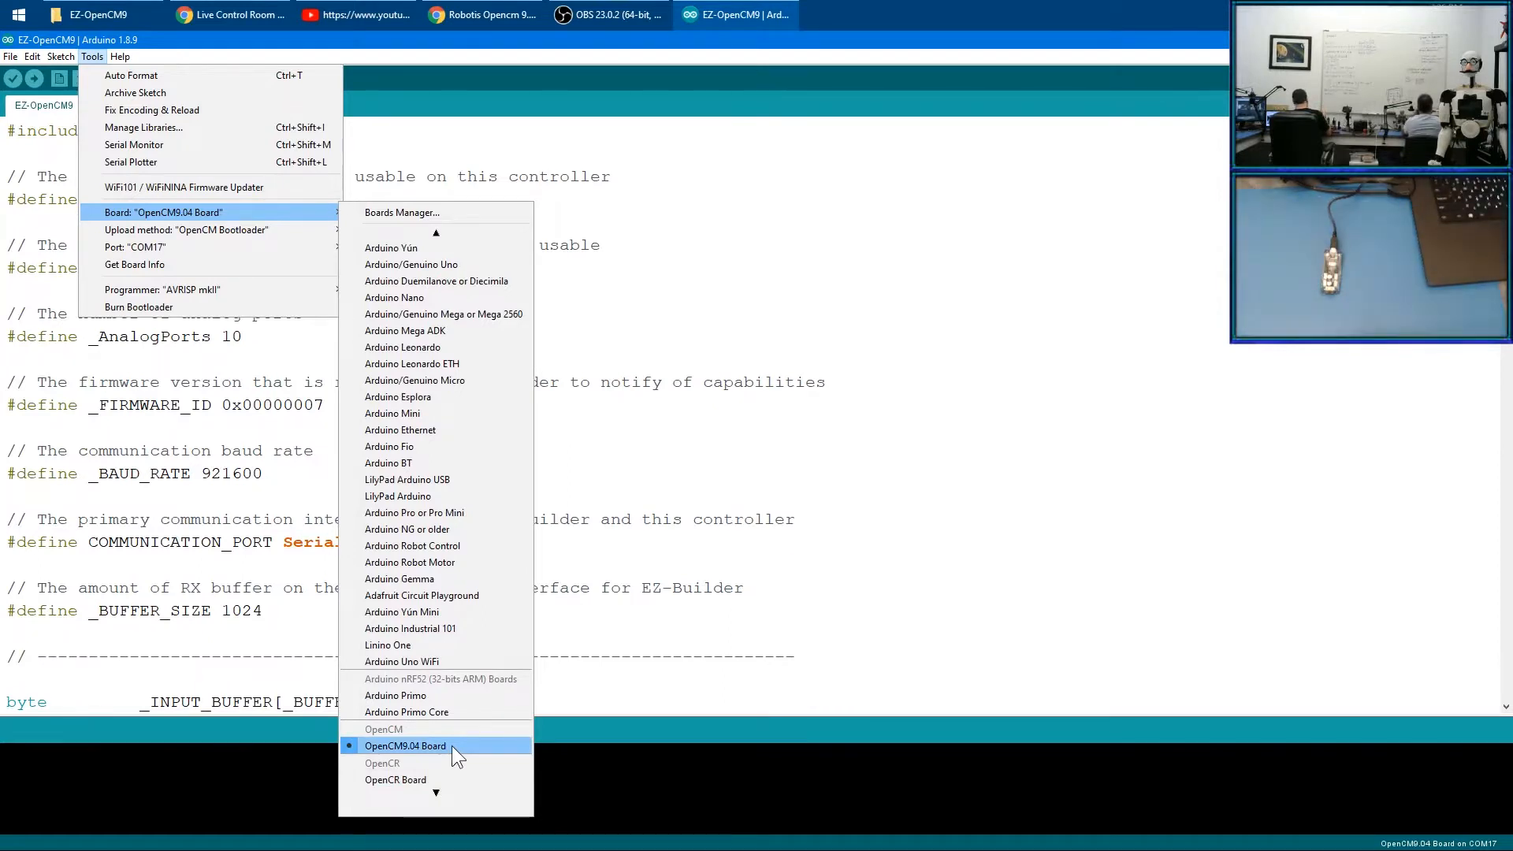
pyautogui.click(405, 745)
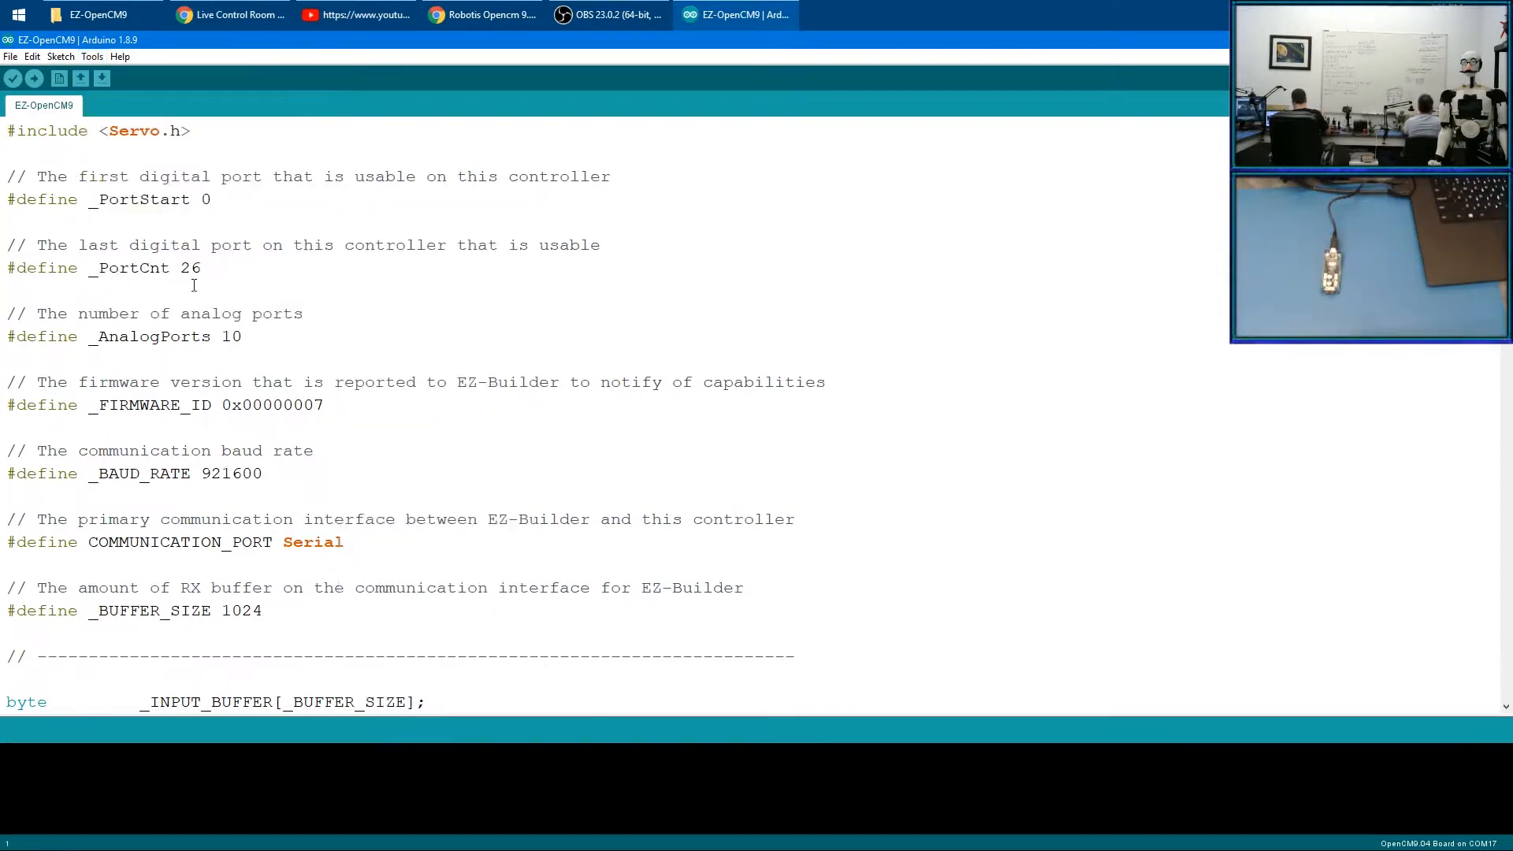
pyautogui.moveTo(35, 79)
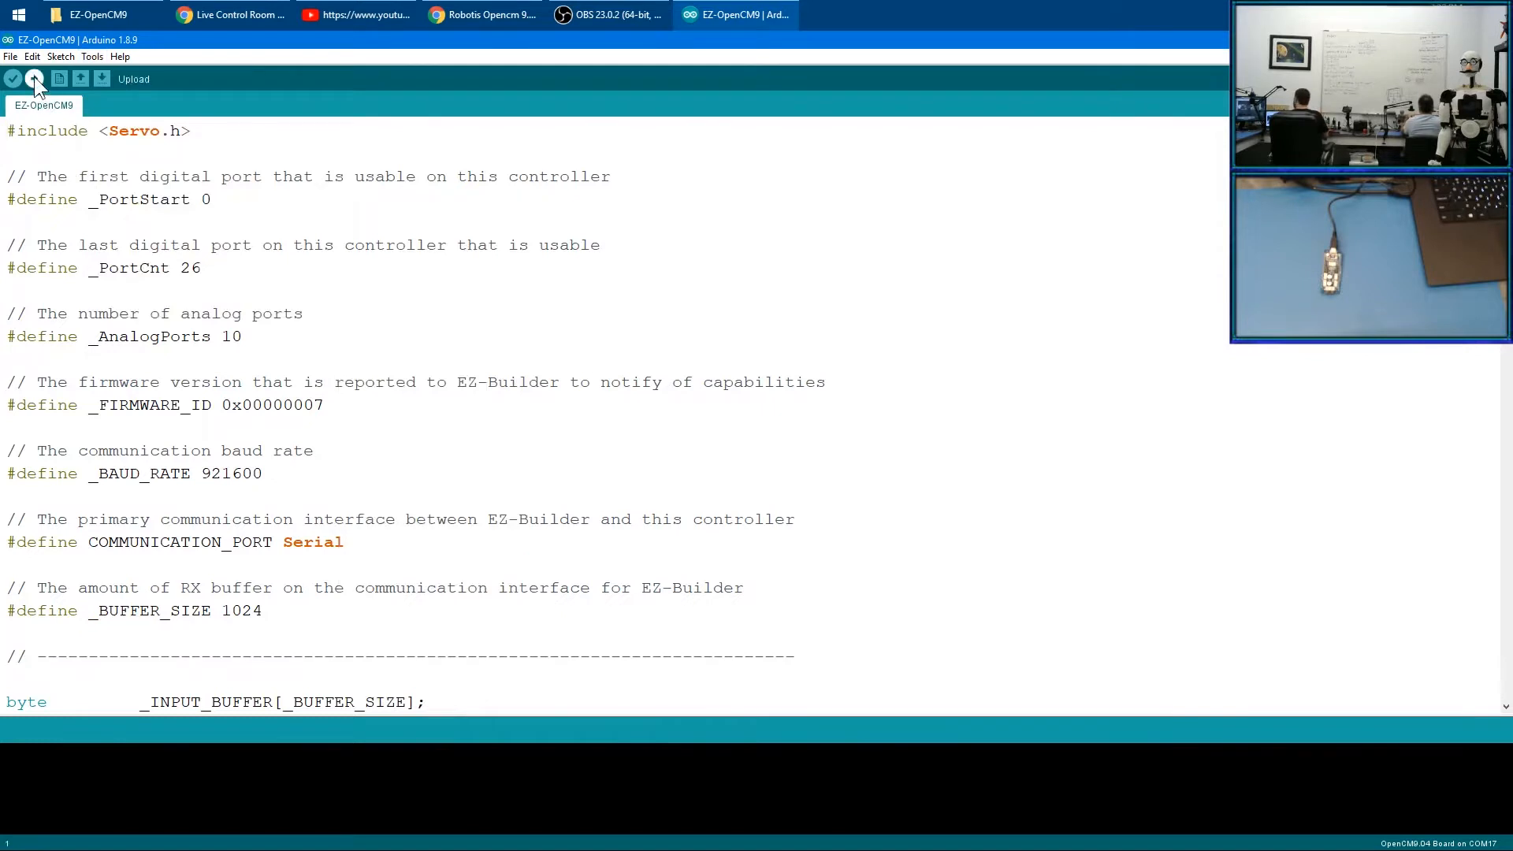
# Upload the EZ-OpenCM9 firmware to the OpenCM9.04 board
pyautogui.click(13, 79)
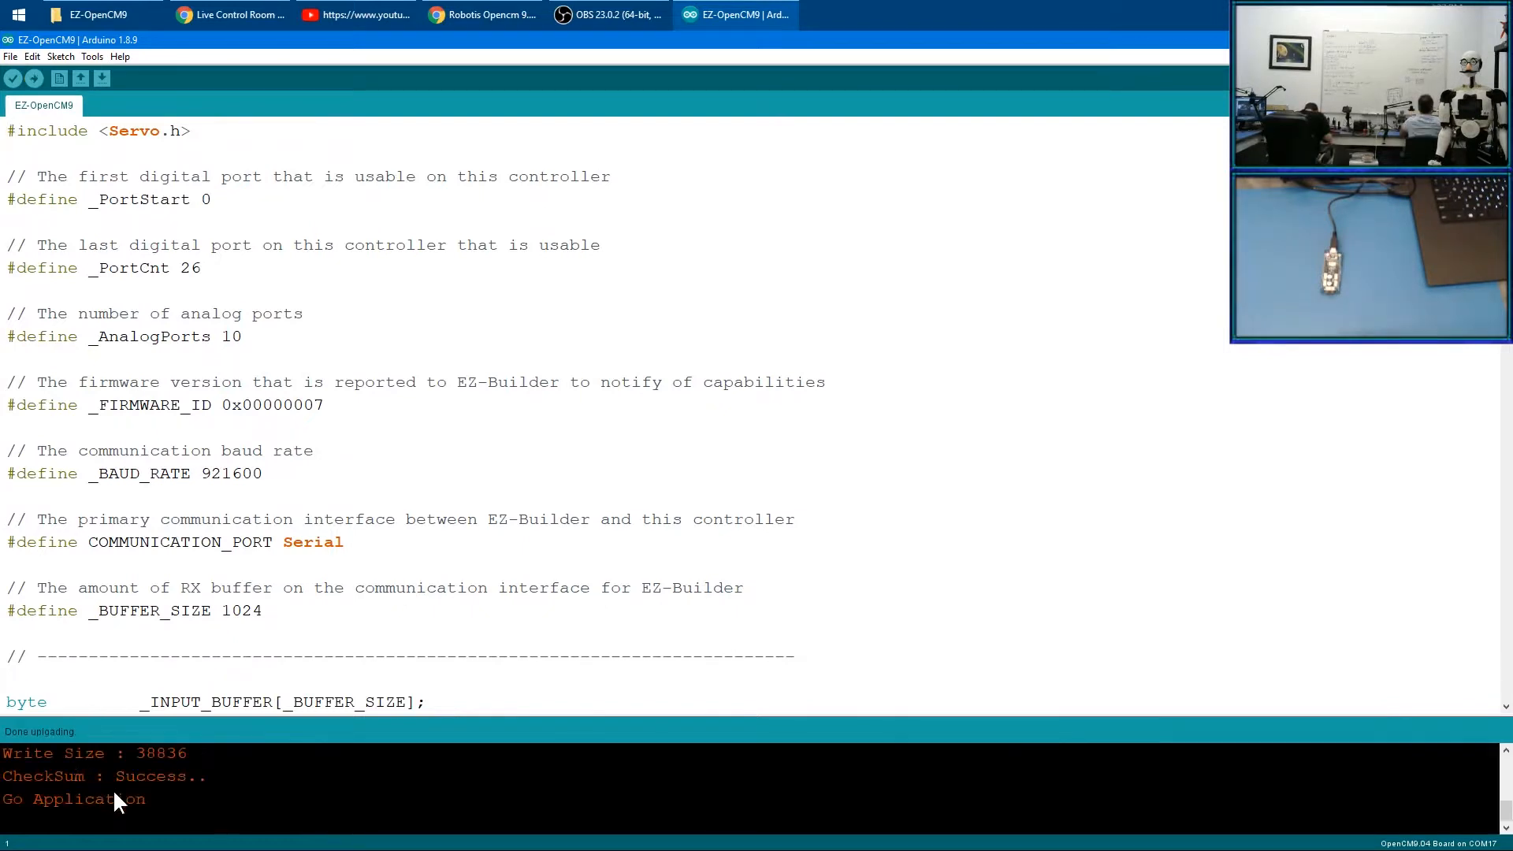
pyautogui.moveTo(171, 782)
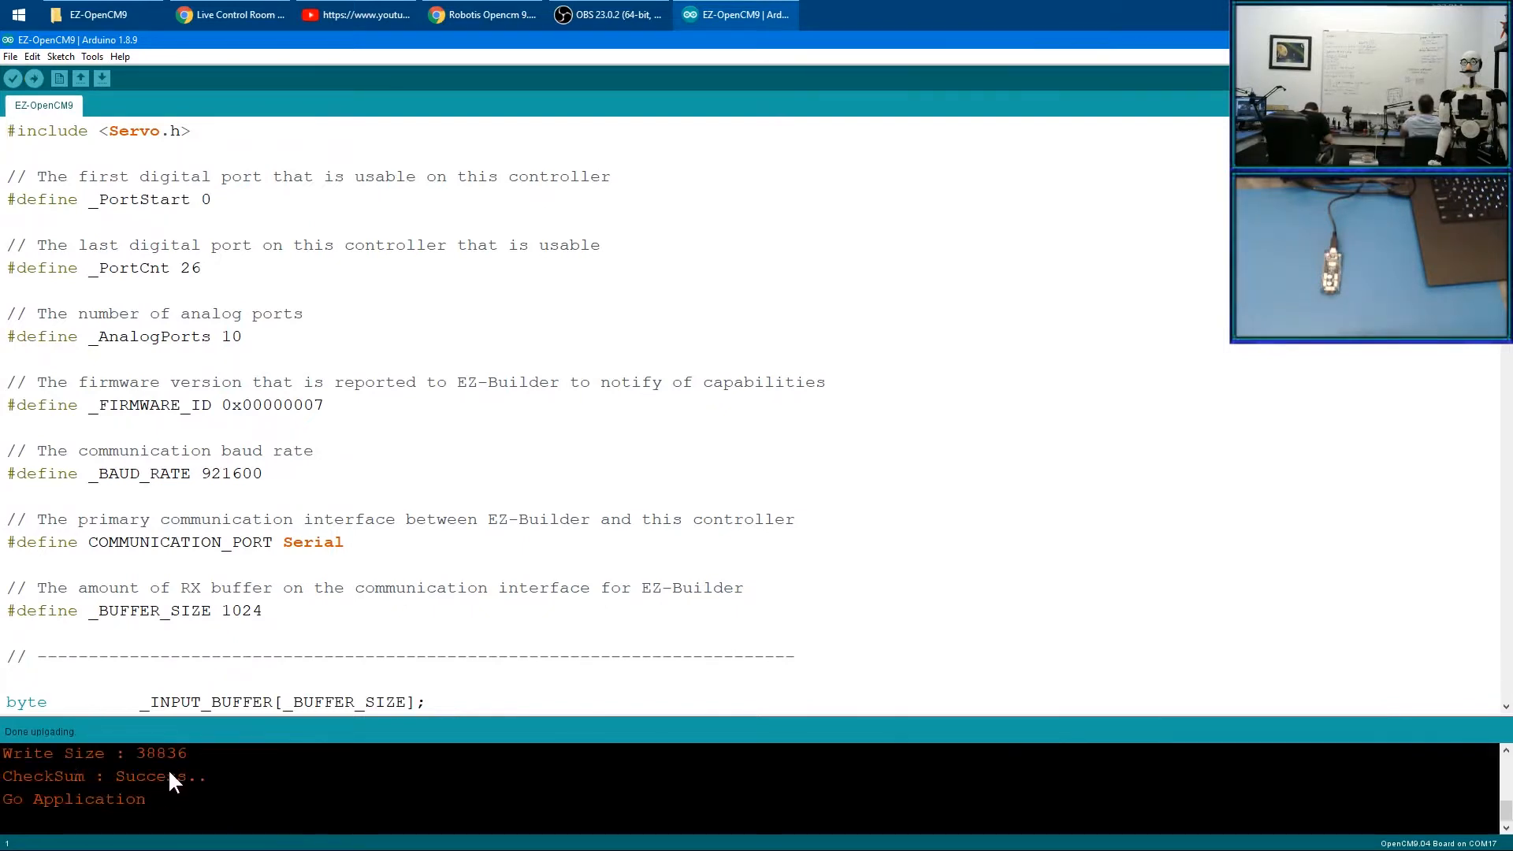
pyautogui.moveTo(135, 795)
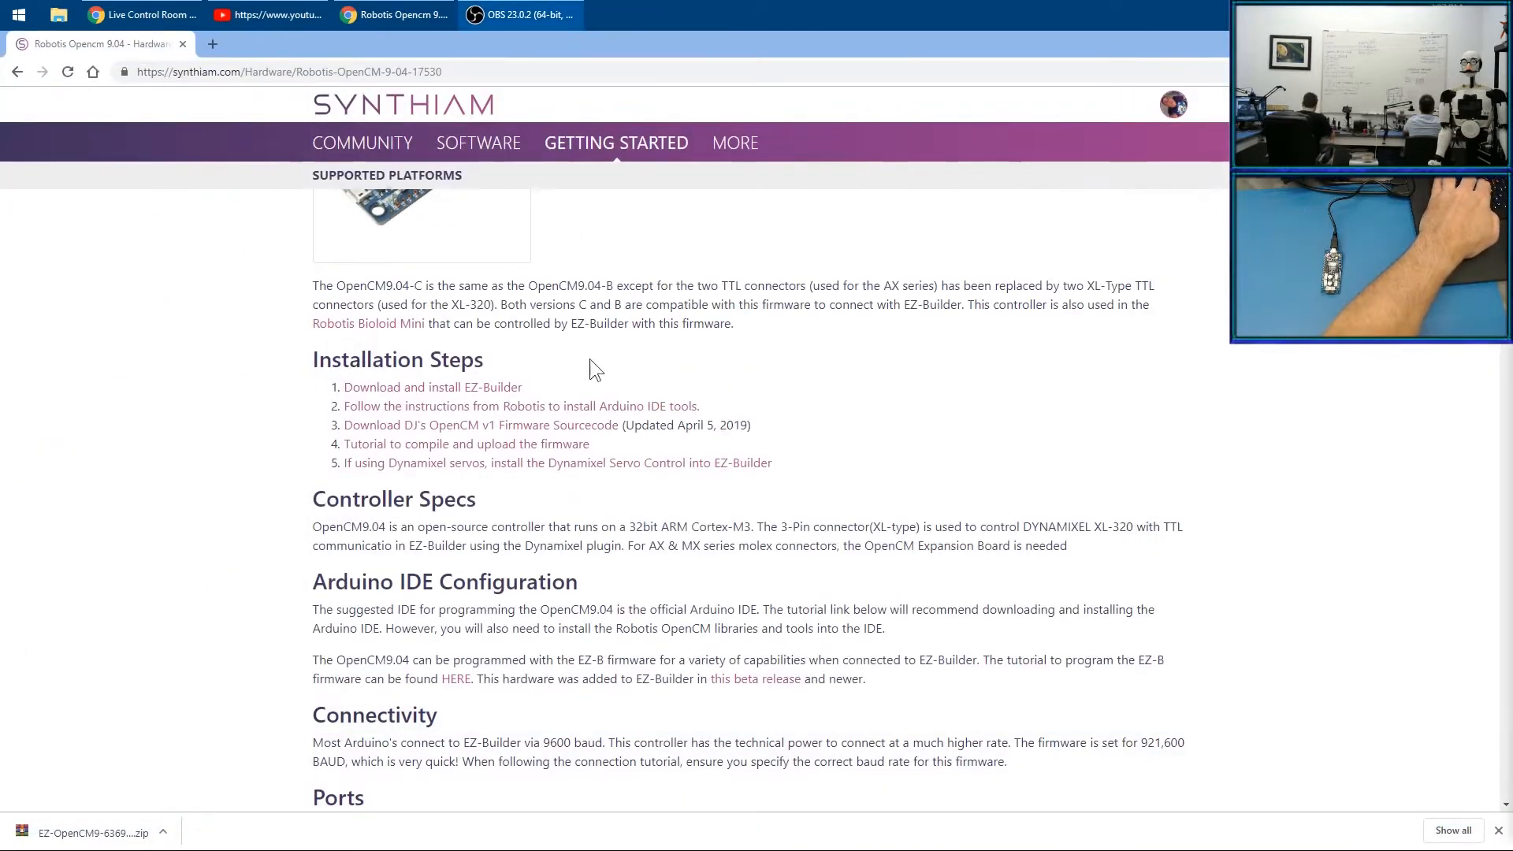
pyautogui.moveTo(485, 435)
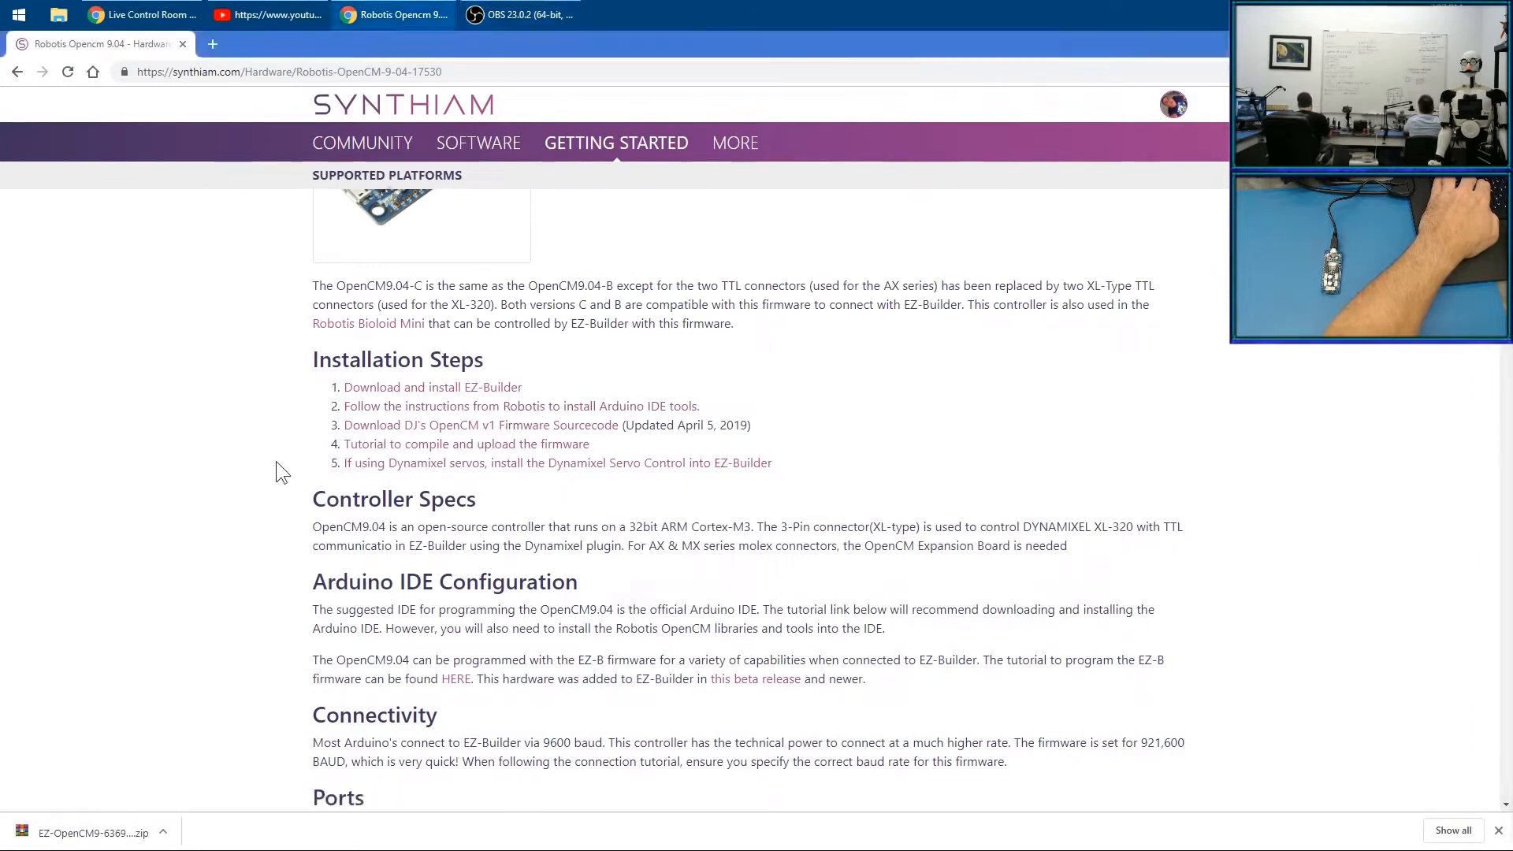
pyautogui.moveTo(483, 478)
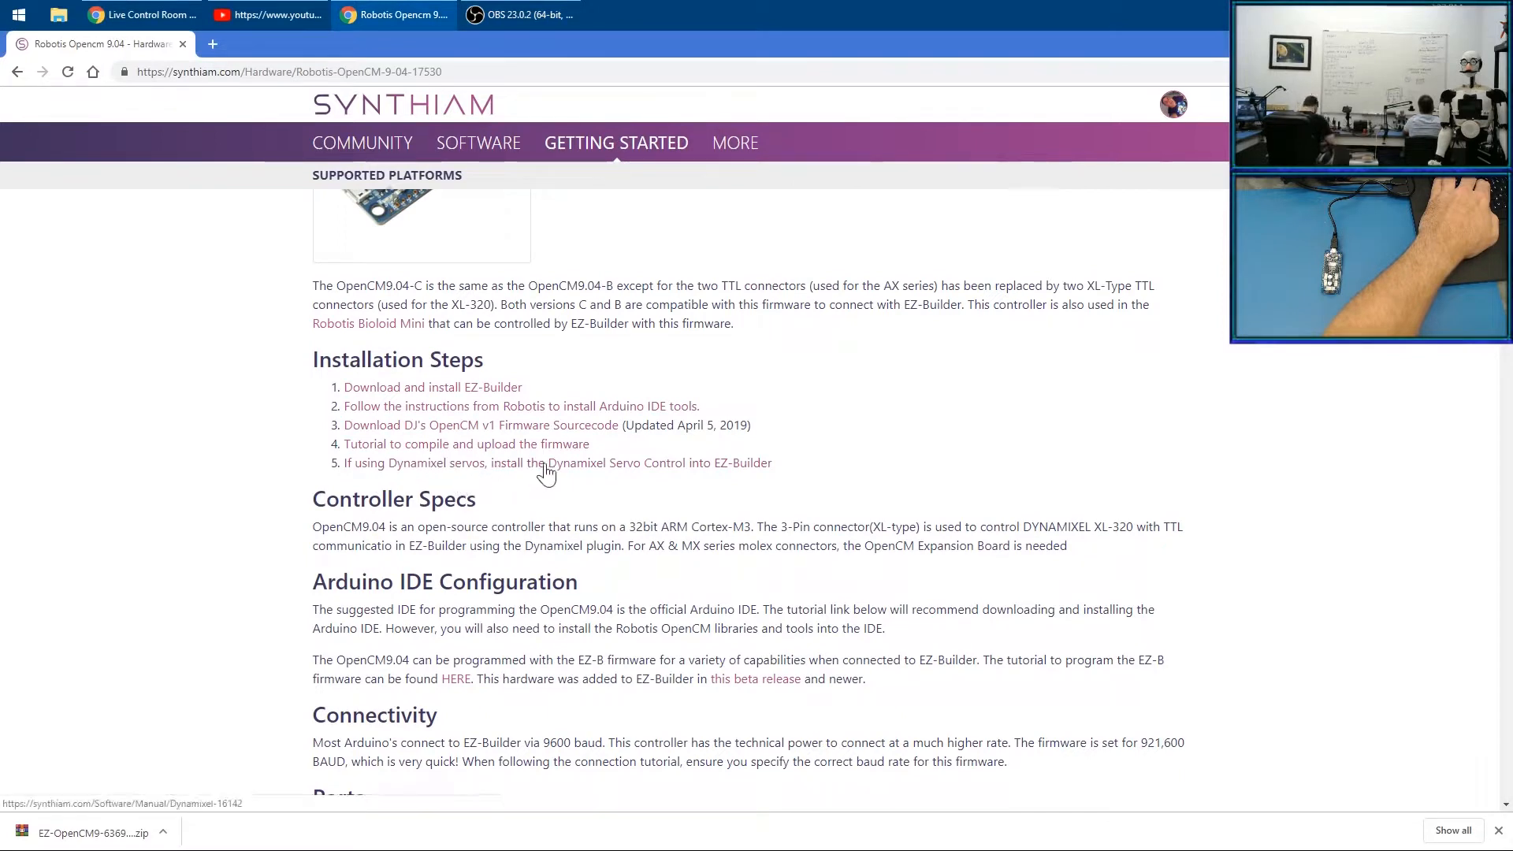
pyautogui.moveTo(648, 471)
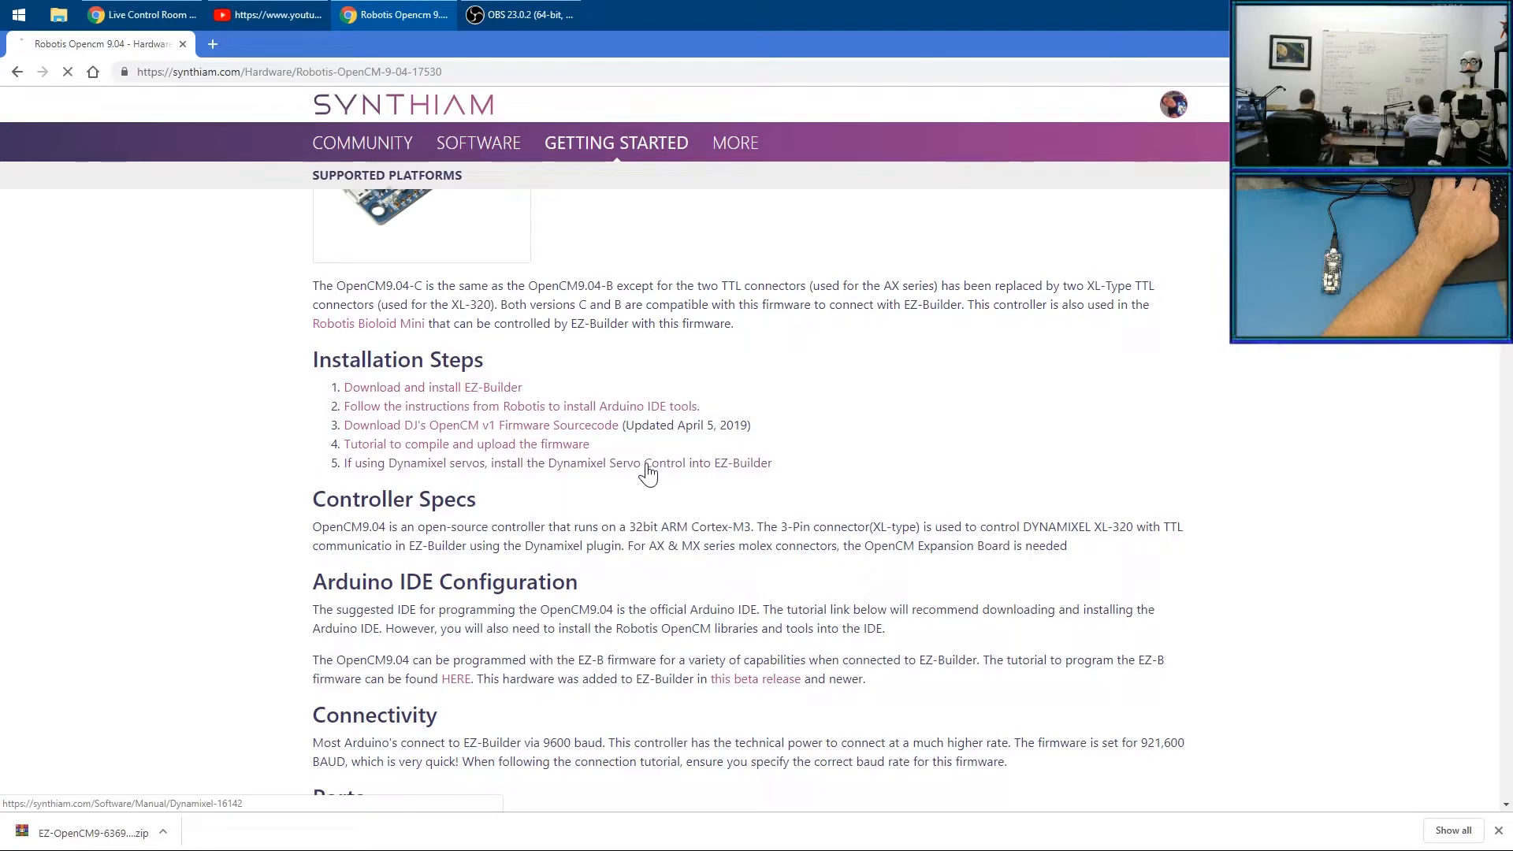
# Go to the Dynamixel control manual and download the control installer
pyautogui.click(650, 461)
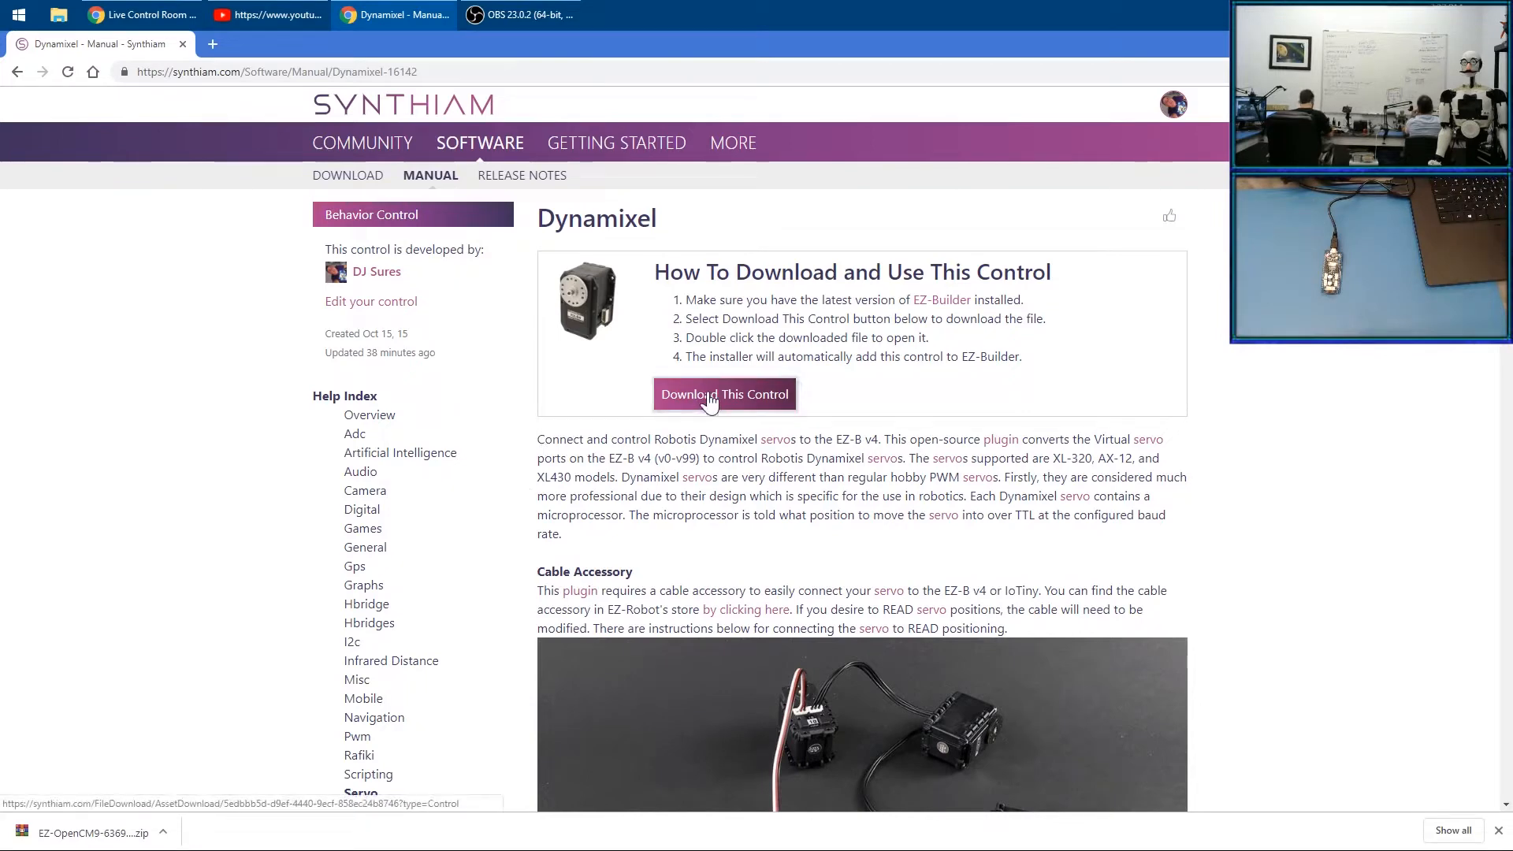
pyautogui.click(723, 394)
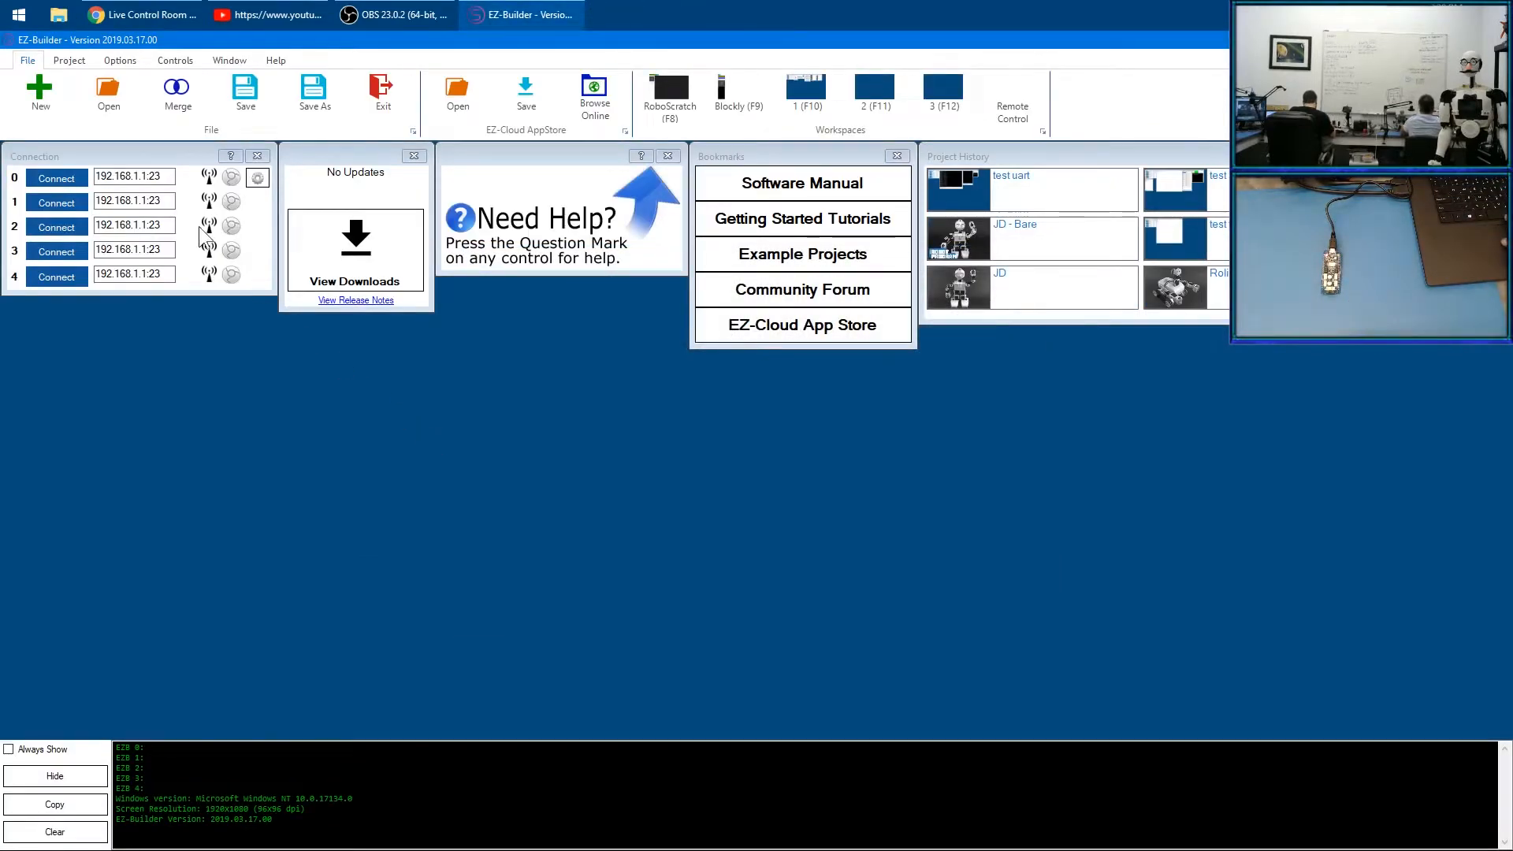
# Set connection 0 to COM17 and save EZB #0 baud rate as 921600
pyautogui.click(54, 832)
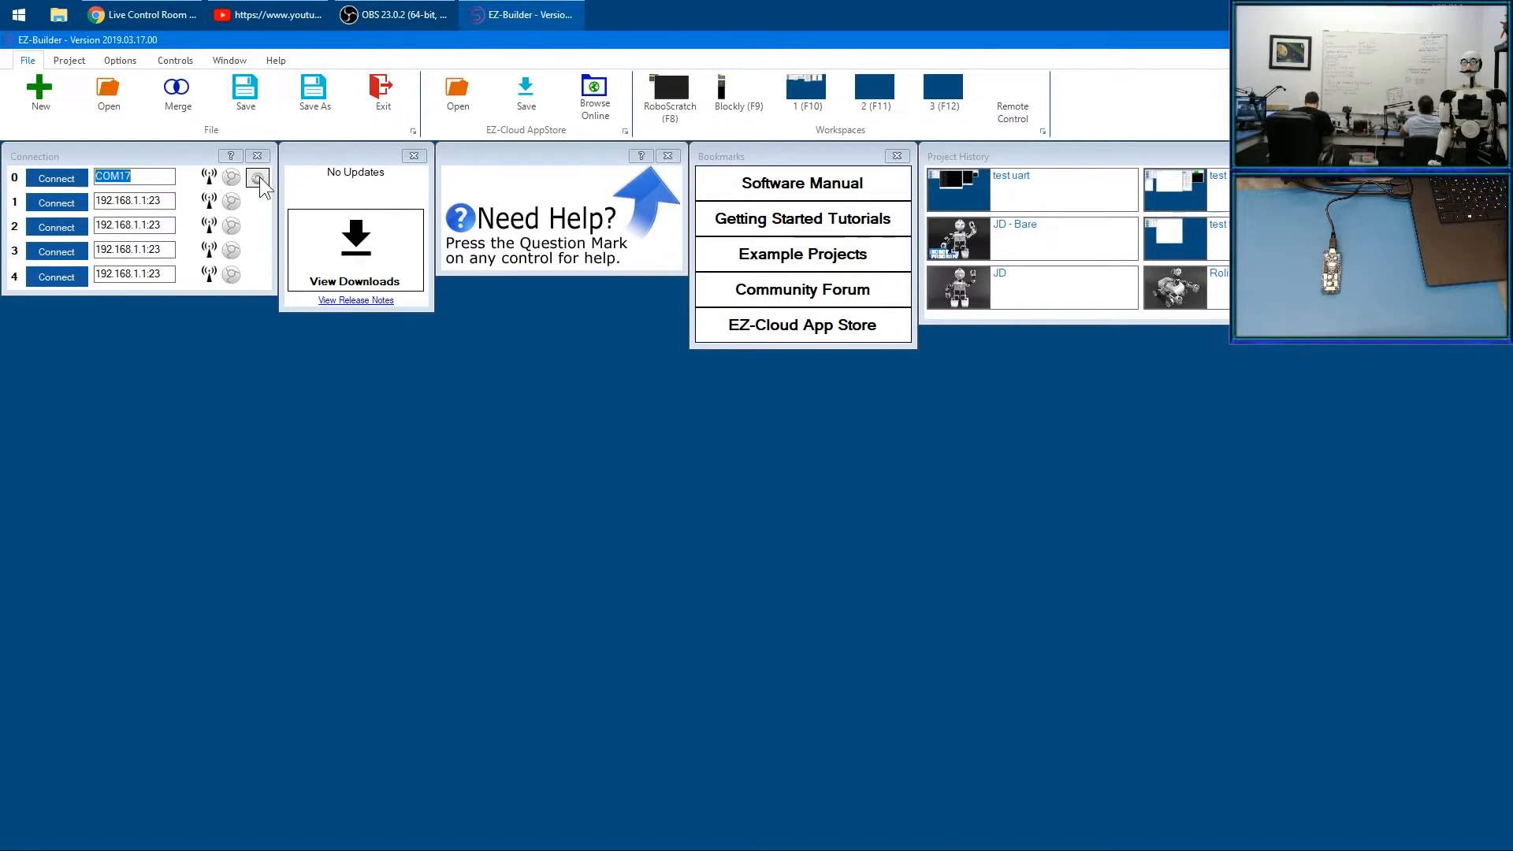
pyautogui.click(257, 178)
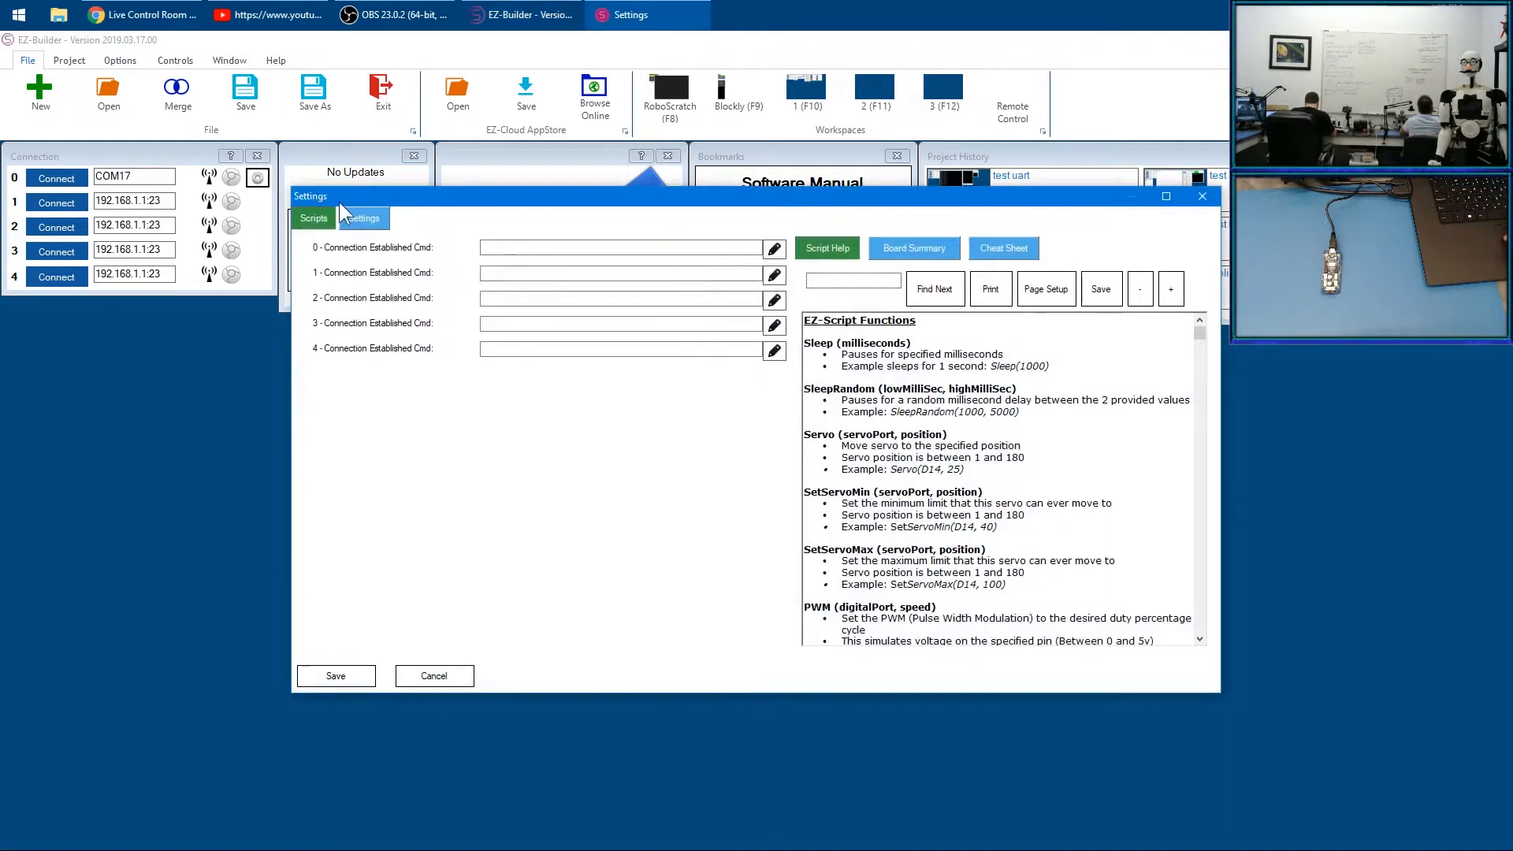
pyautogui.click(362, 218)
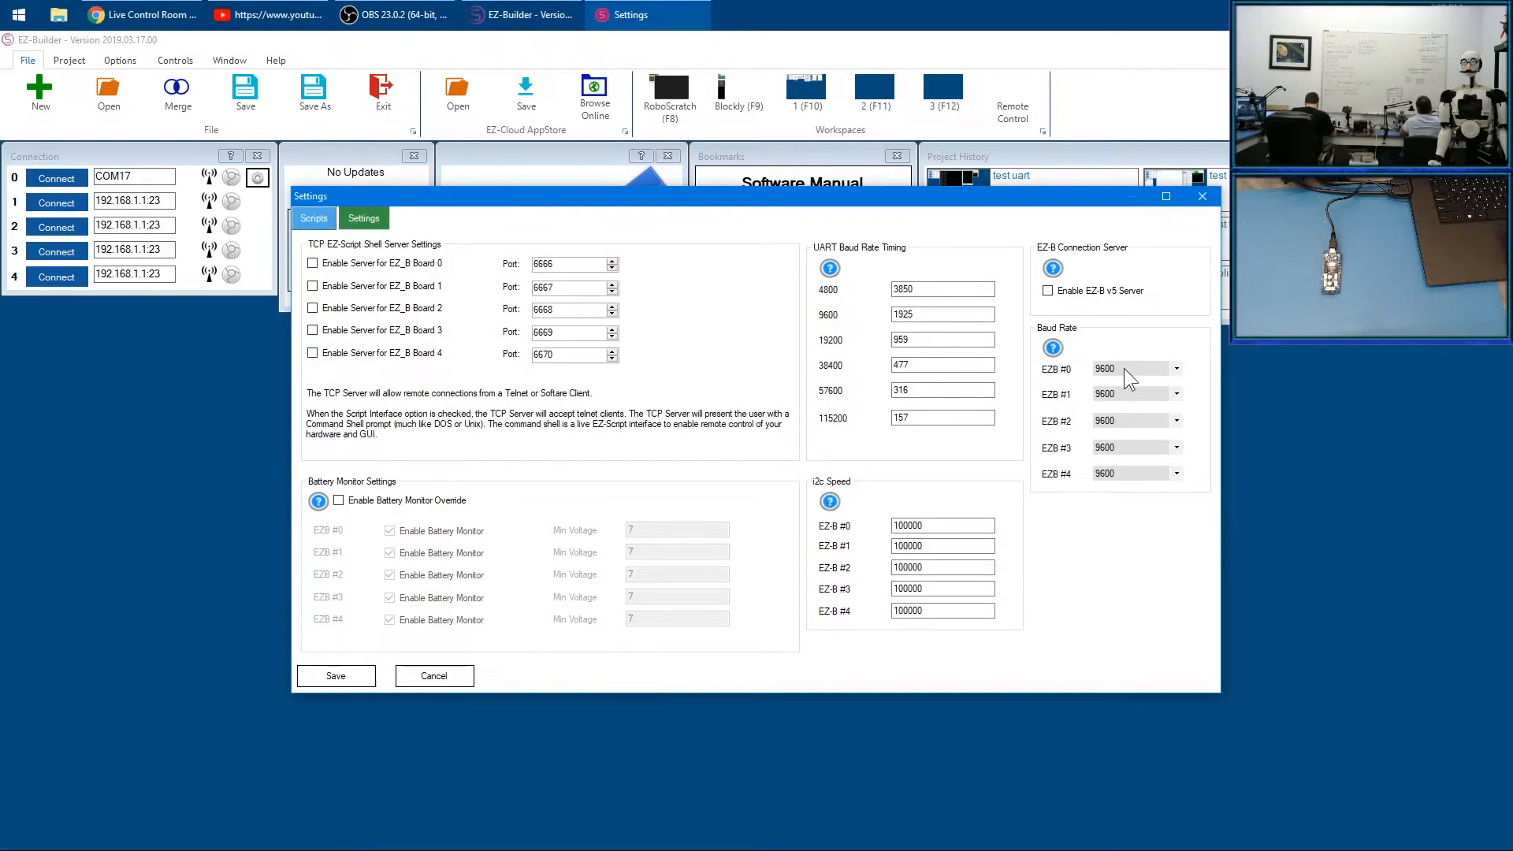
pyautogui.click(1175, 367)
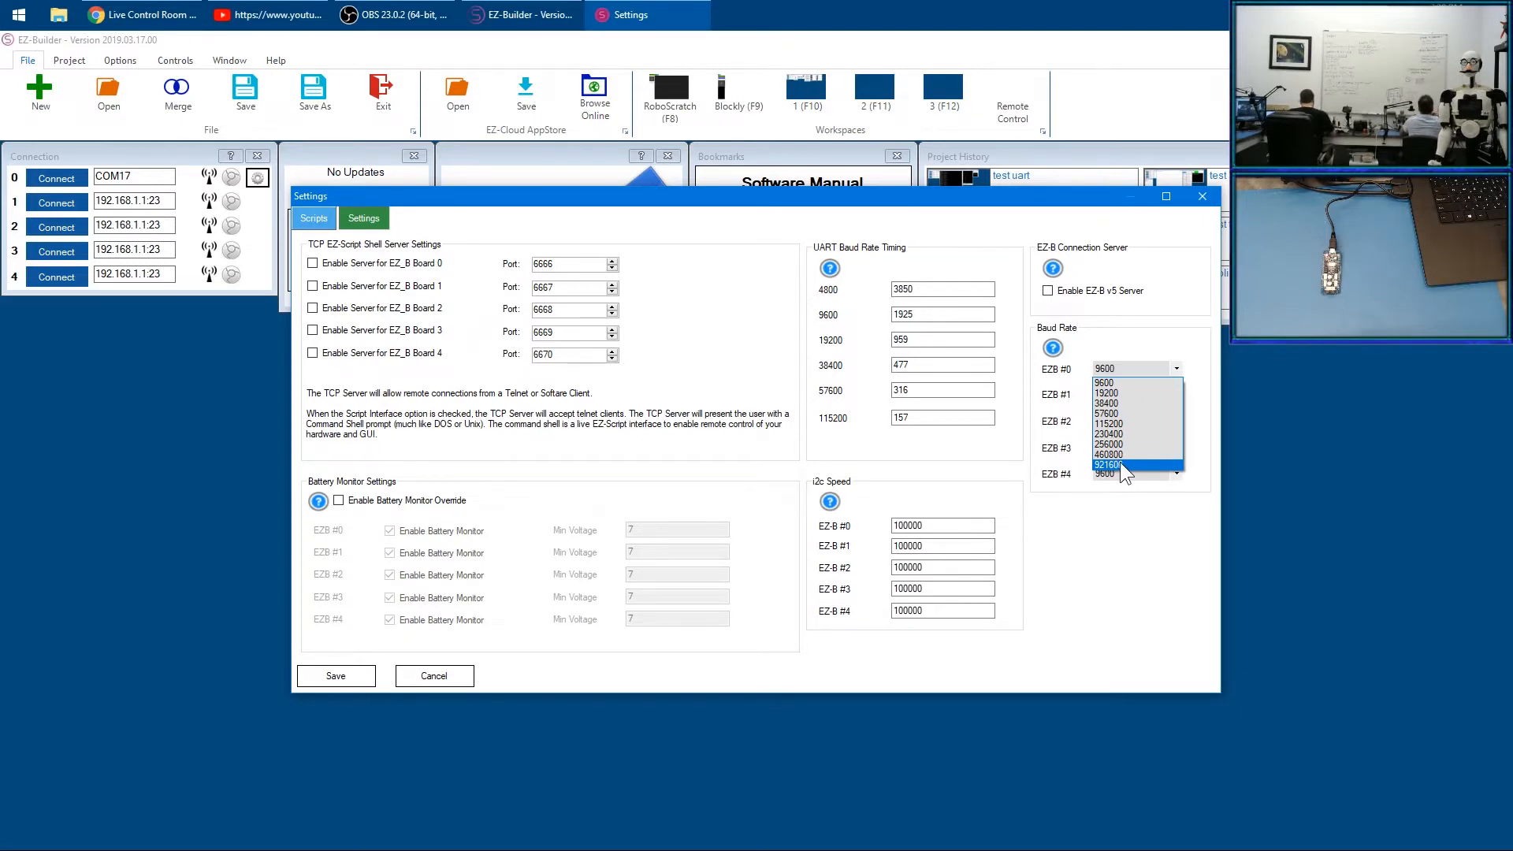
pyautogui.click(1108, 463)
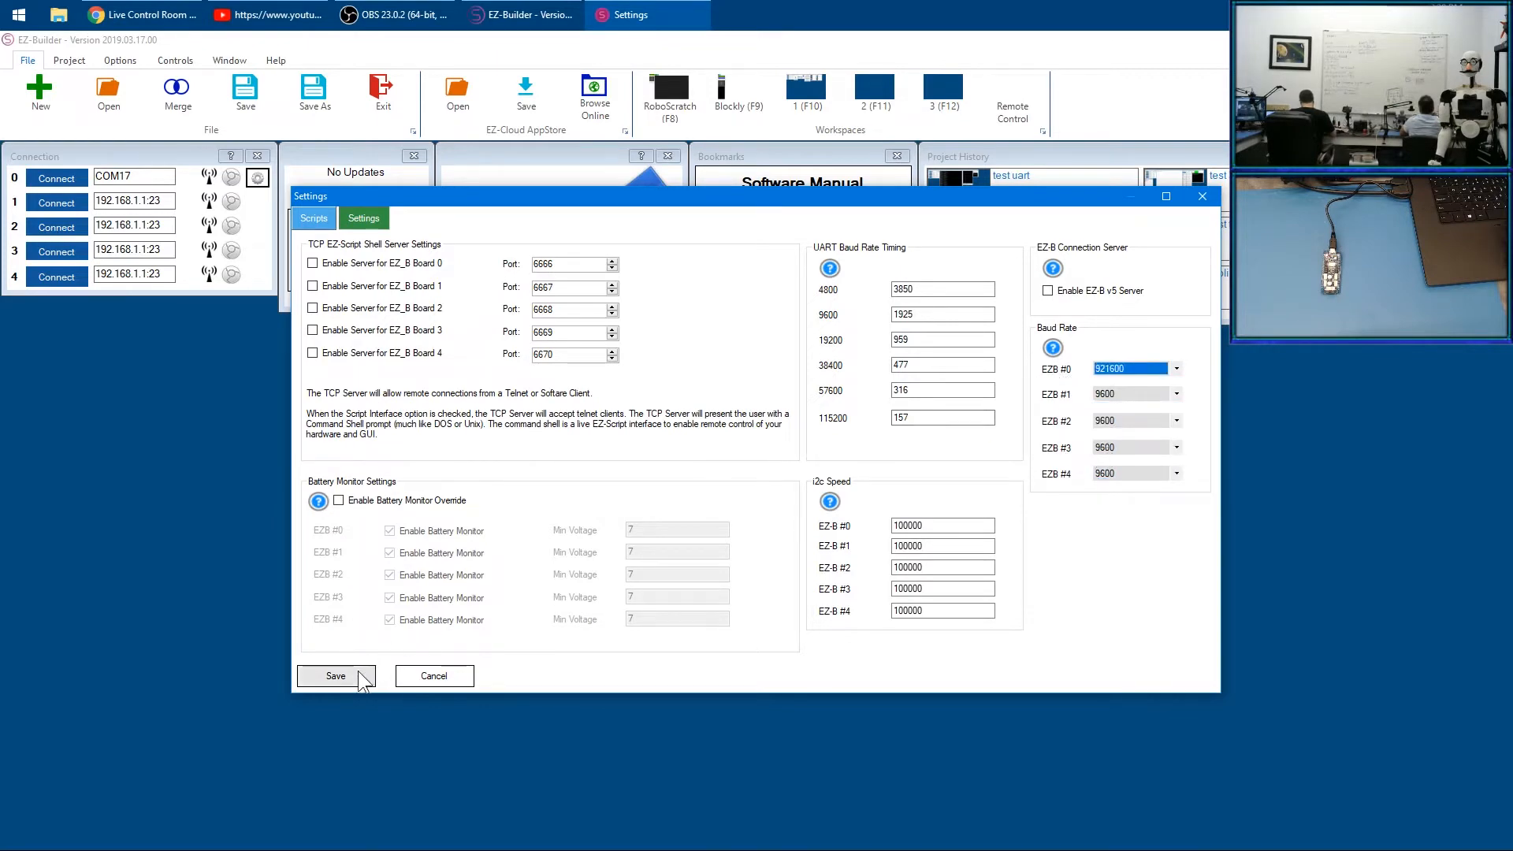
pyautogui.click(335, 676)
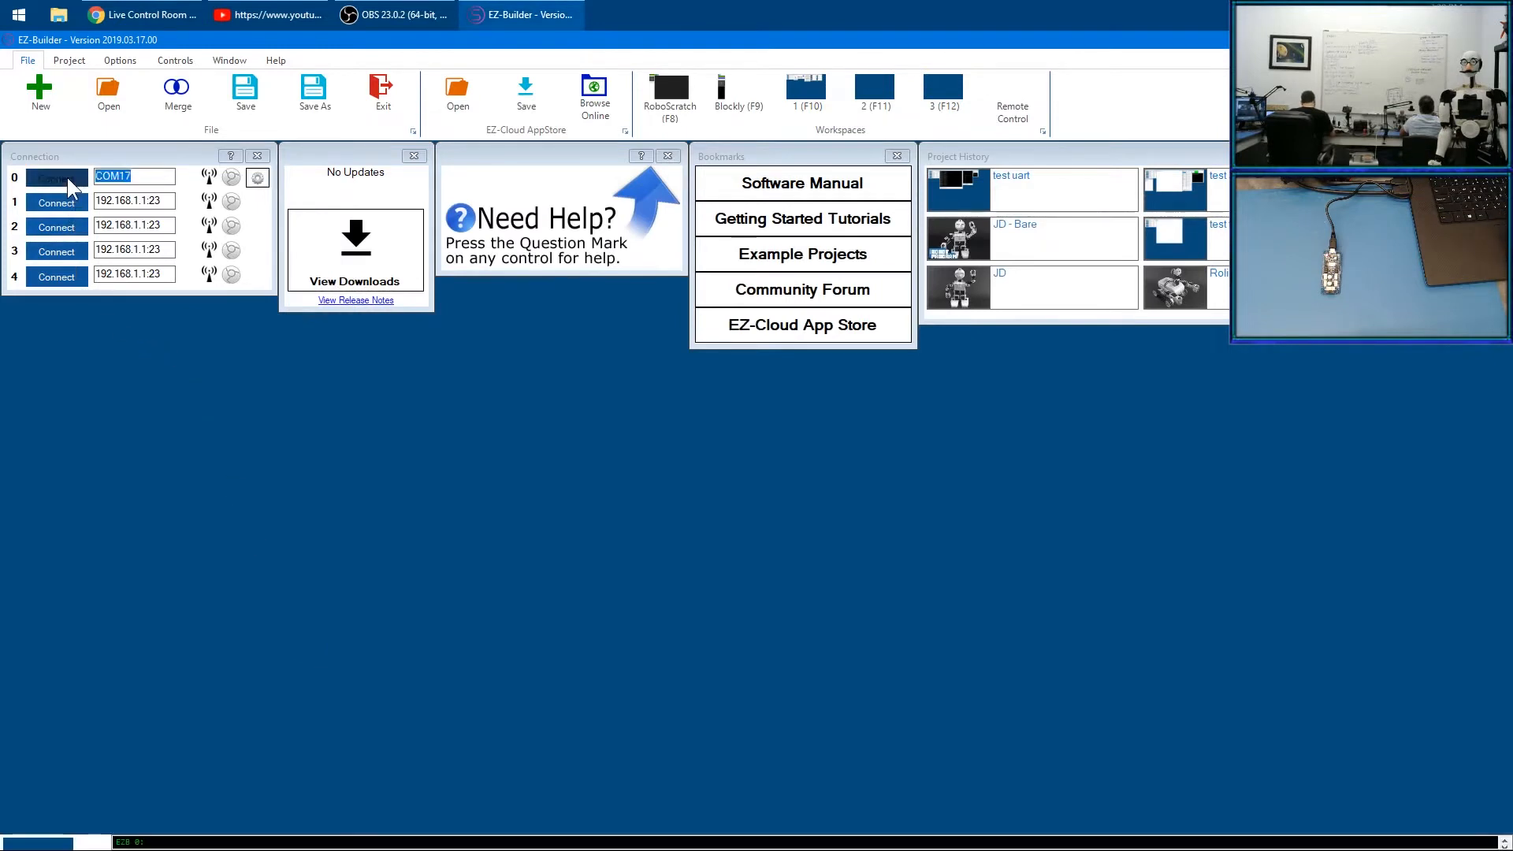
# Connect EZ-Builder to the board on COM17 via connection 0
pyautogui.click(57, 178)
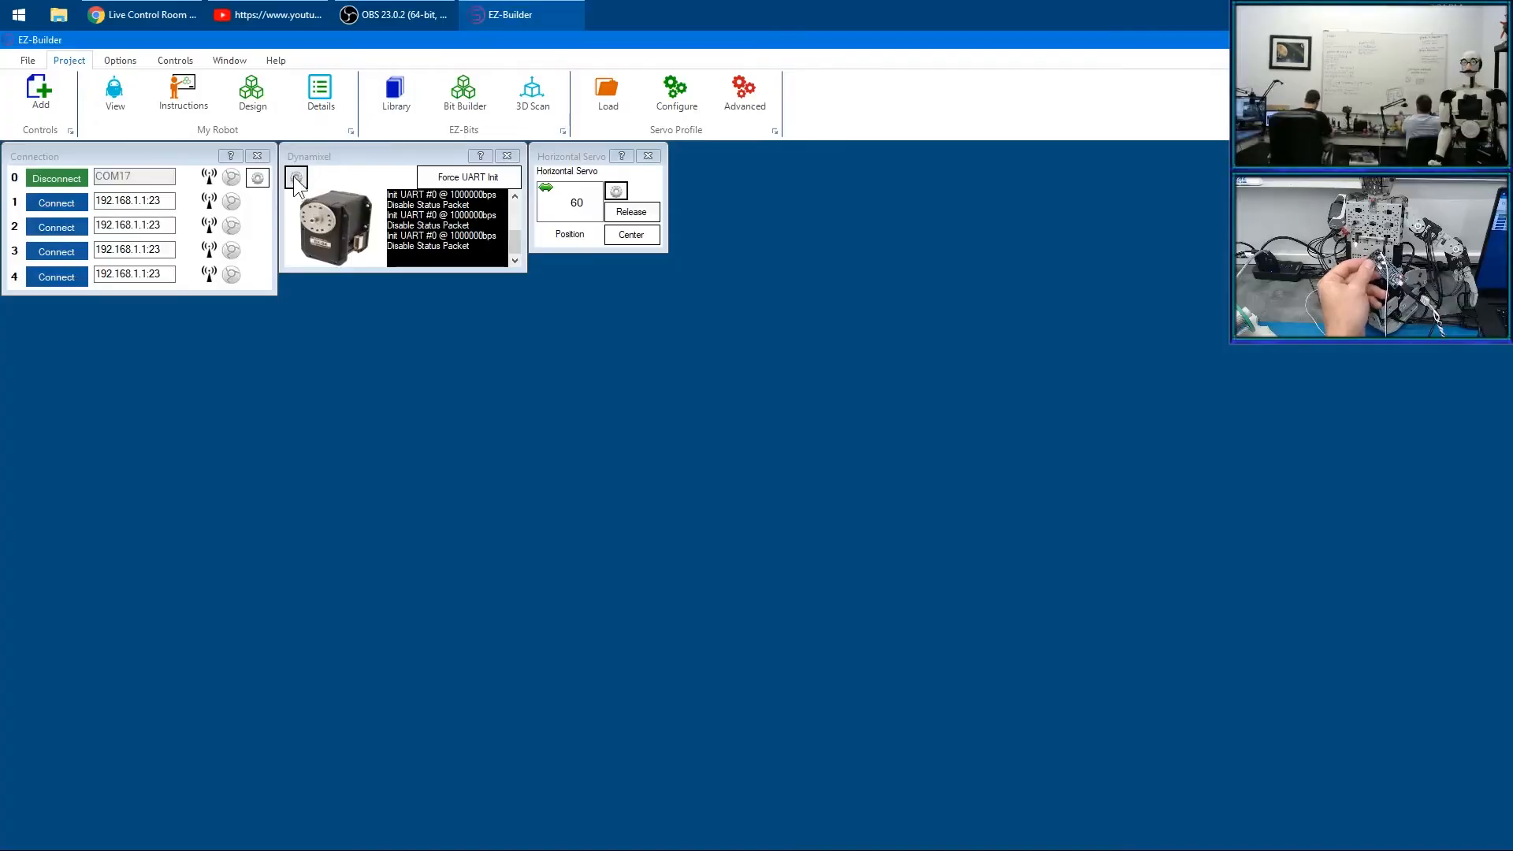
# Scan for all Dynamixel servos, enable servo V9 and save the configuration
pyautogui.click(676, 91)
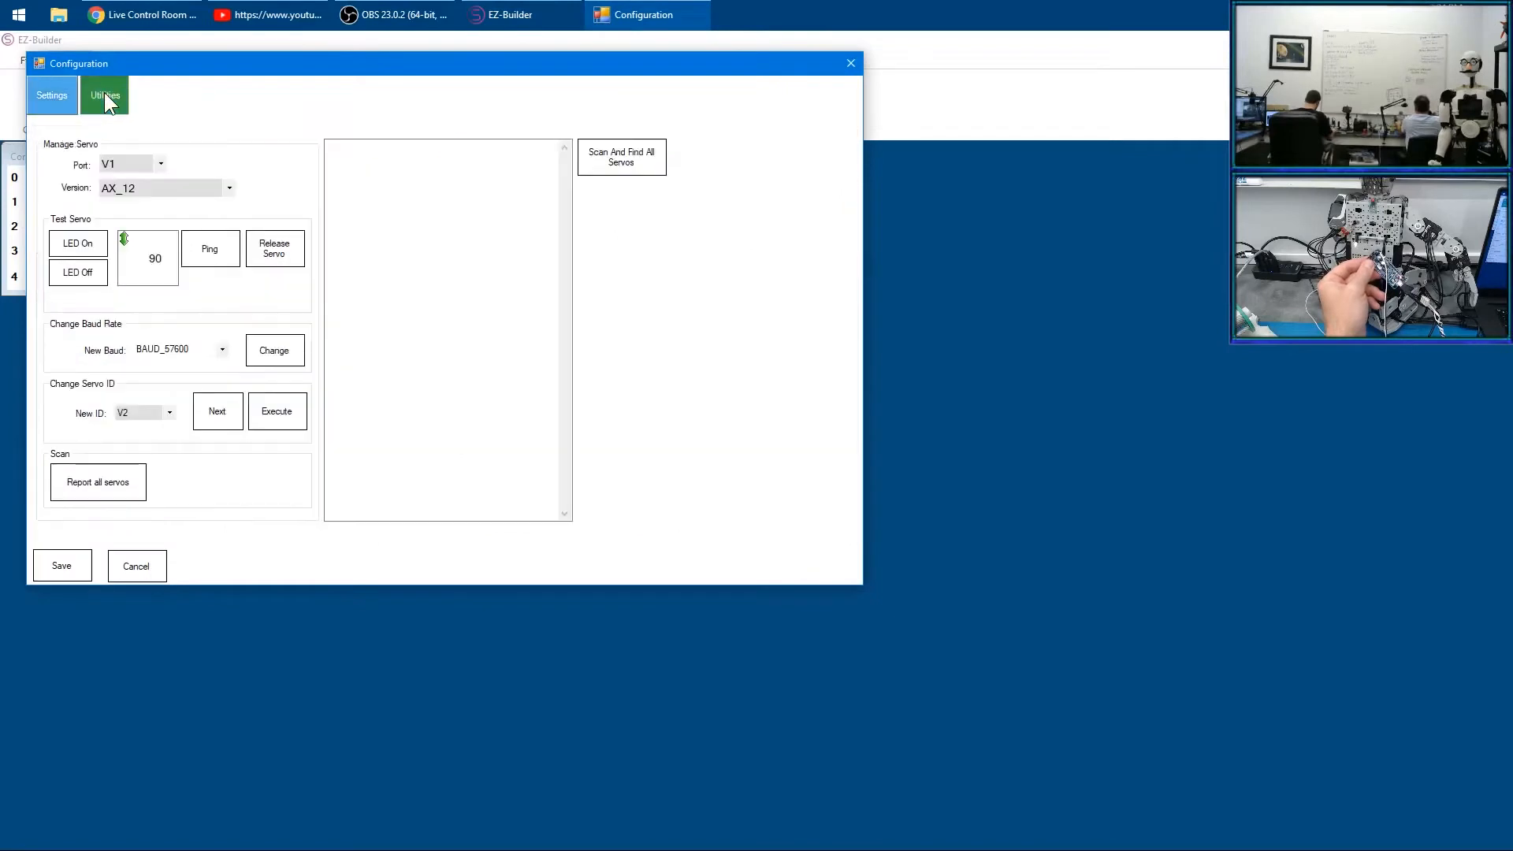
pyautogui.click(621, 156)
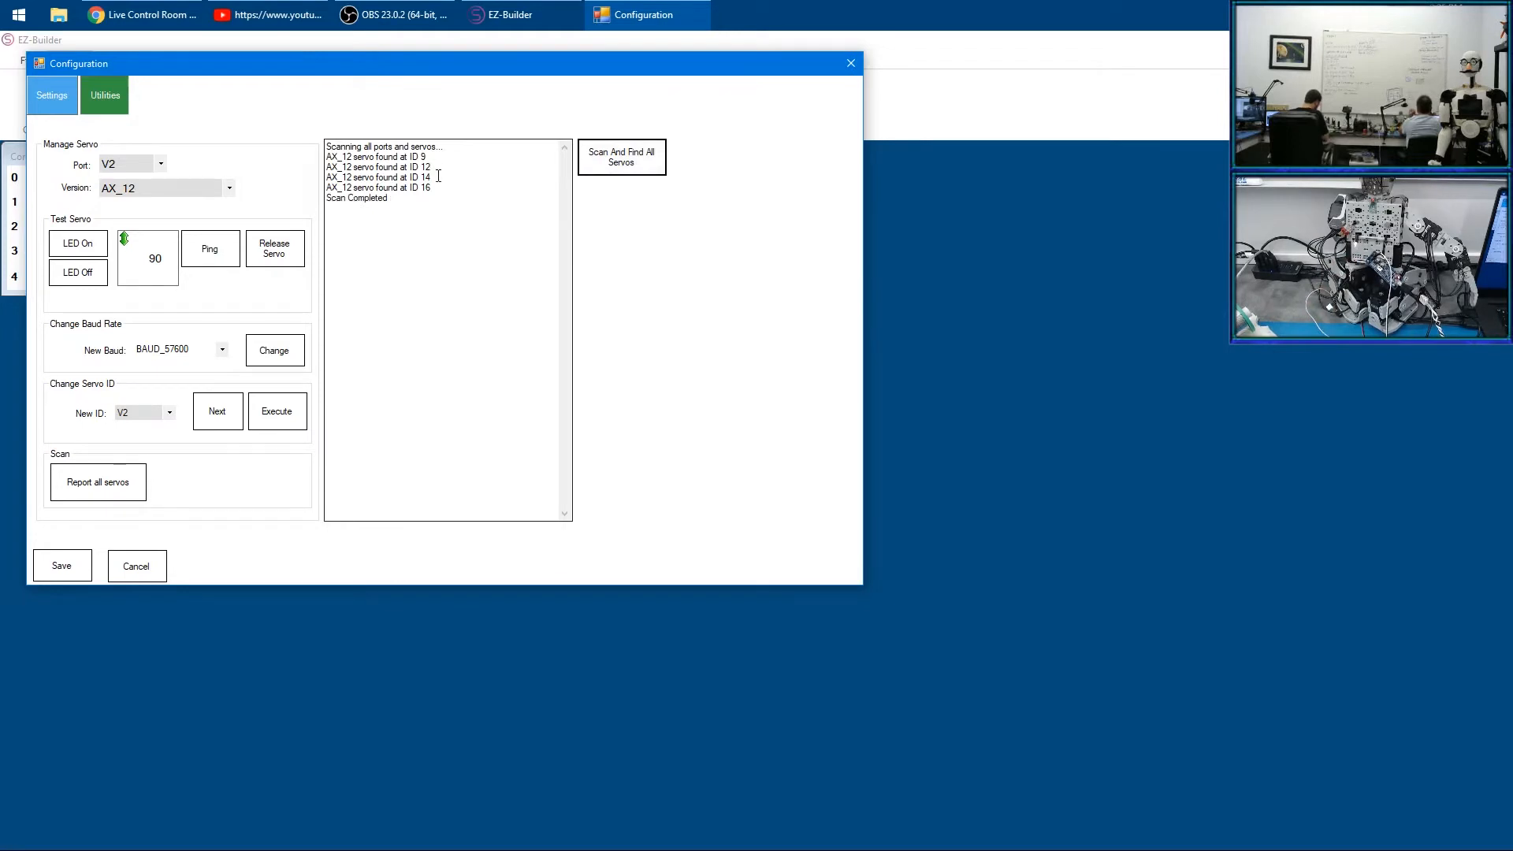
pyautogui.click(51, 94)
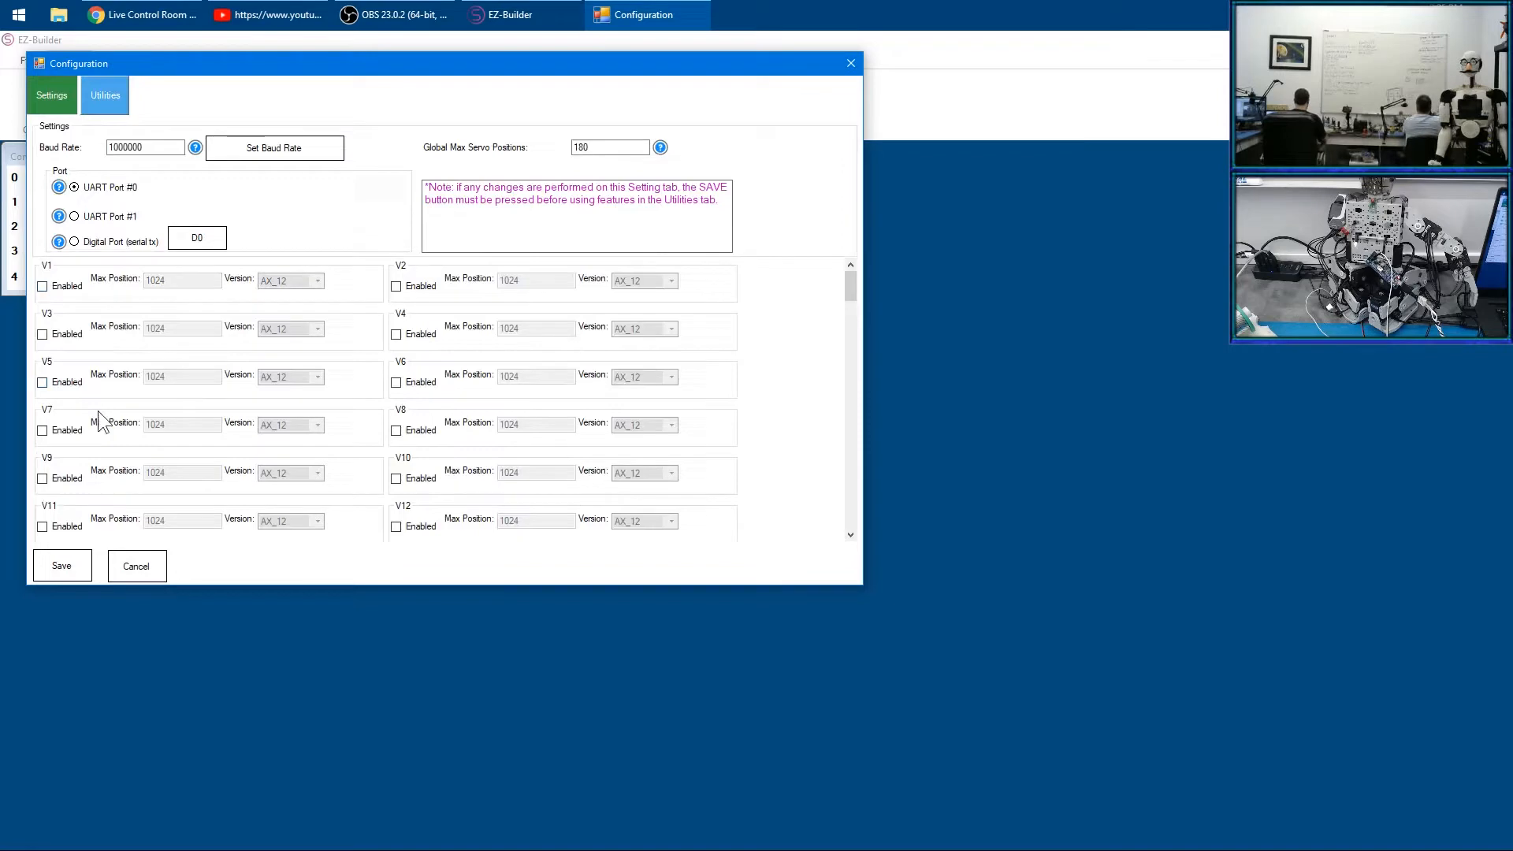
pyautogui.click(41, 479)
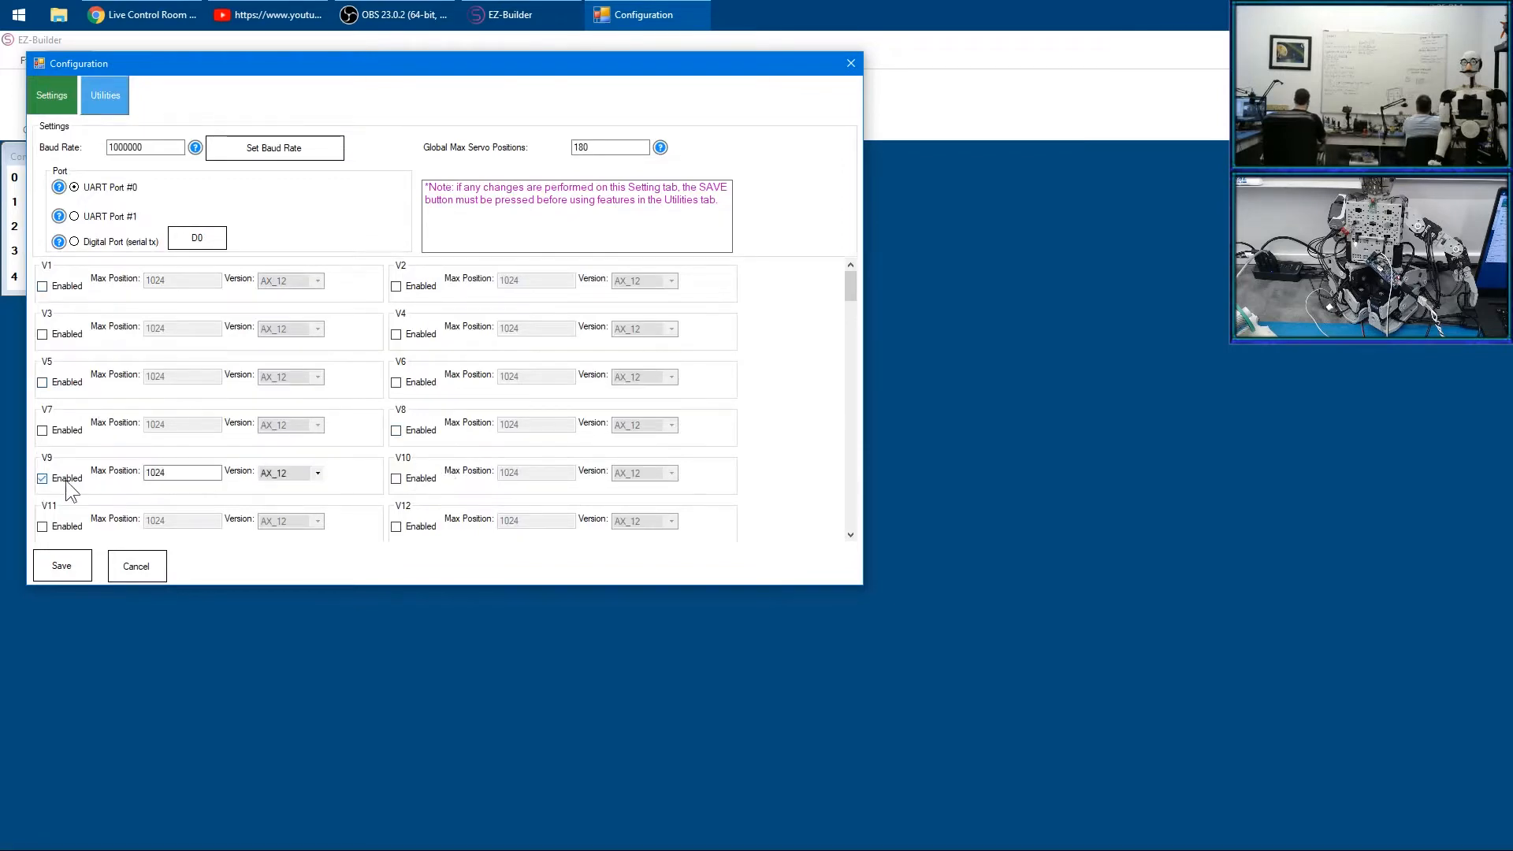
pyautogui.click(61, 566)
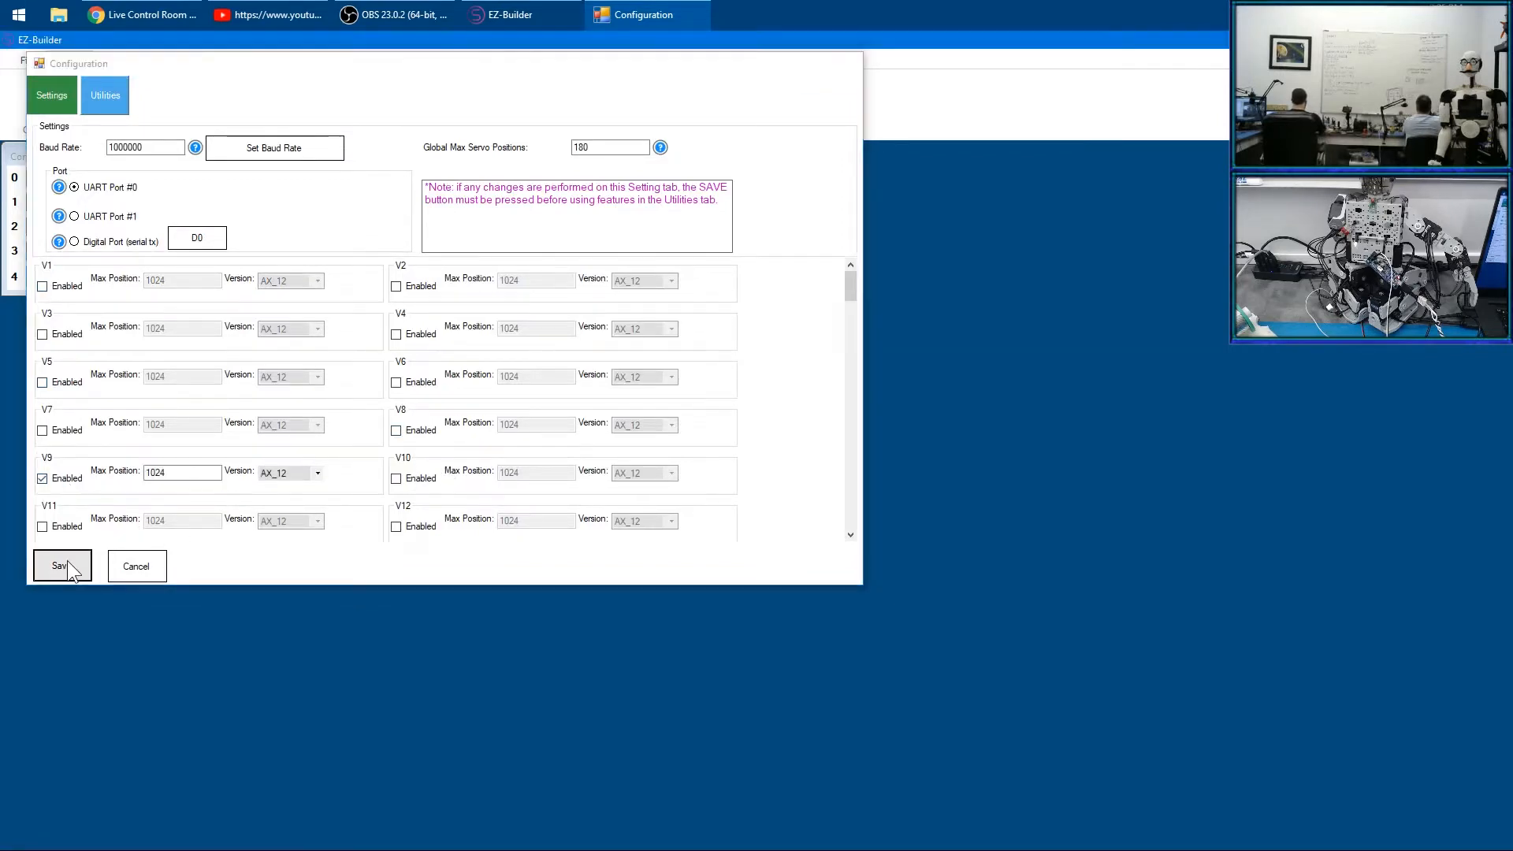
pyautogui.click(59, 566)
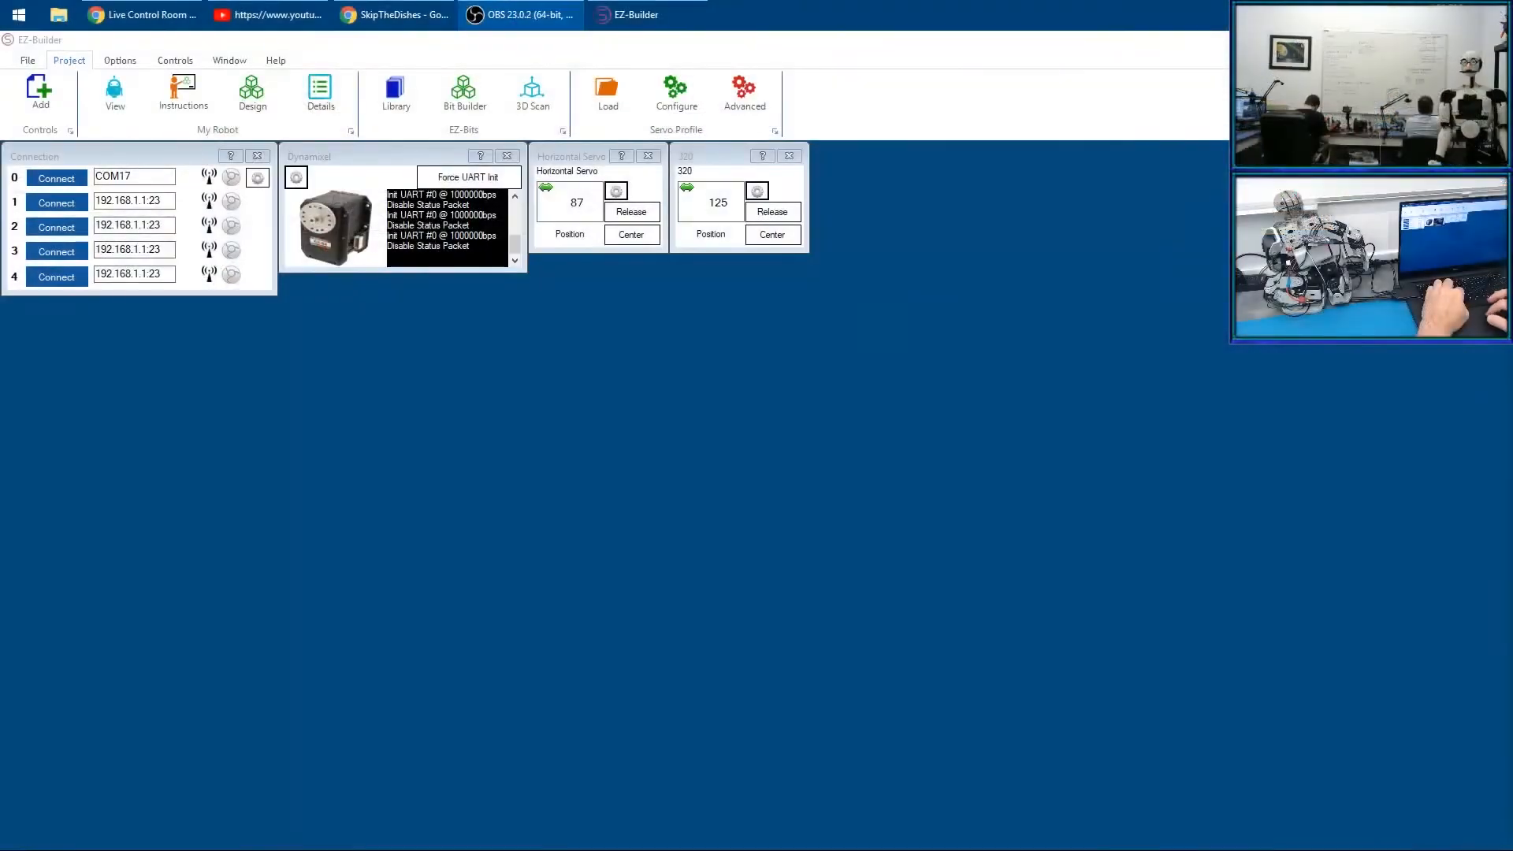
# Browse the EZ-Cloud saved projects to load the bioloid project
pyautogui.click(26, 60)
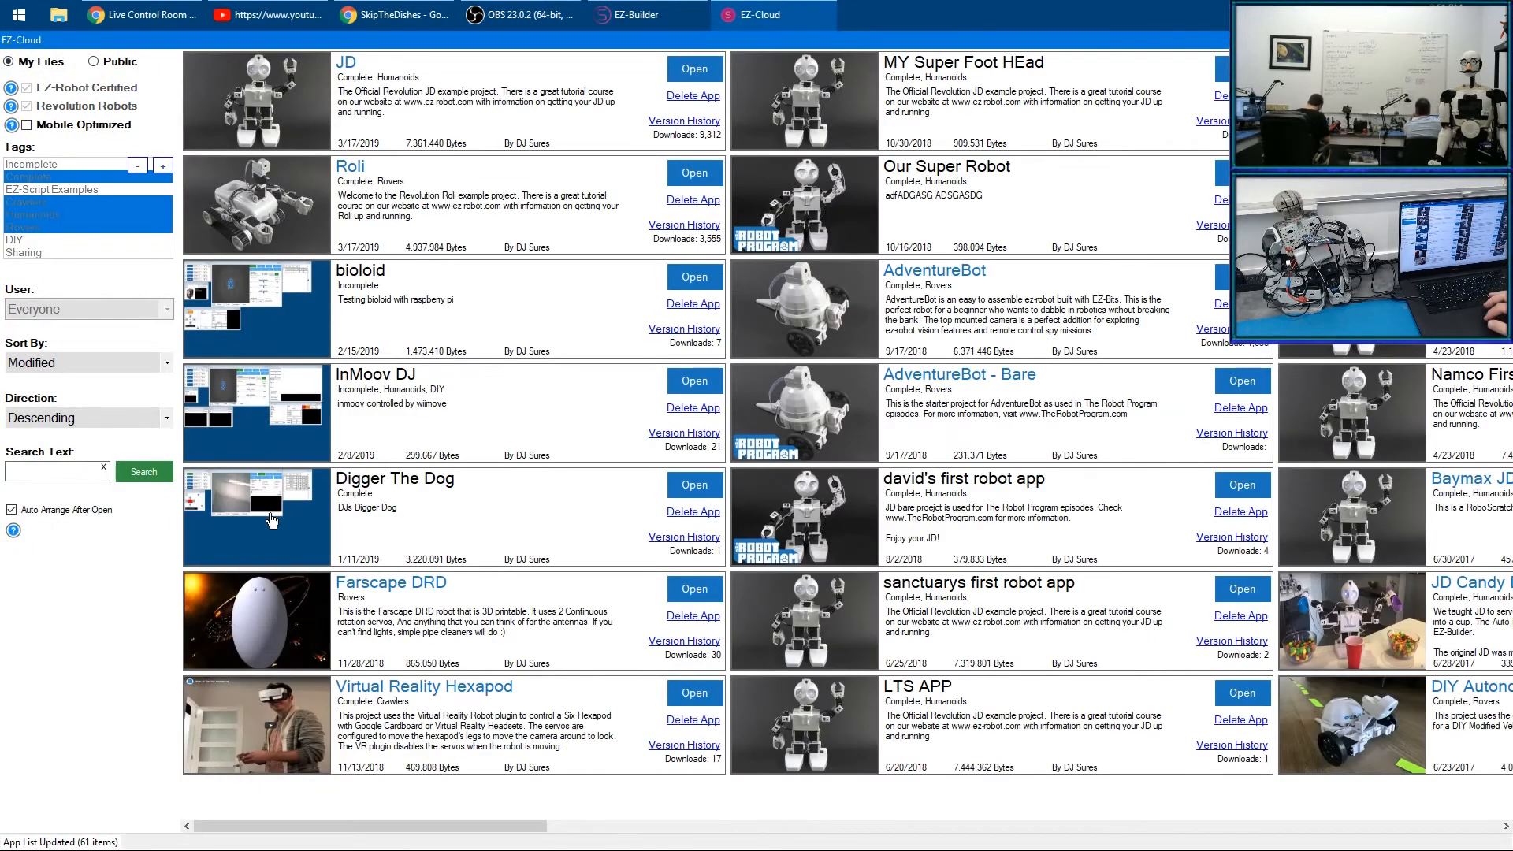
pyautogui.moveTo(289, 310)
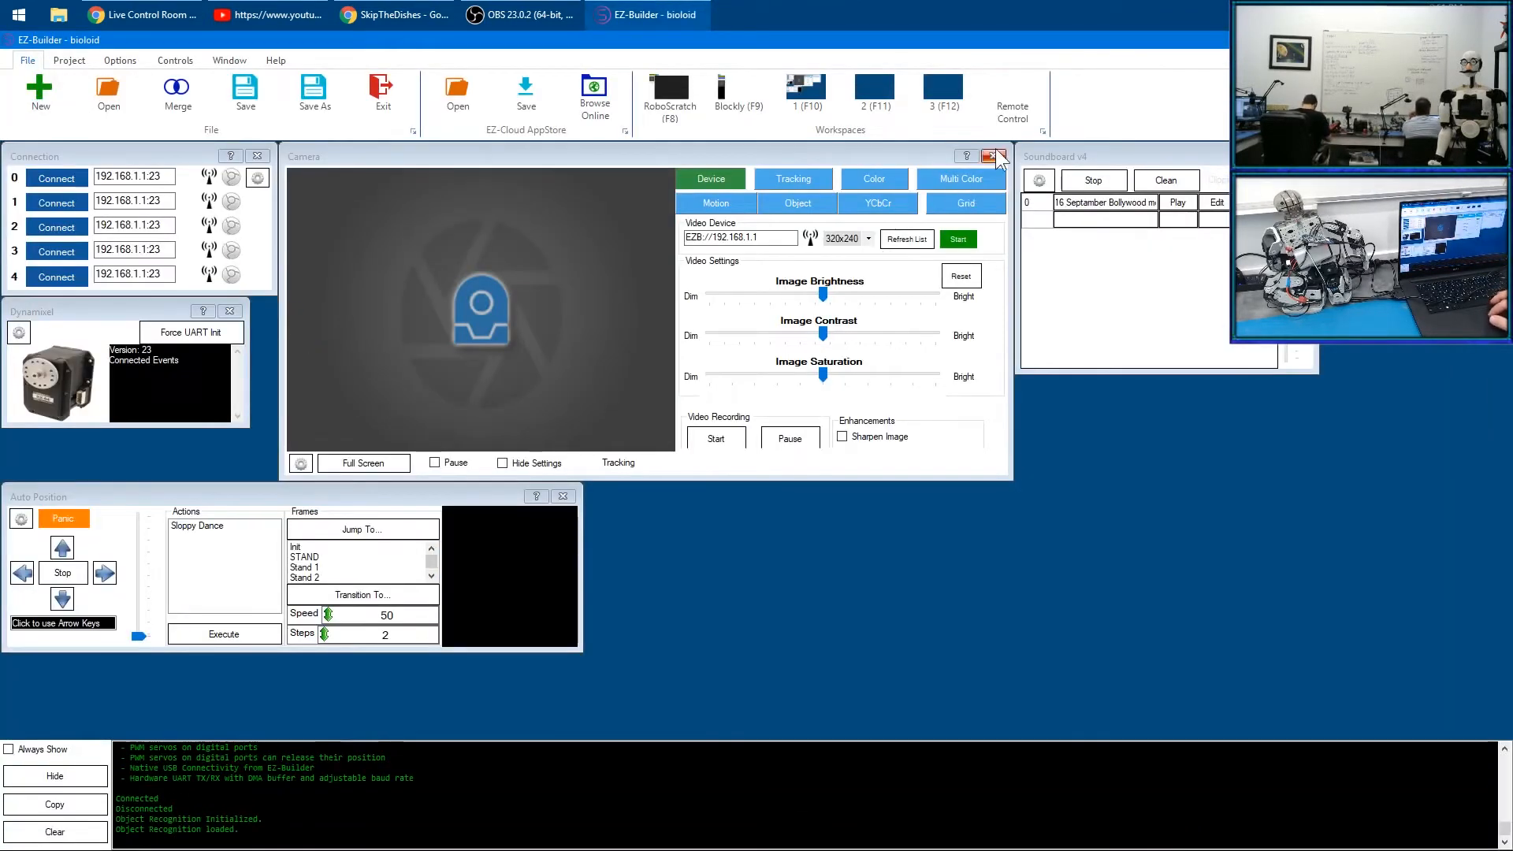
pyautogui.moveTo(995, 162)
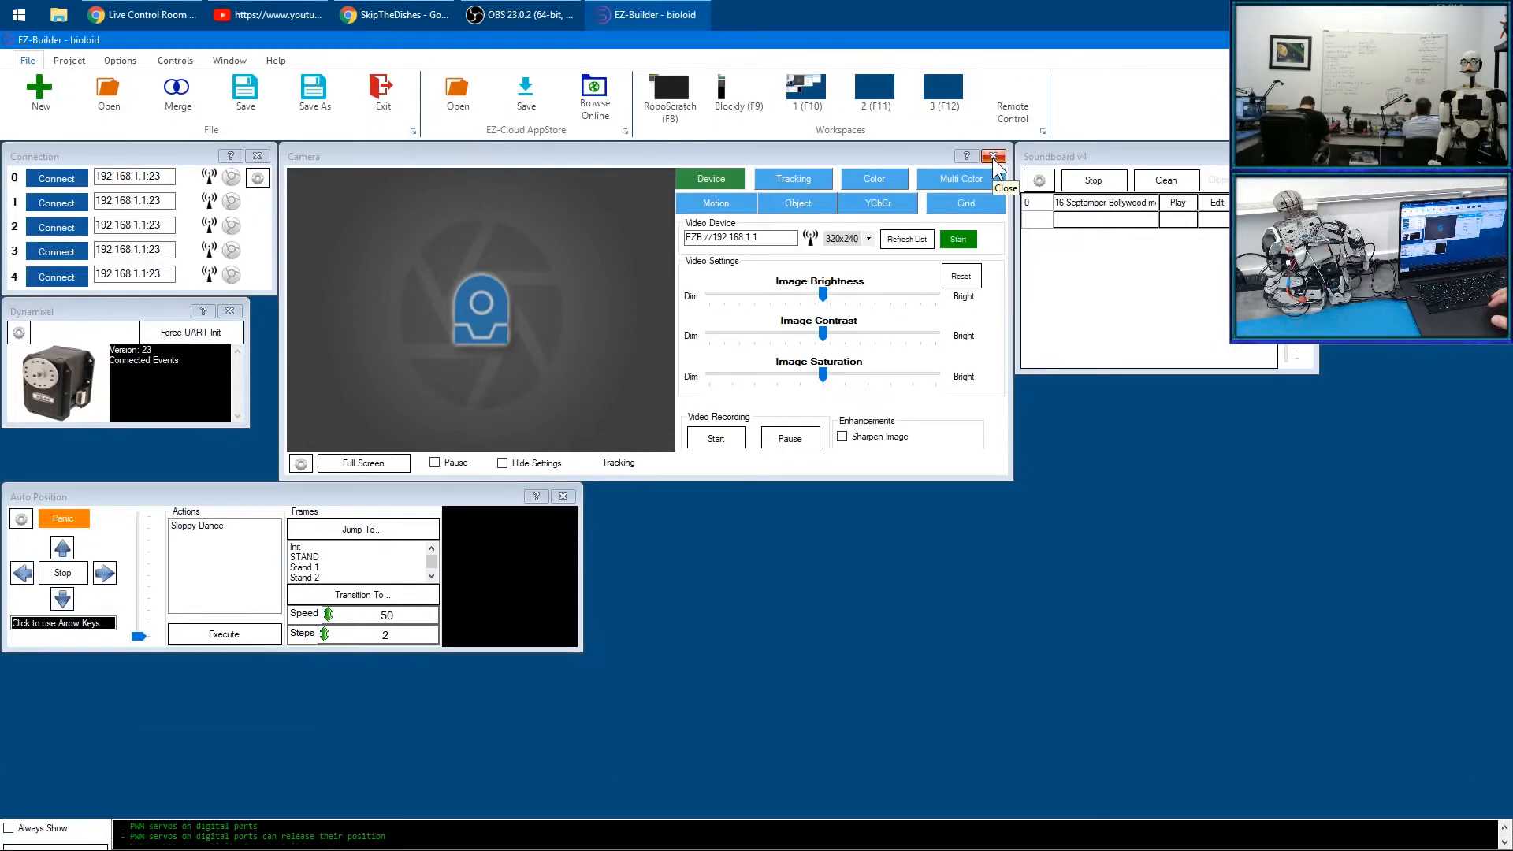
# Remove the Camera control (confirming Yes) and the Soundboard control from the bioloid project
pyautogui.click(995, 156)
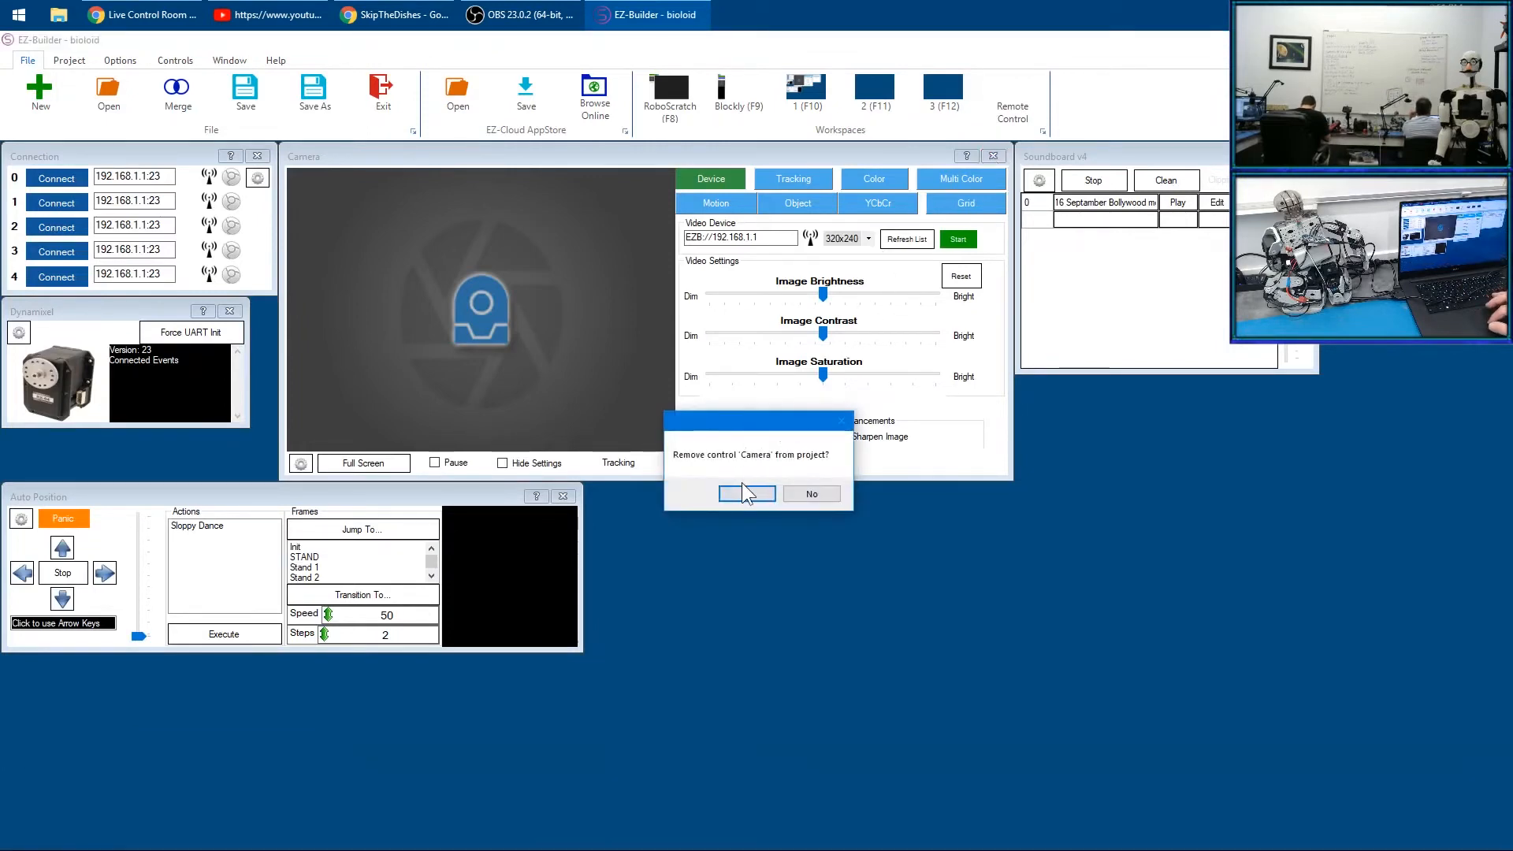
pyautogui.click(746, 493)
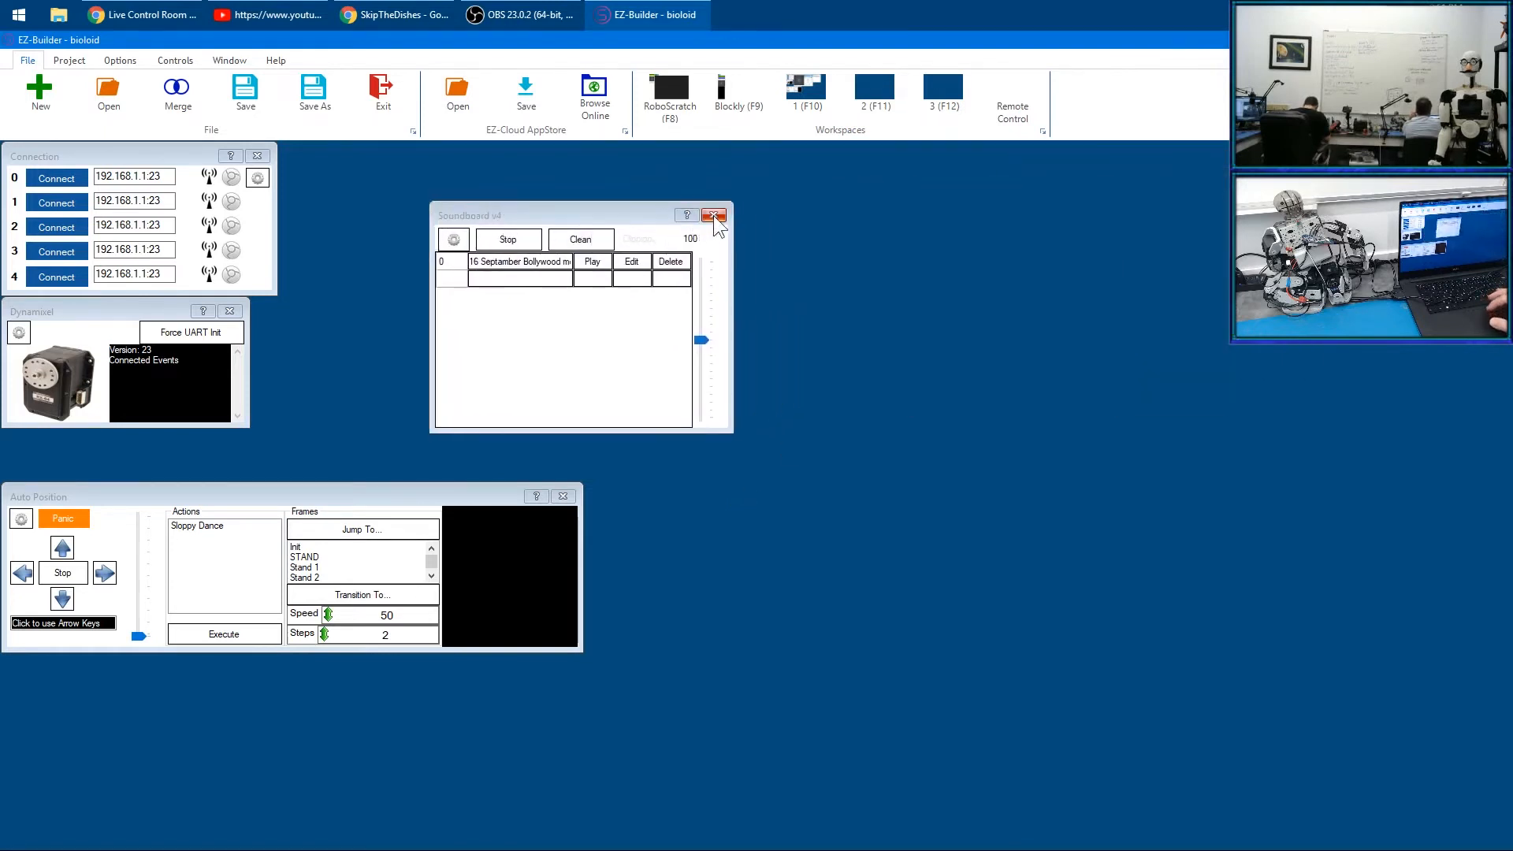
pyautogui.click(712, 216)
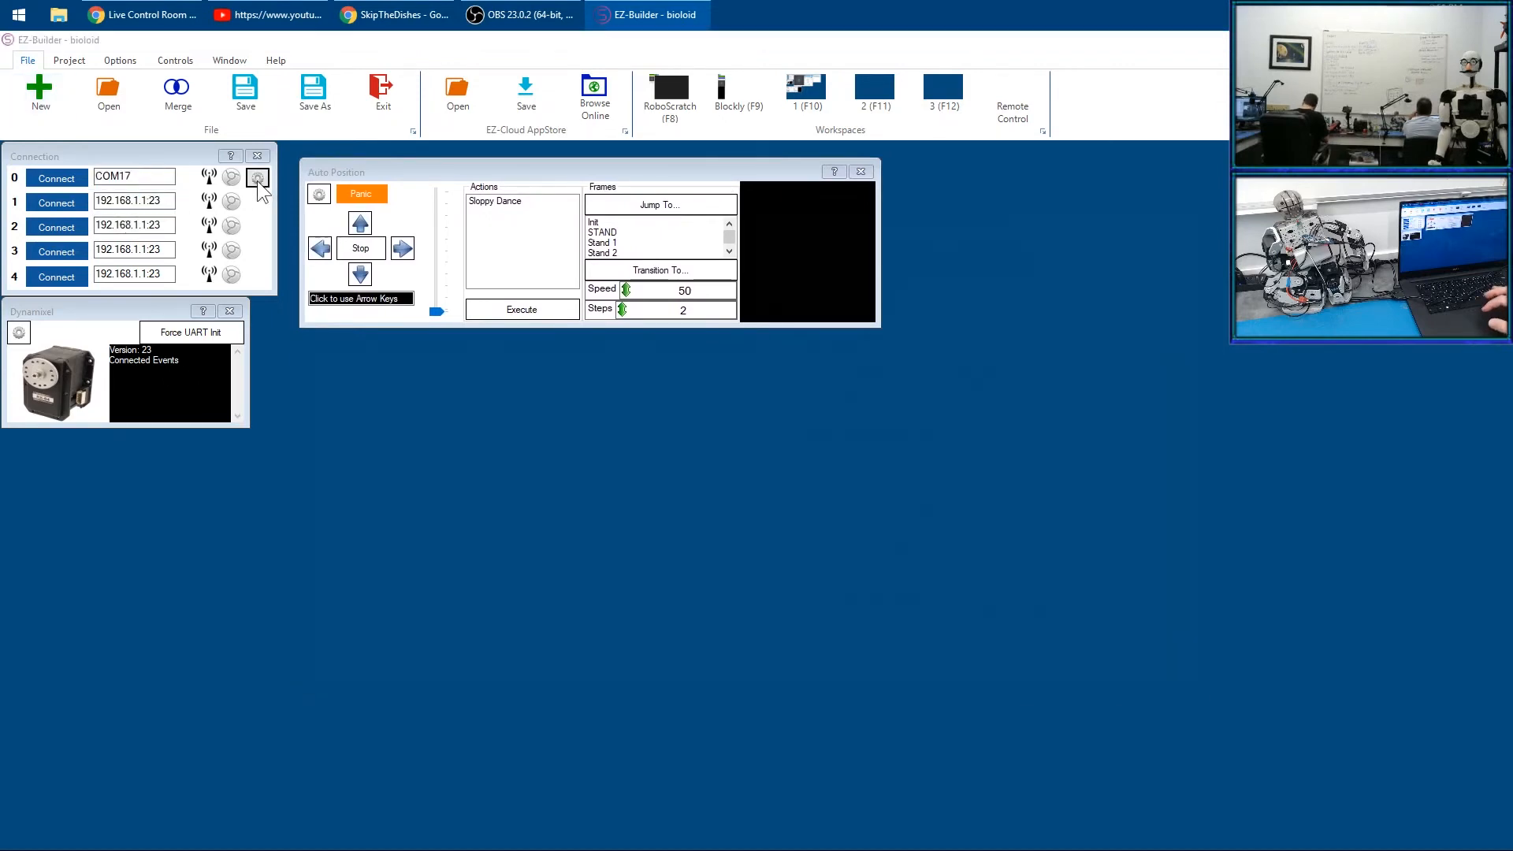
# Connect on COM17, let Dynamixel init its UART at 1000000bps, and stop the robot in STAND pose
pyautogui.click(257, 178)
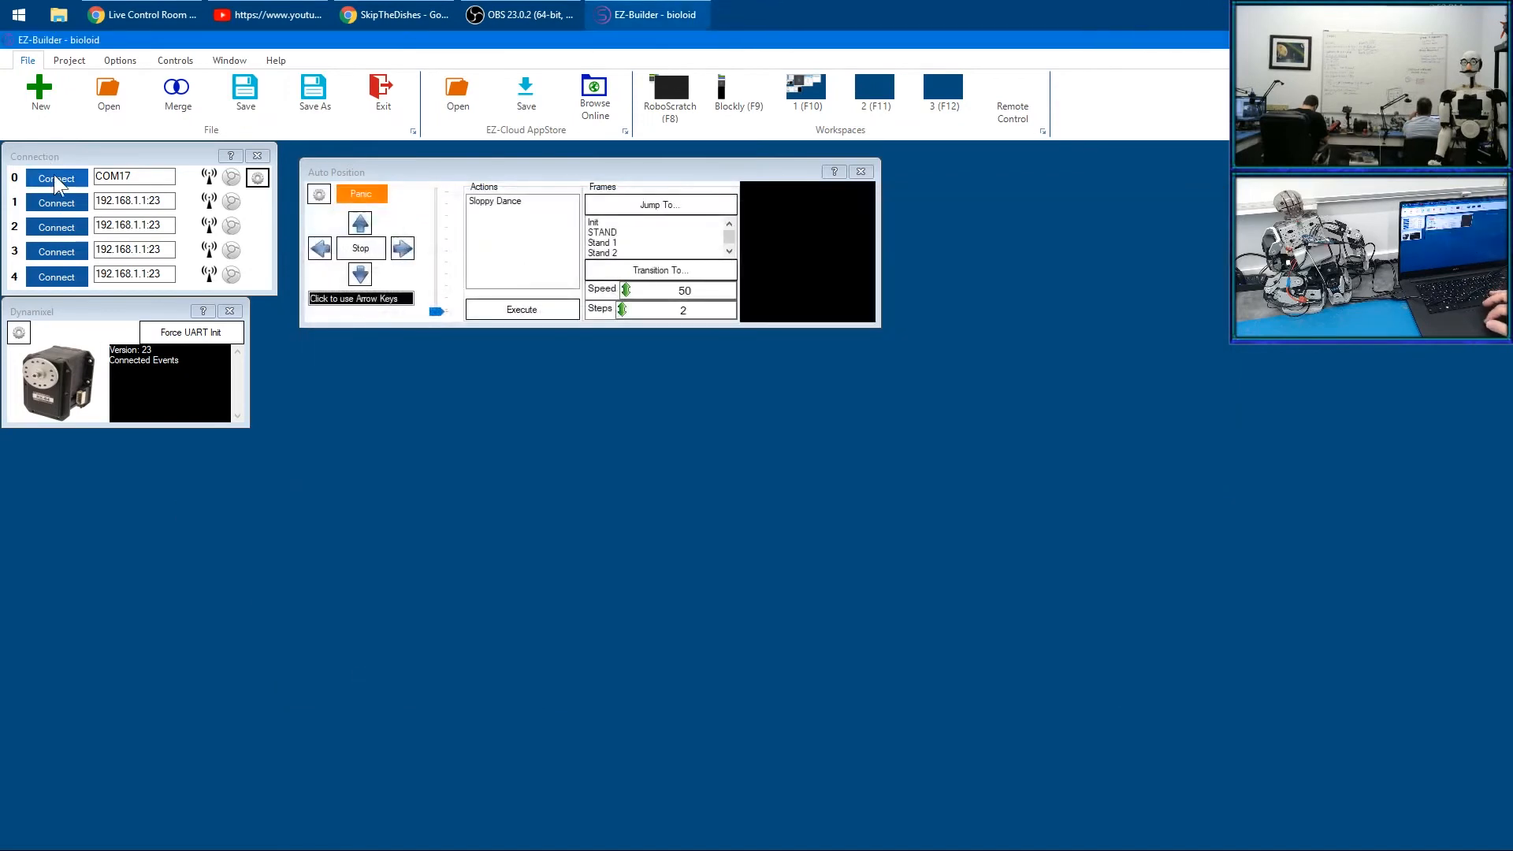
pyautogui.click(56, 178)
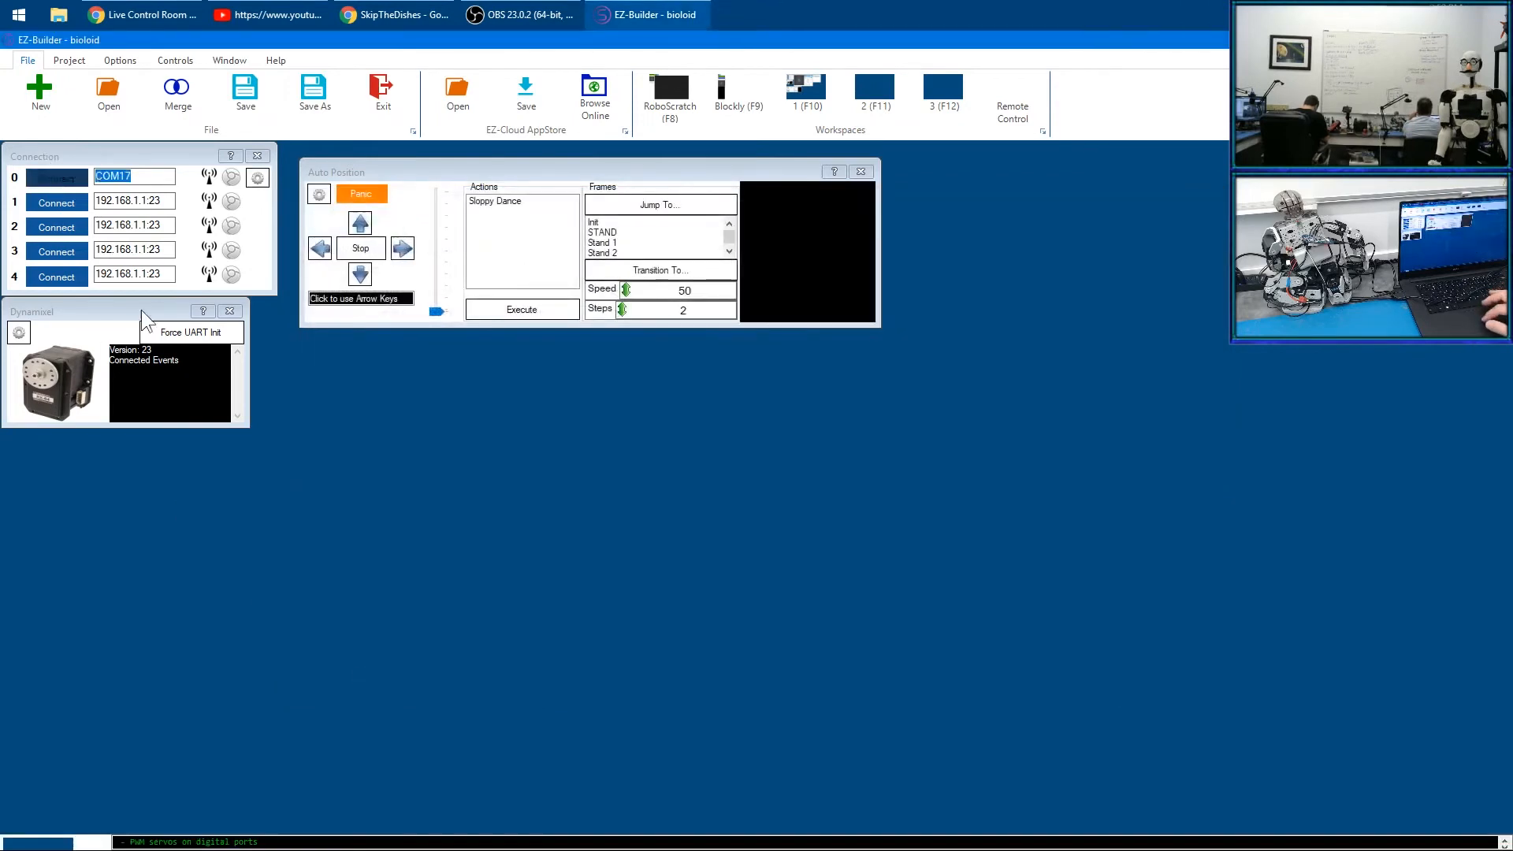
pyautogui.click(57, 178)
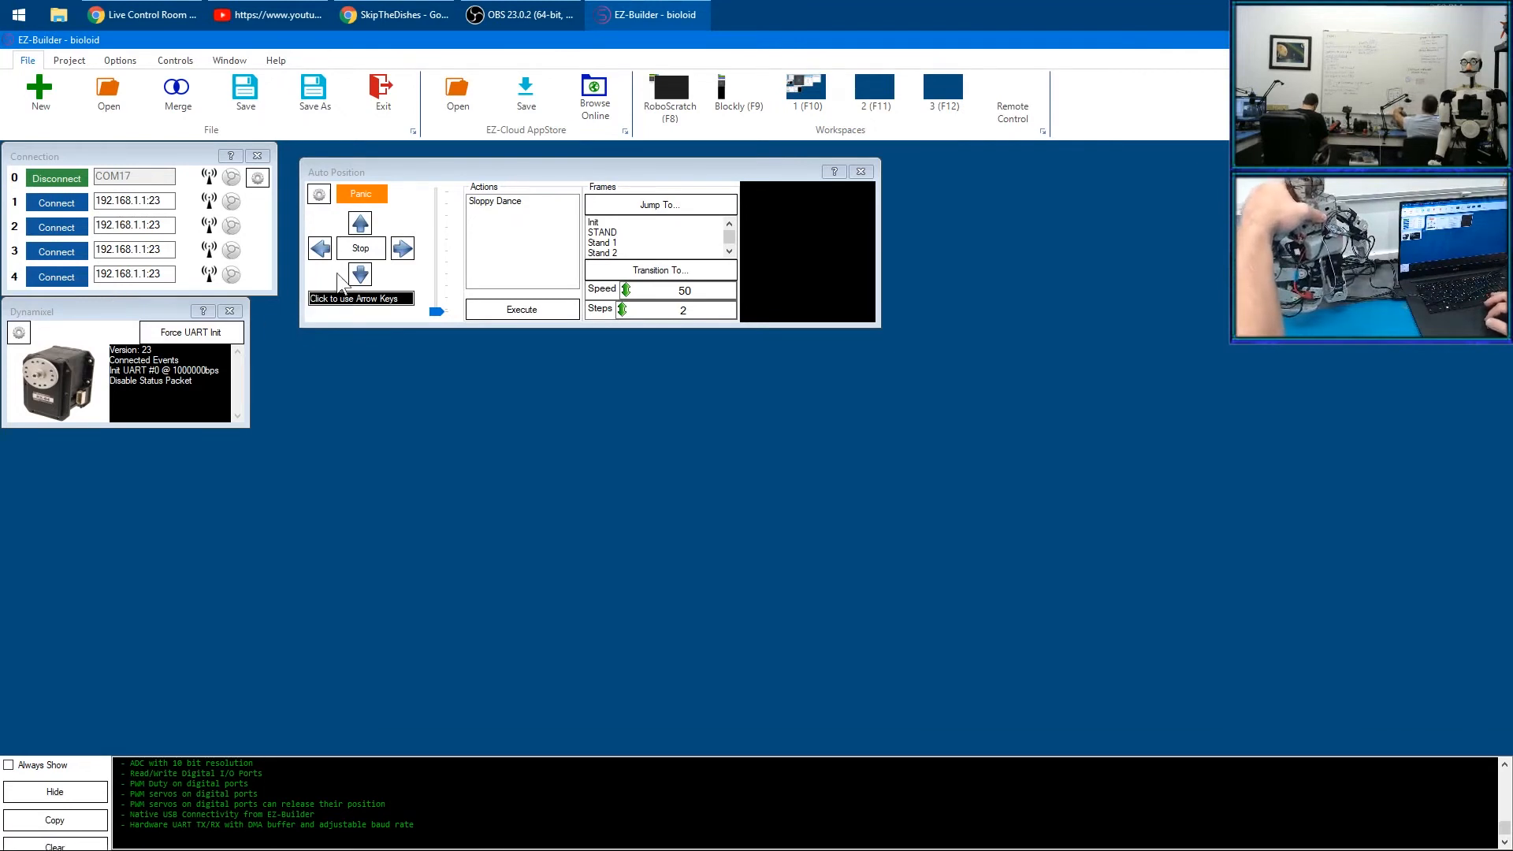
pyautogui.click(359, 248)
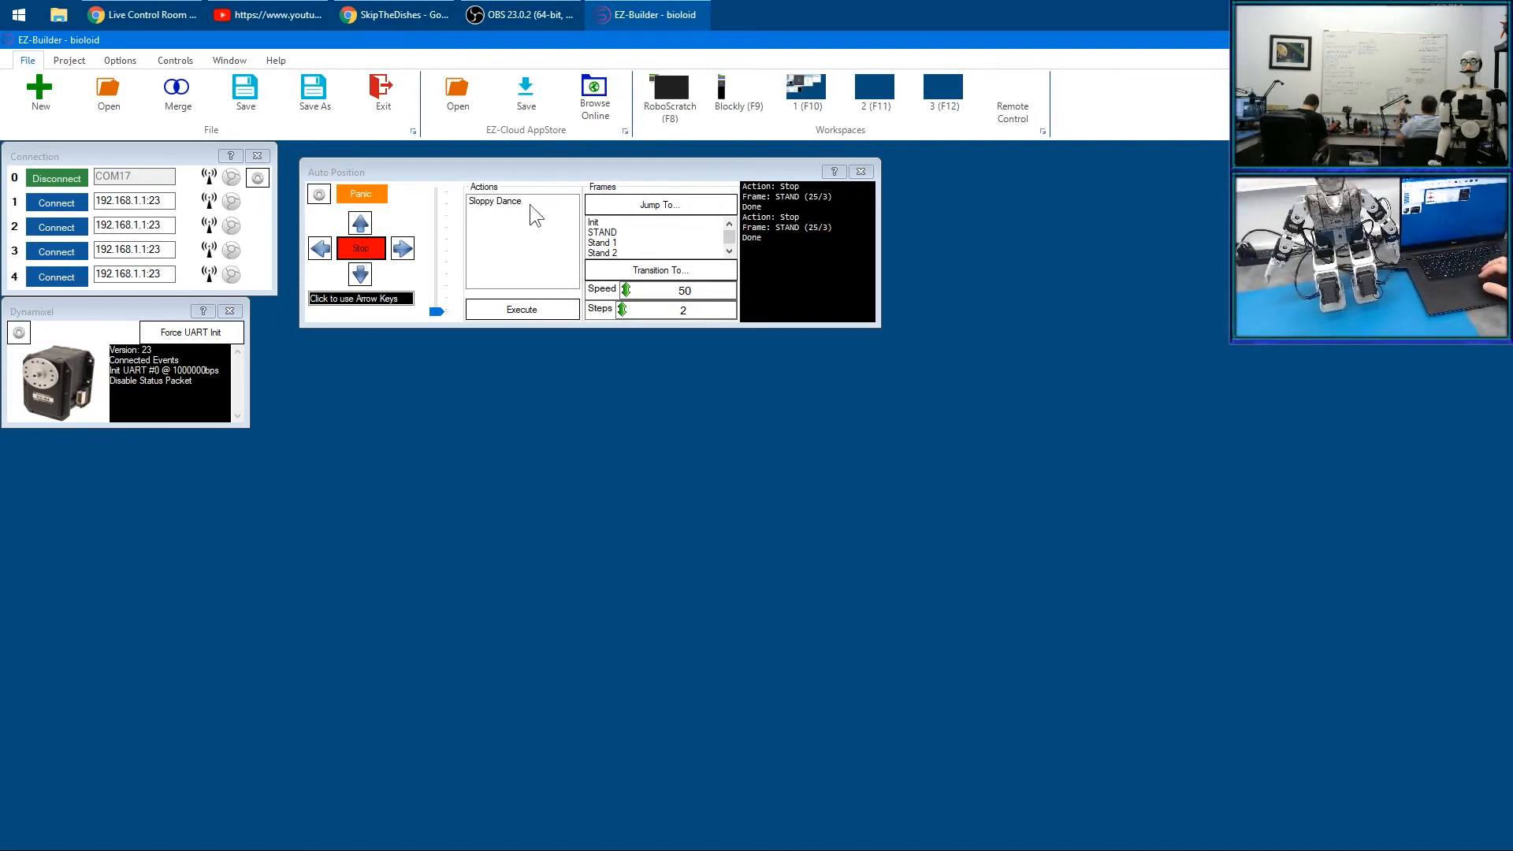
# Execute the repeating Sloppy Dance action from the Auto Position actions list
pyautogui.click(493, 202)
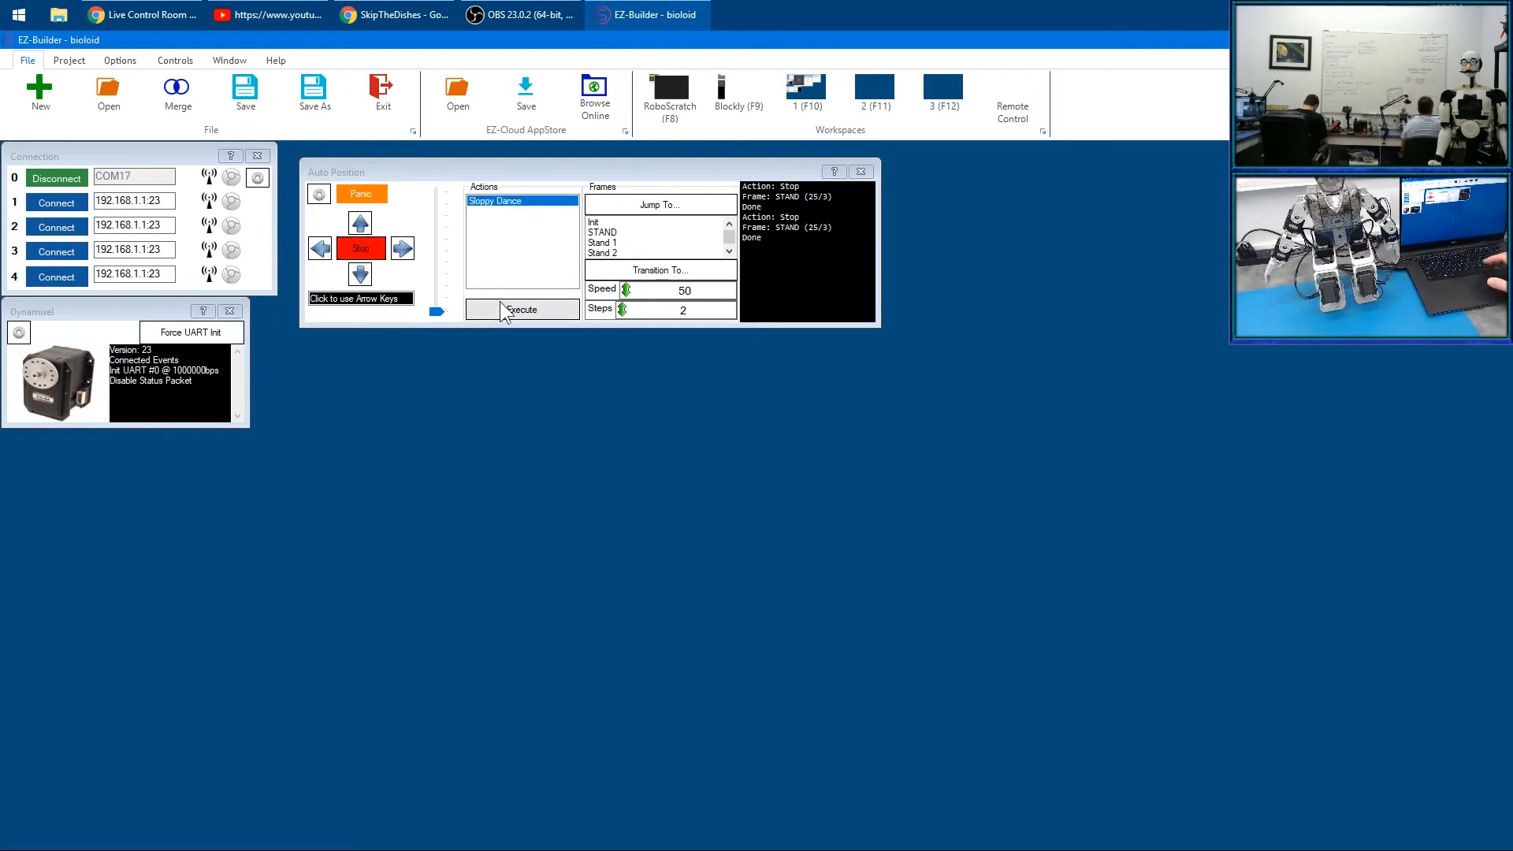
pyautogui.click(522, 309)
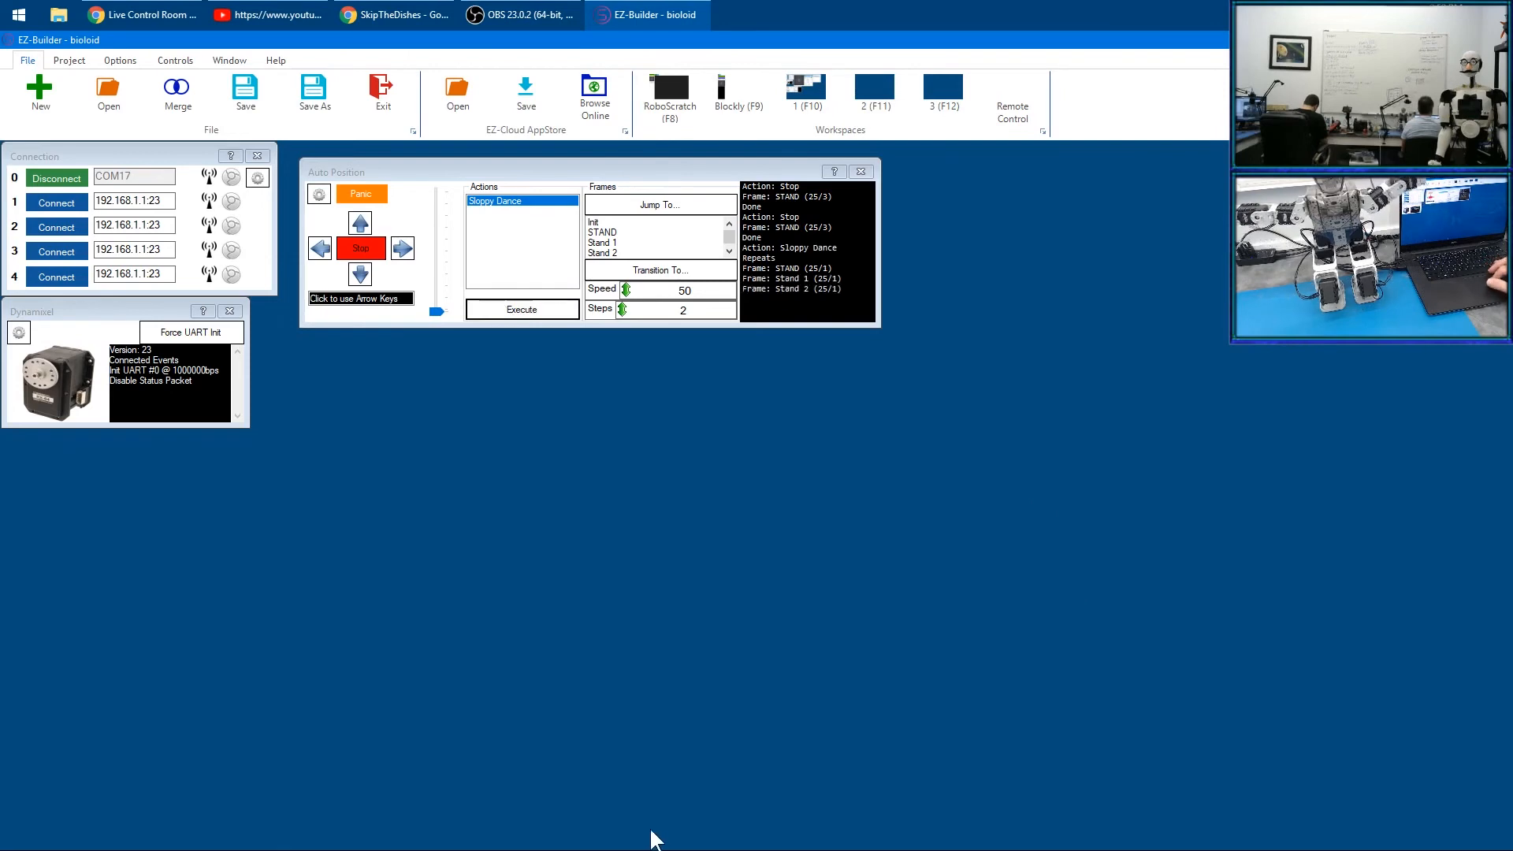